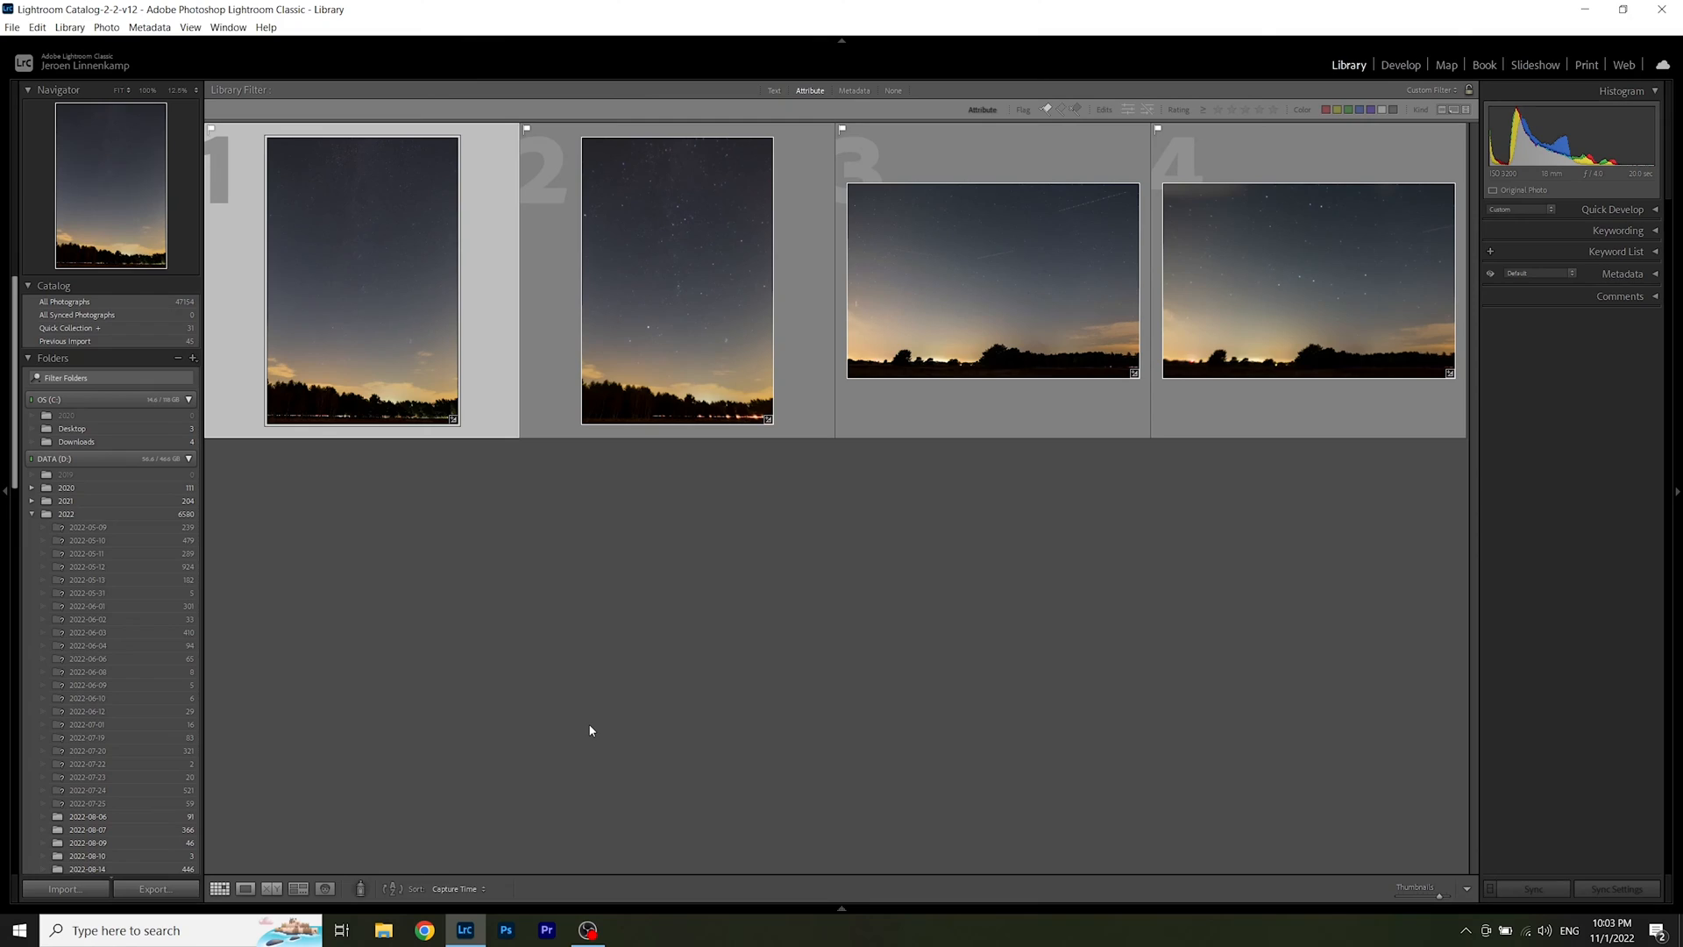
{"action": "mouse_move", "coordinate": [560, 675]}
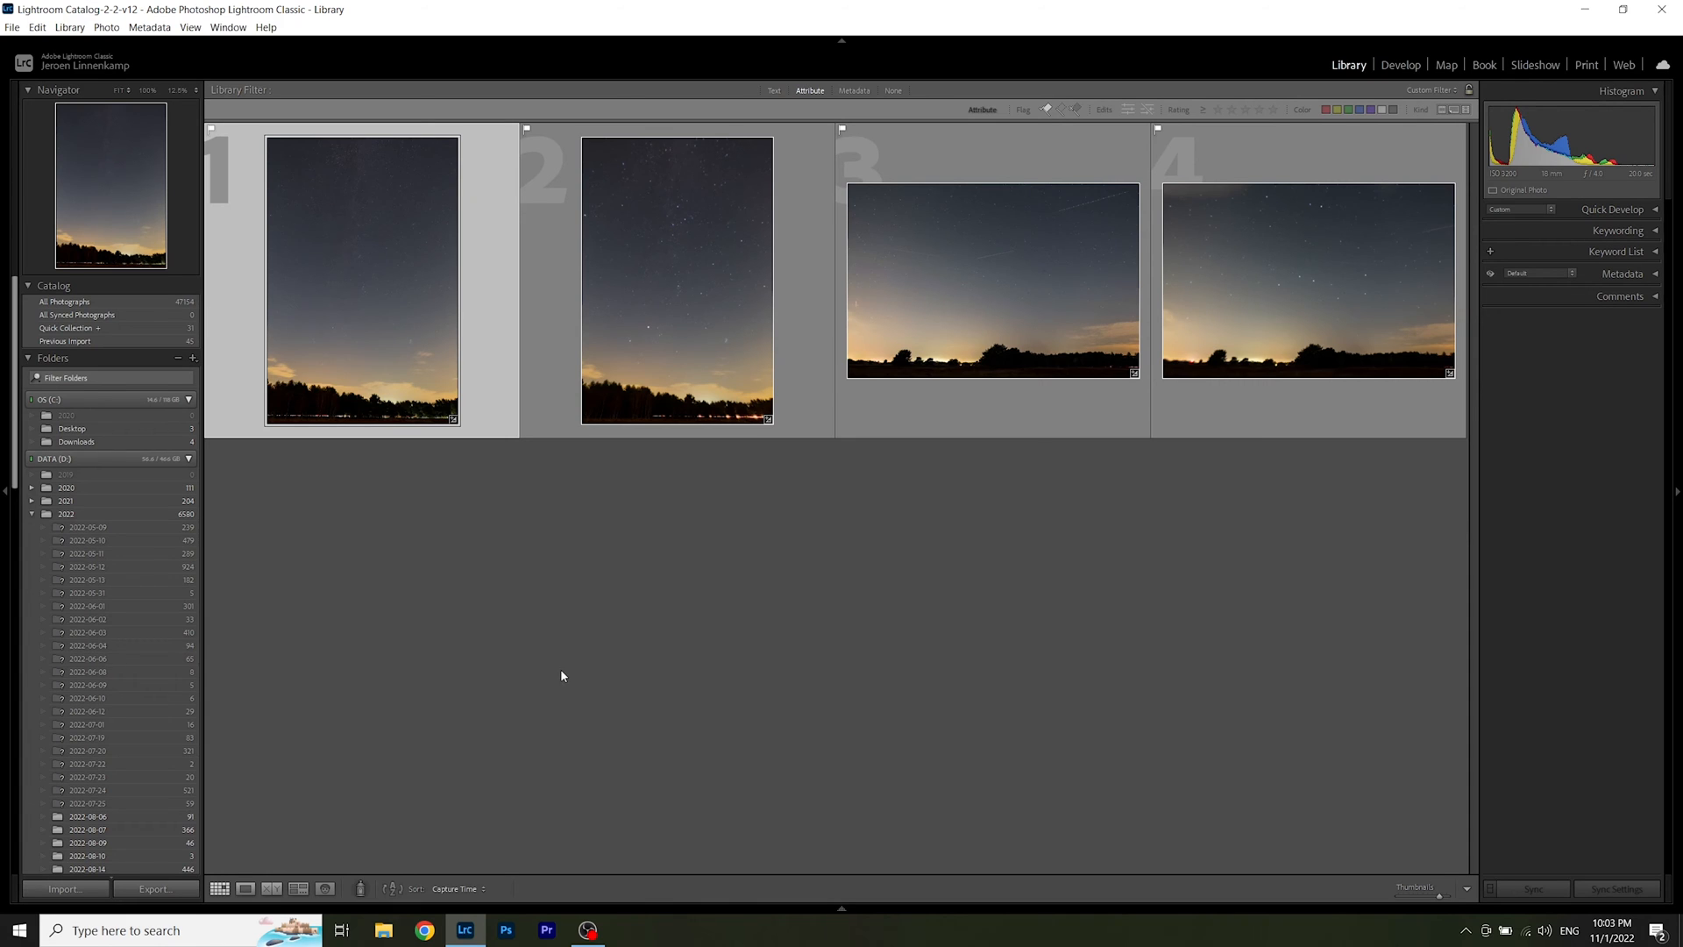
{"action": "mouse_move", "coordinate": [549, 682]}
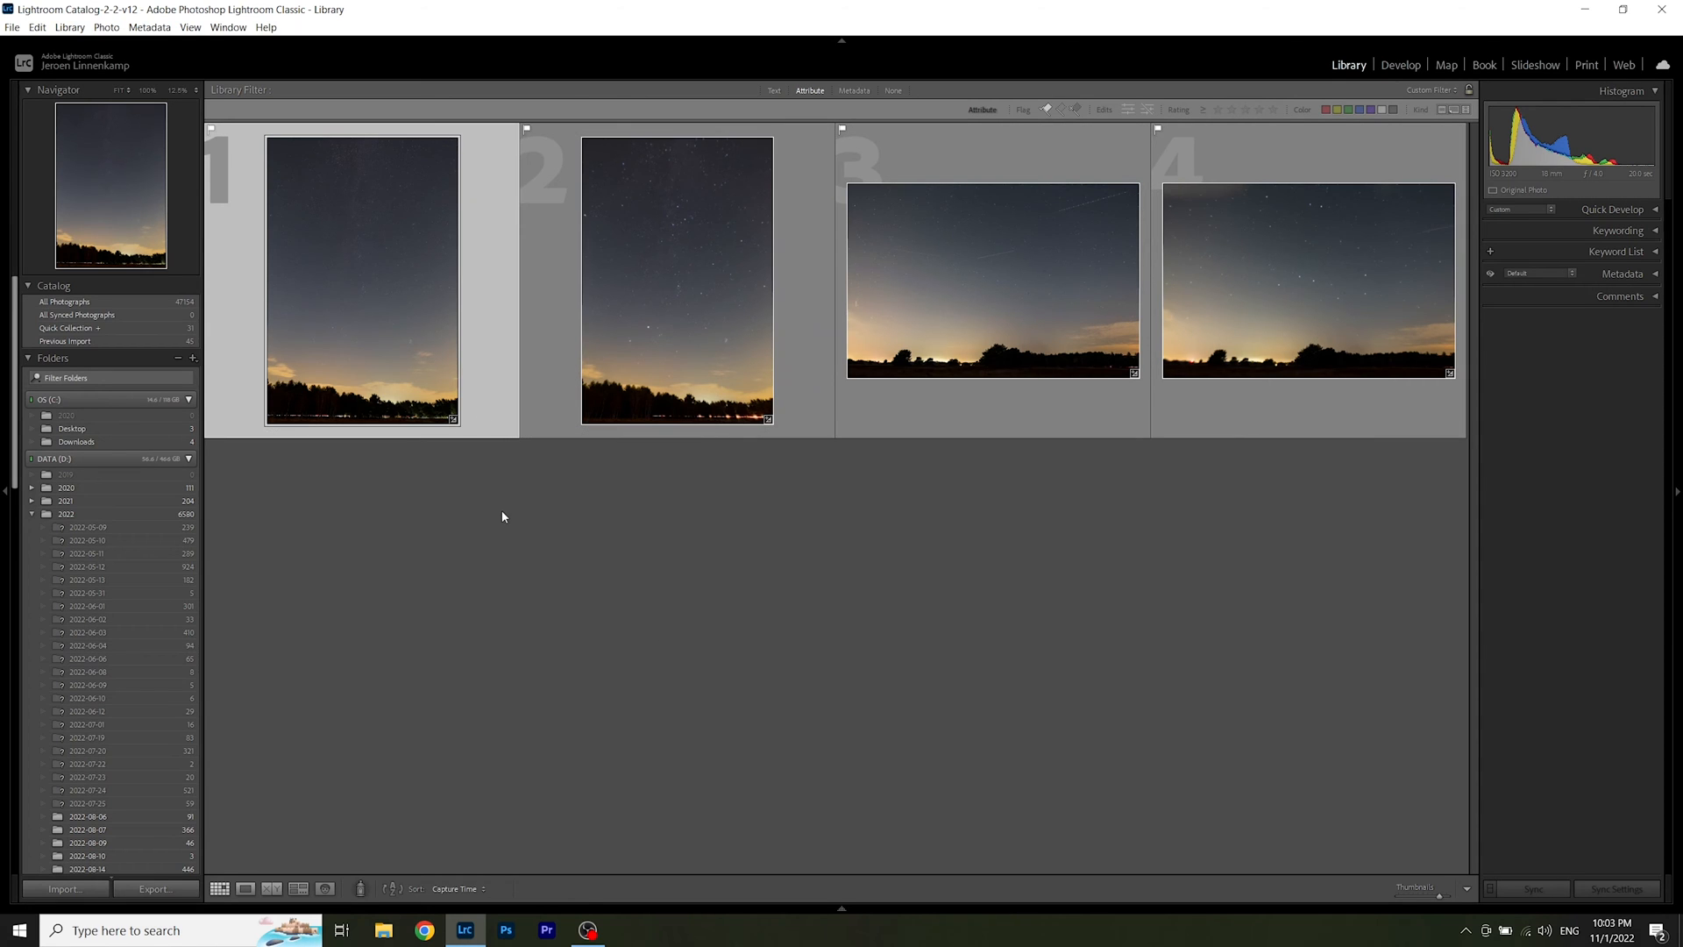
{"action": "mouse_move", "coordinate": [1023, 692]}
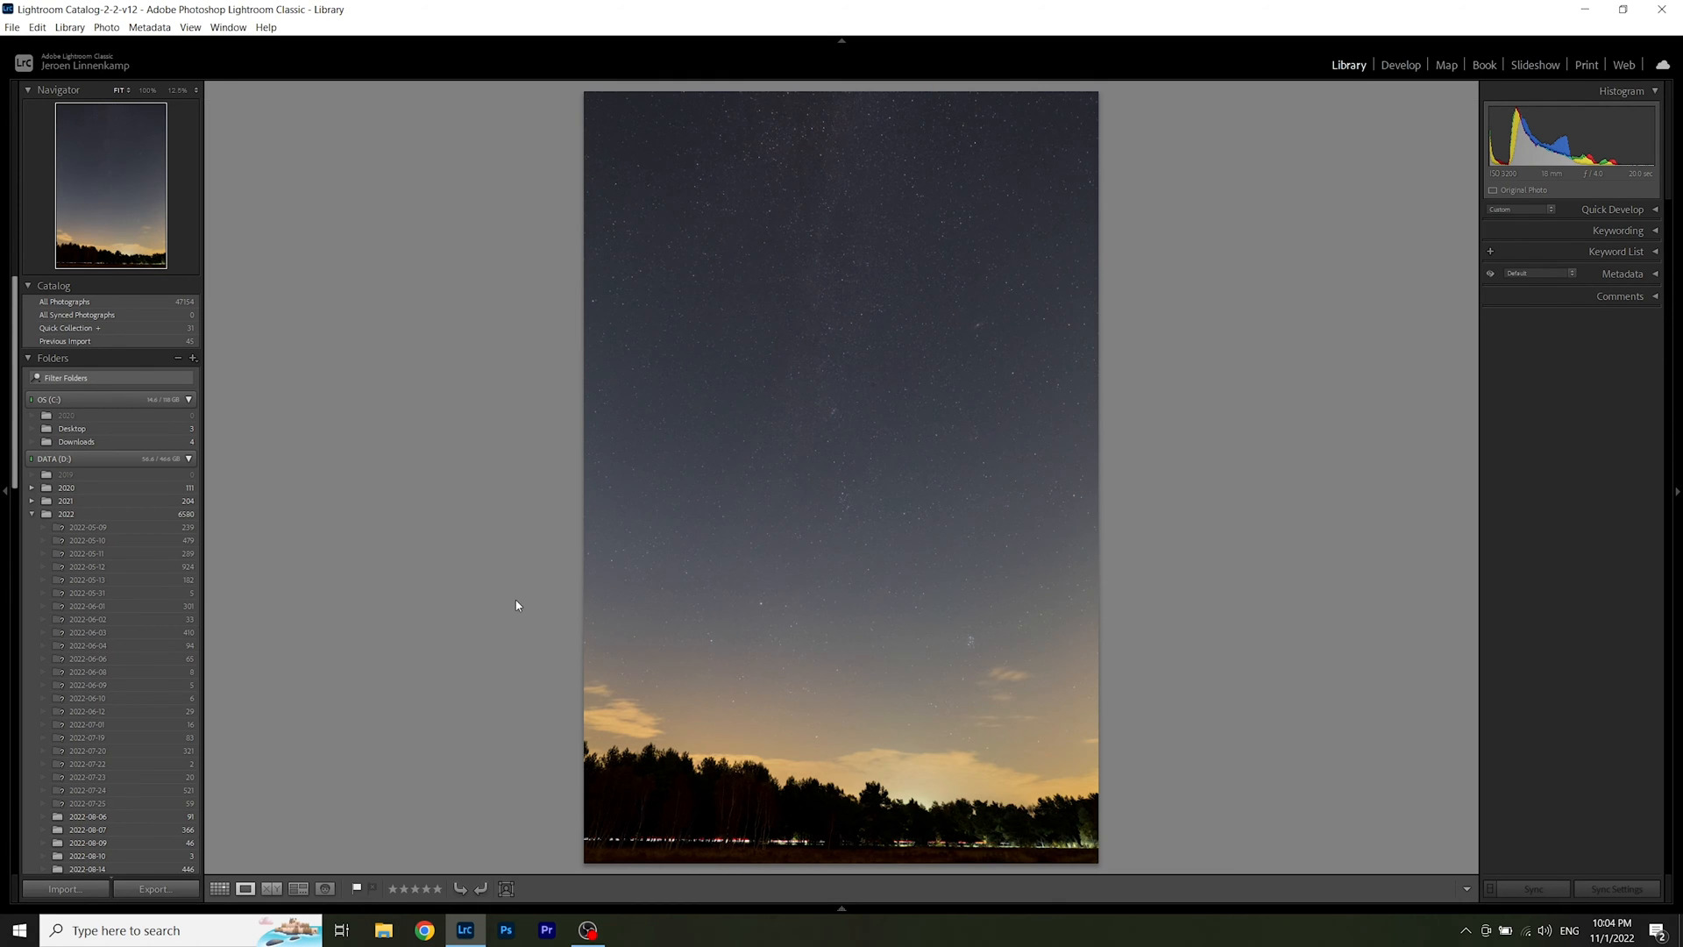
{"action": "mouse_move", "coordinate": [823, 663]}
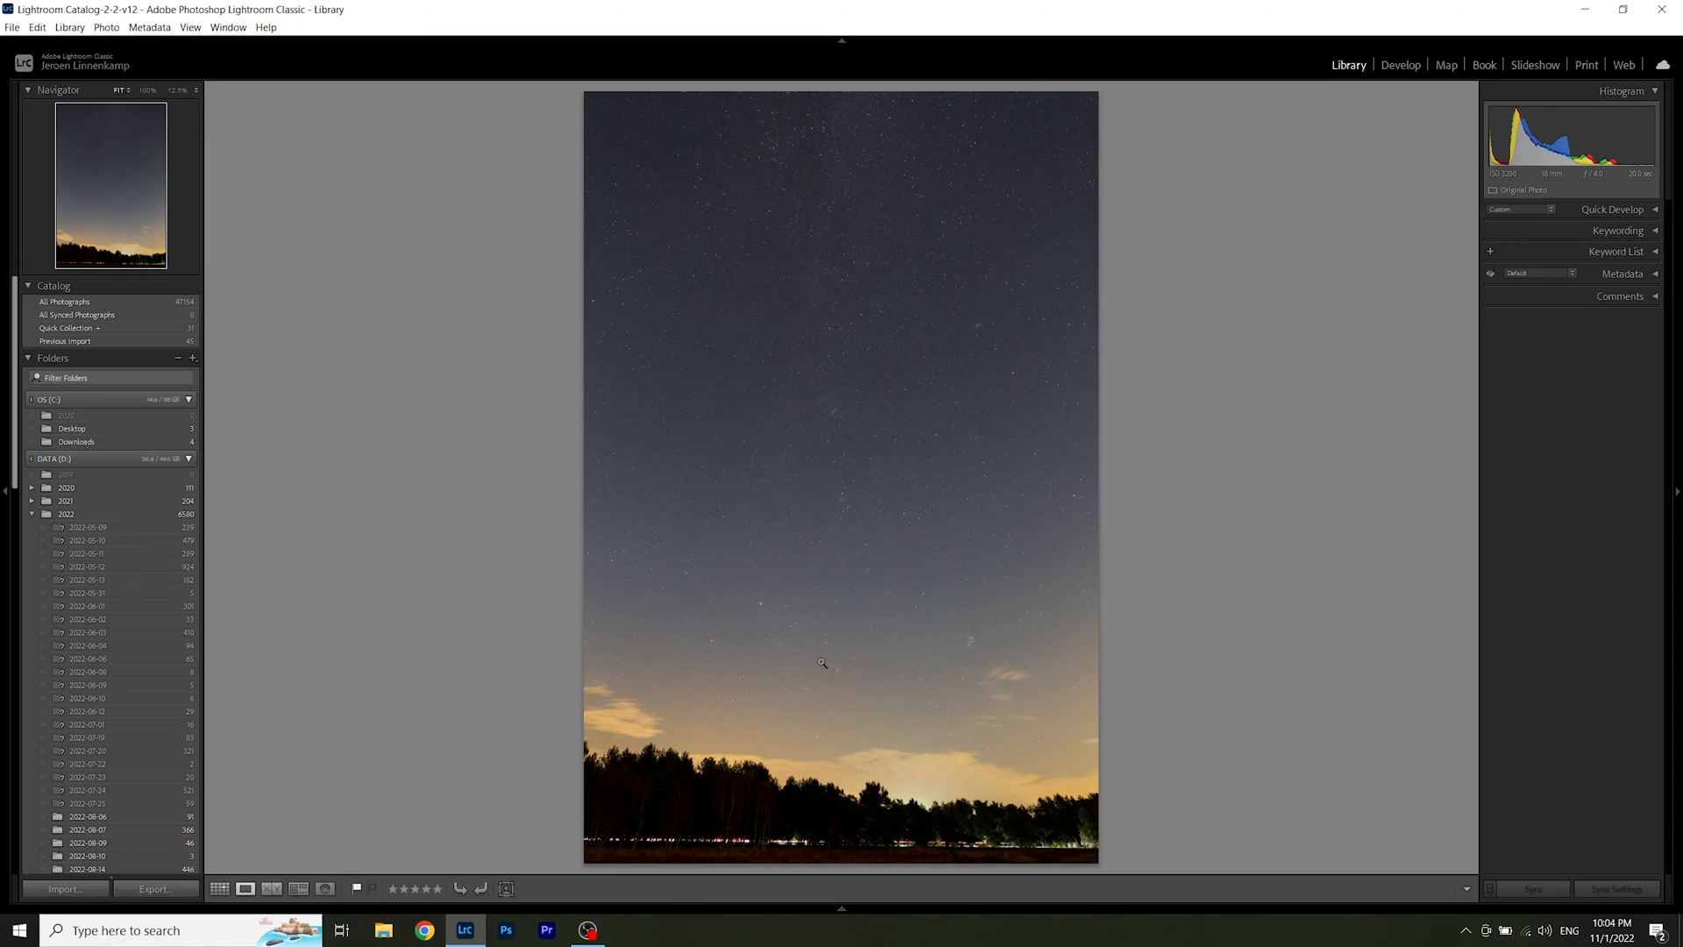
{"action": "mouse_move", "coordinate": [1029, 657]}
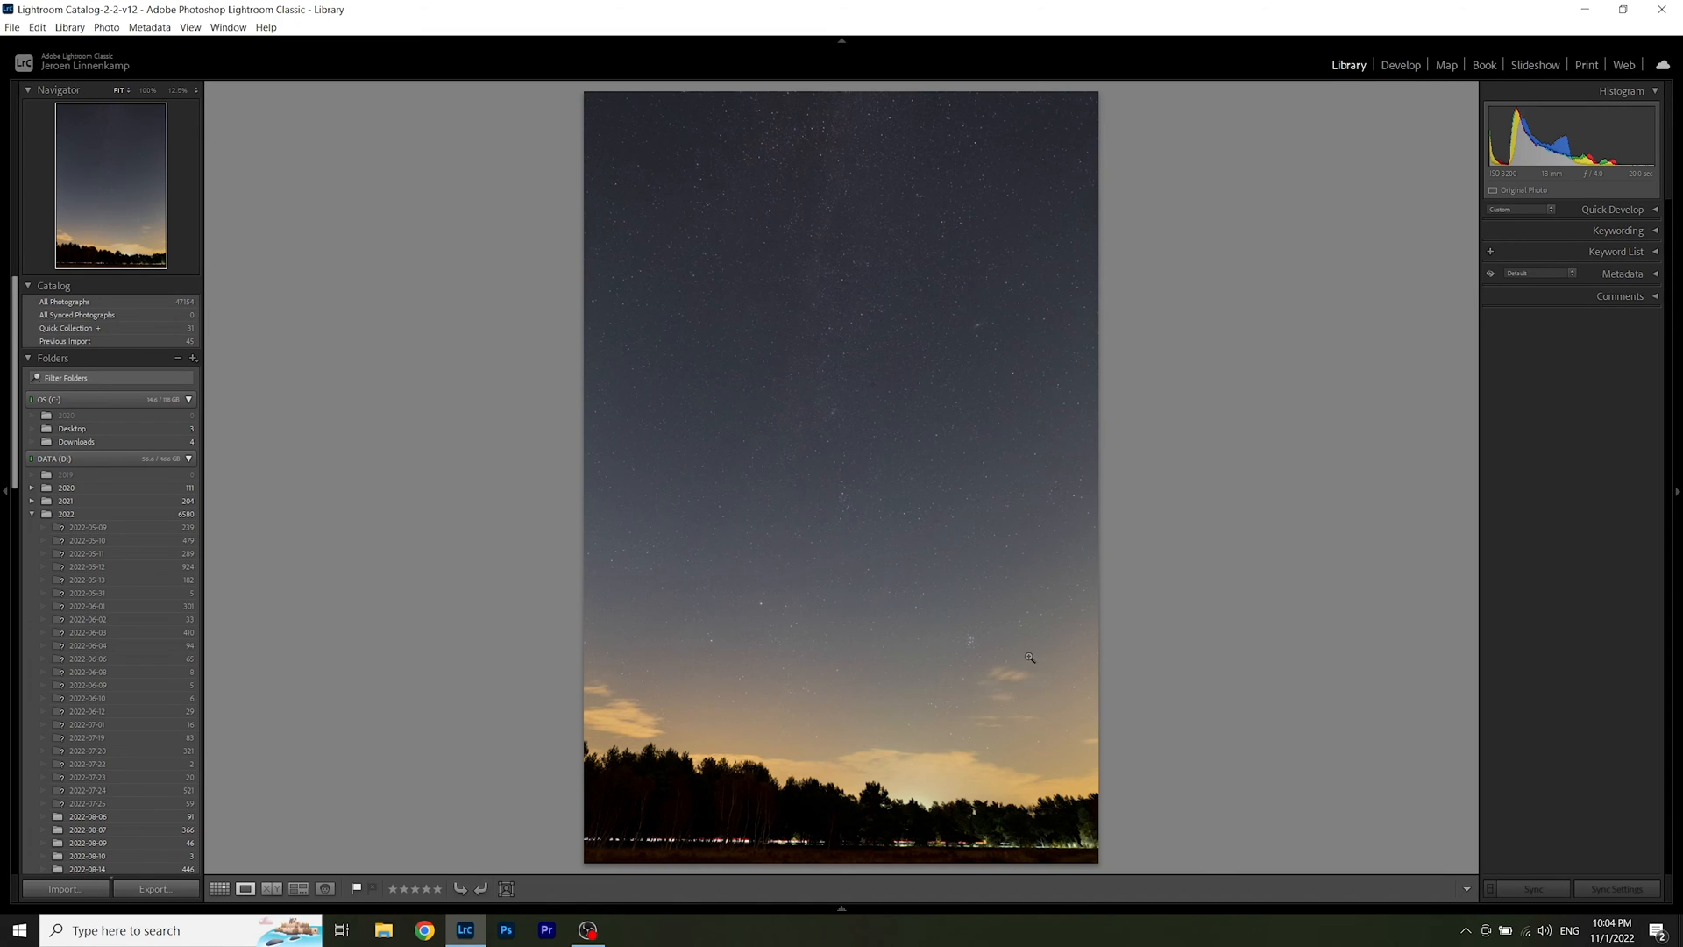
{"action": "mouse_move", "coordinate": [871, 463]}
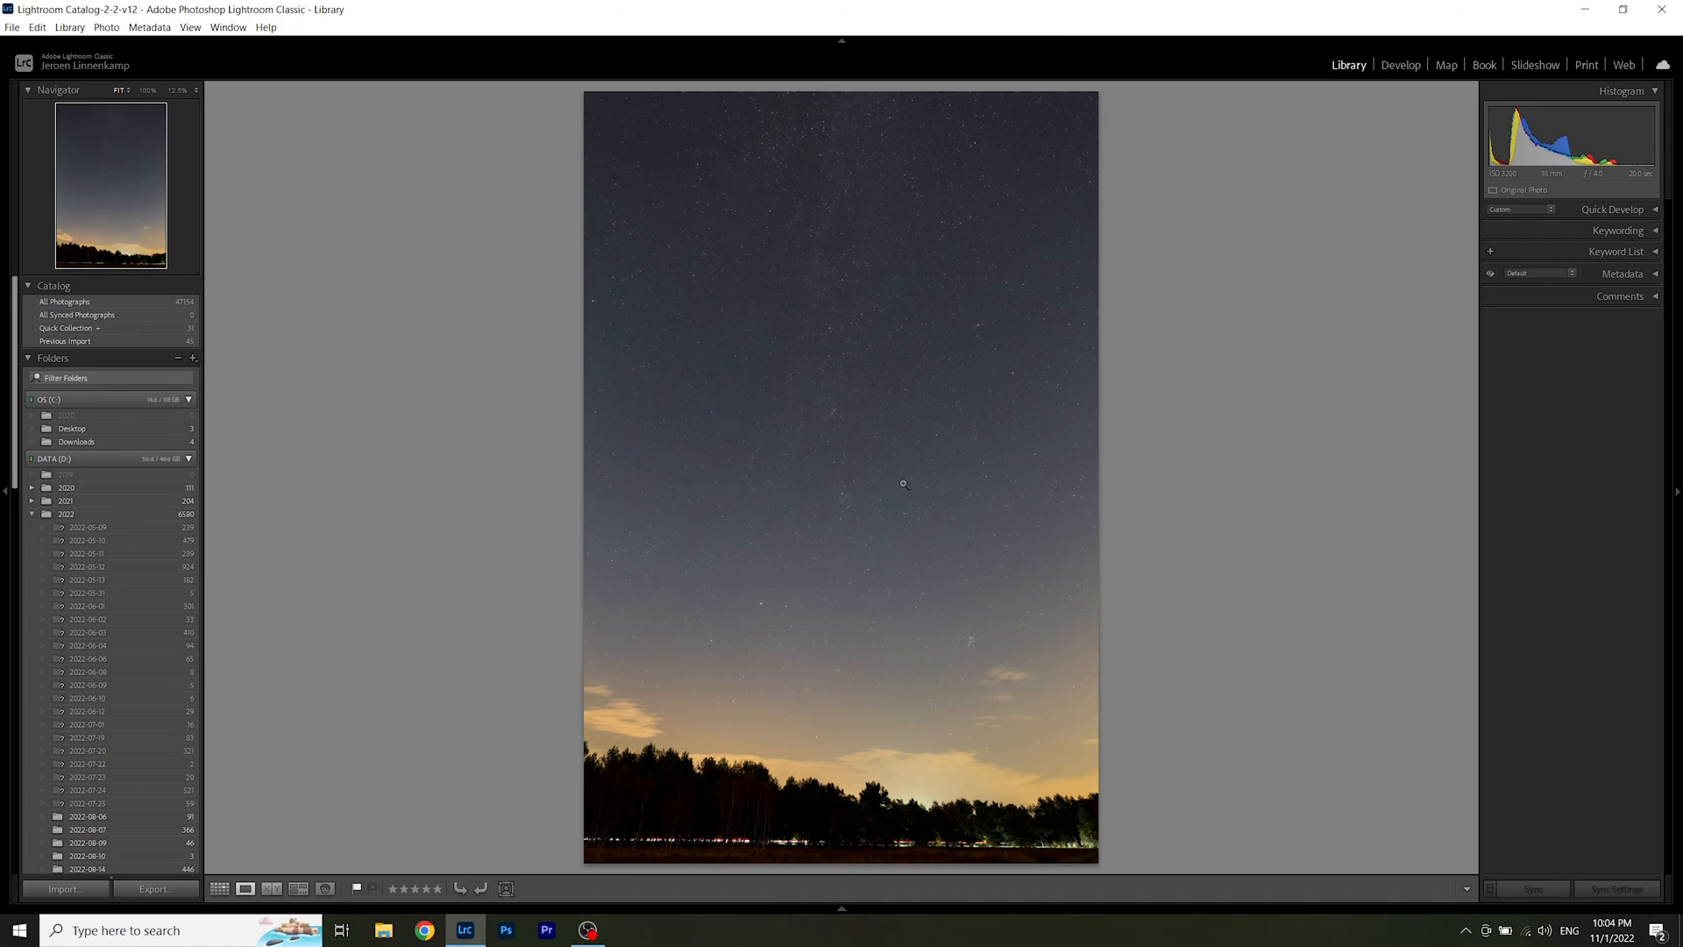
{"action": "mouse_move", "coordinate": [908, 526]}
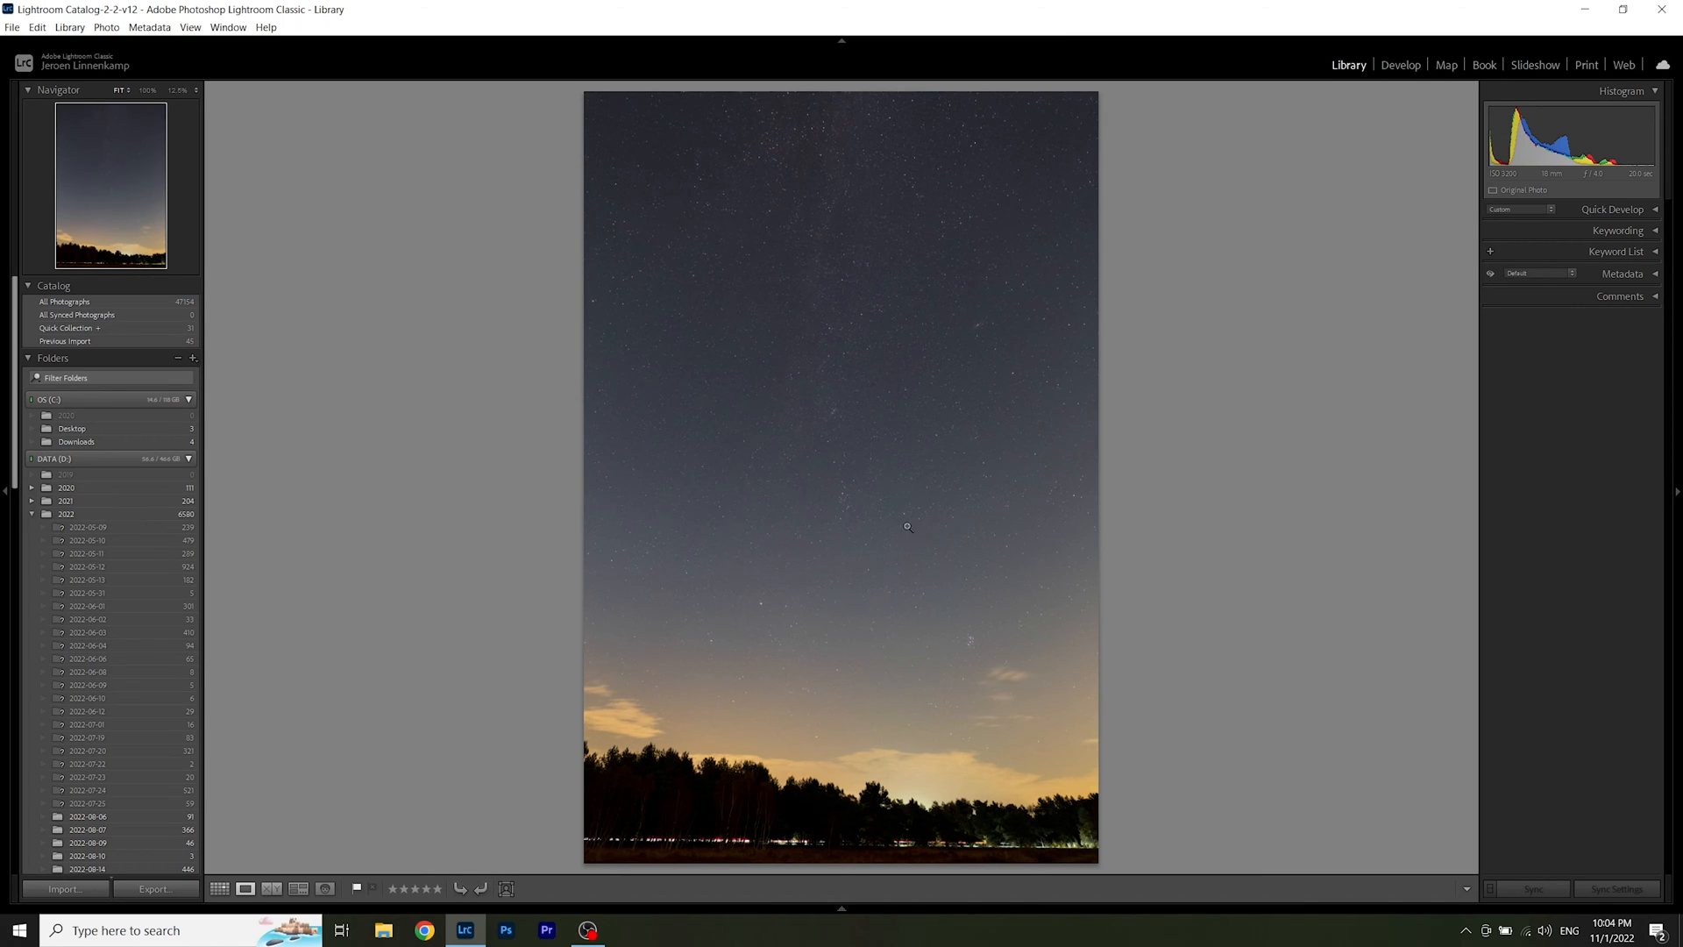
{"action": "mouse_move", "coordinate": [851, 287]}
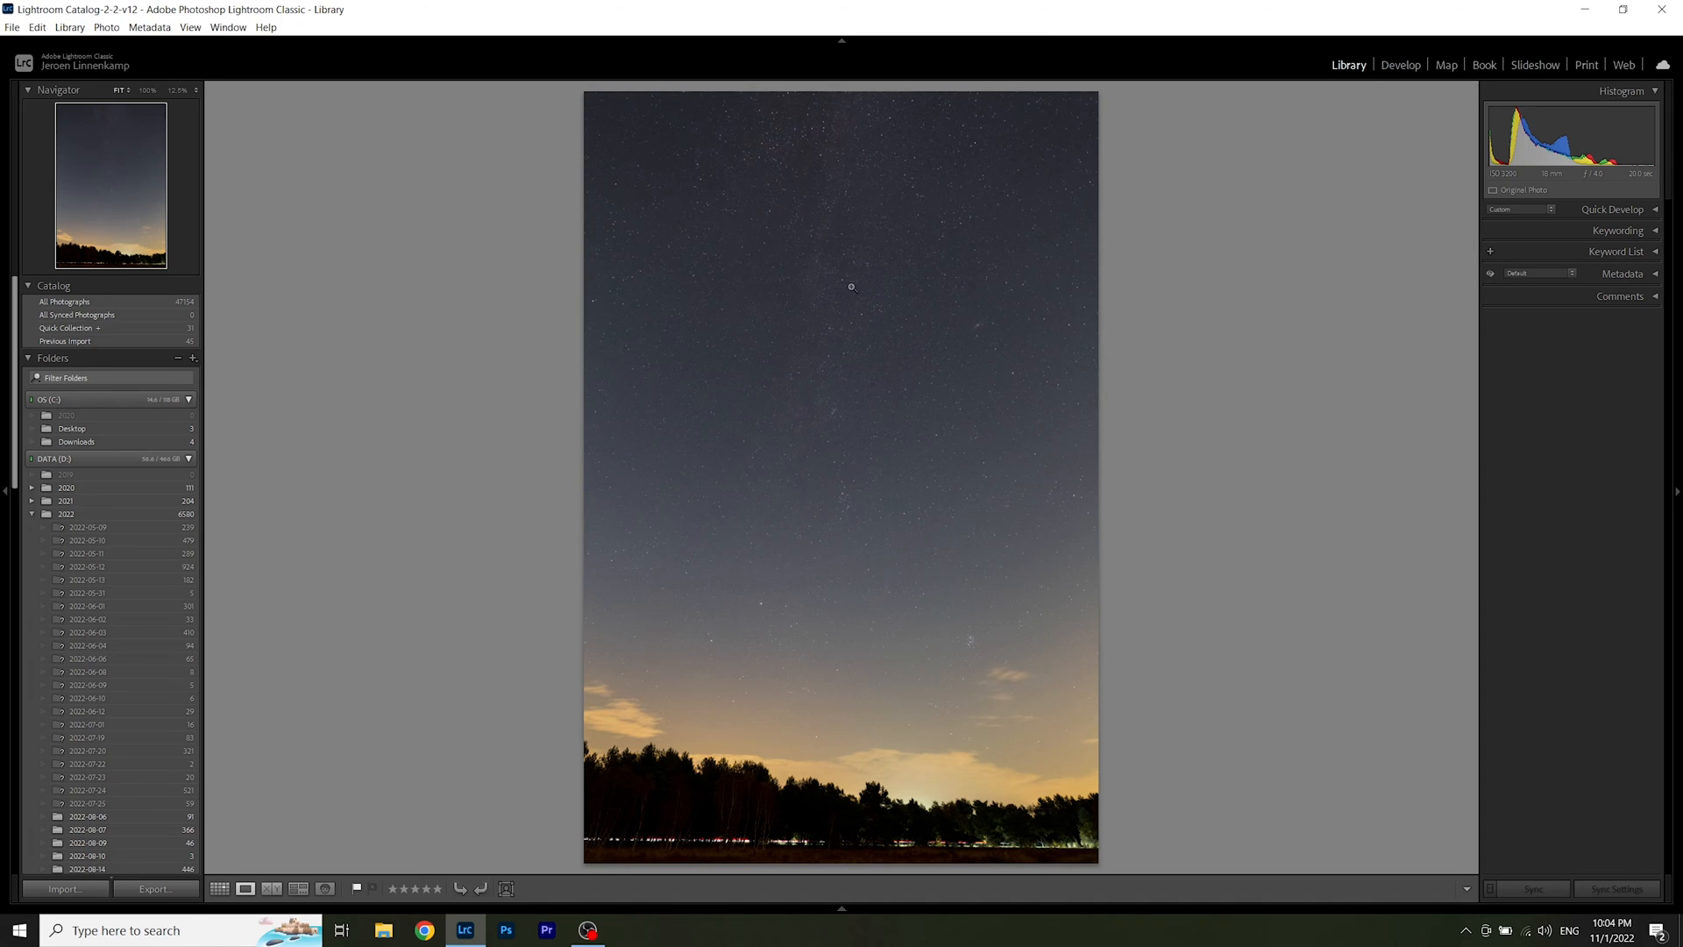
{"action": "mouse_move", "coordinate": [946, 358]}
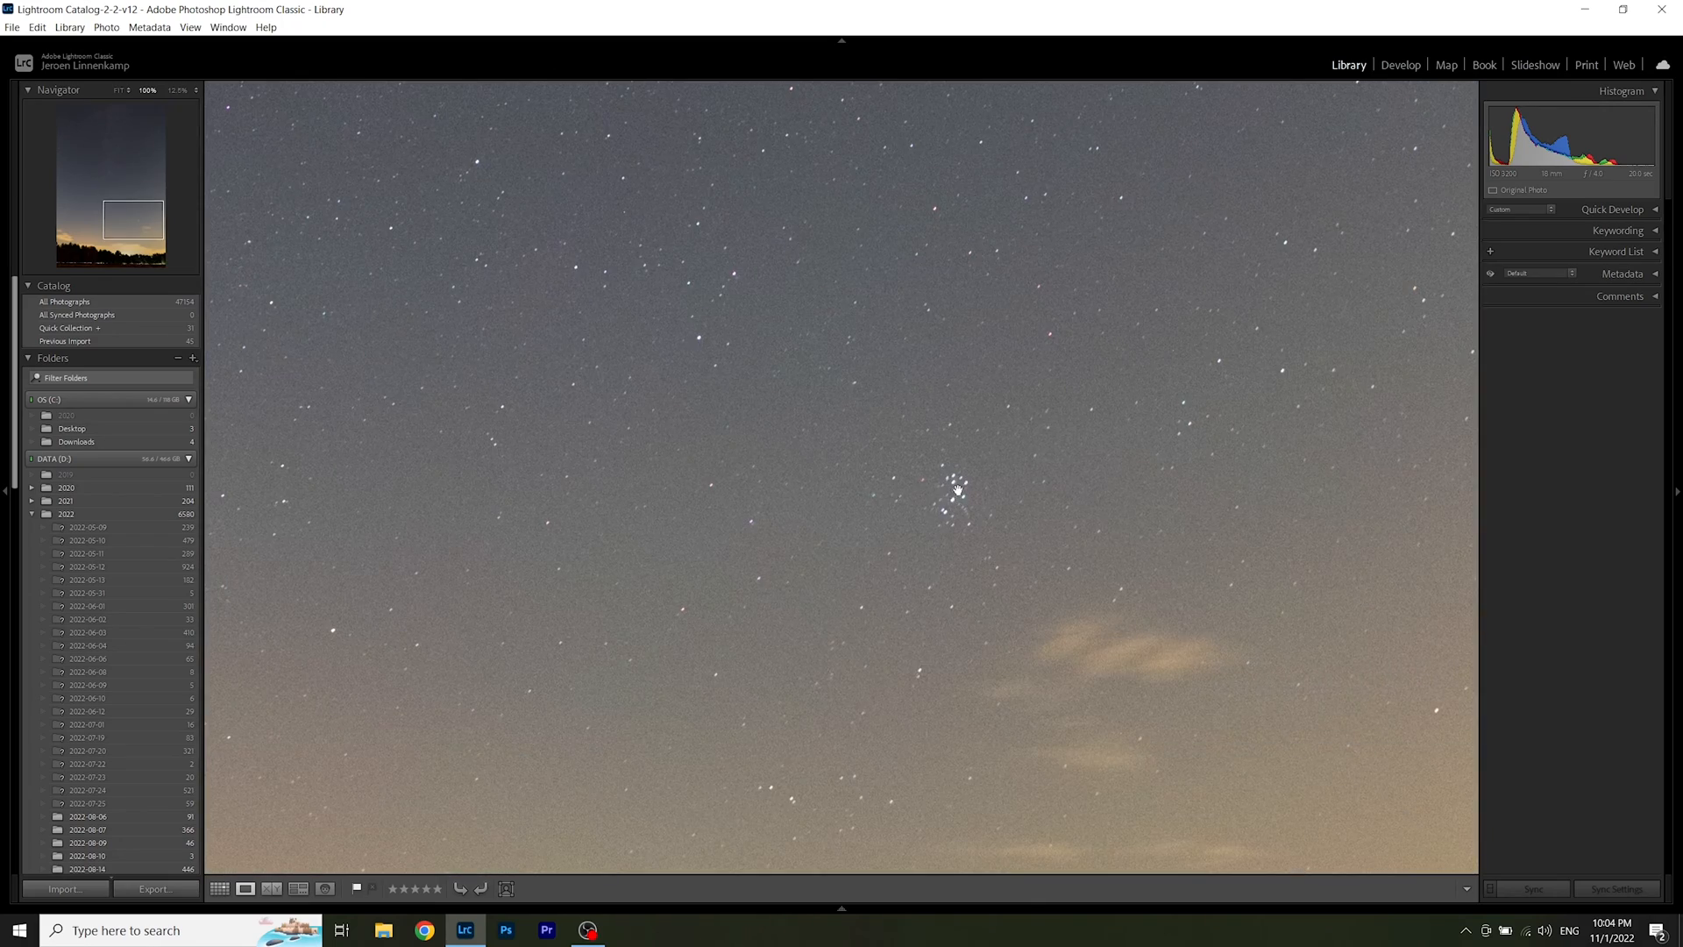
Step: Return from the 100% close-up of the stars to the whole frame fitted in view
{"action": "left_click", "coordinate": [126, 90]}
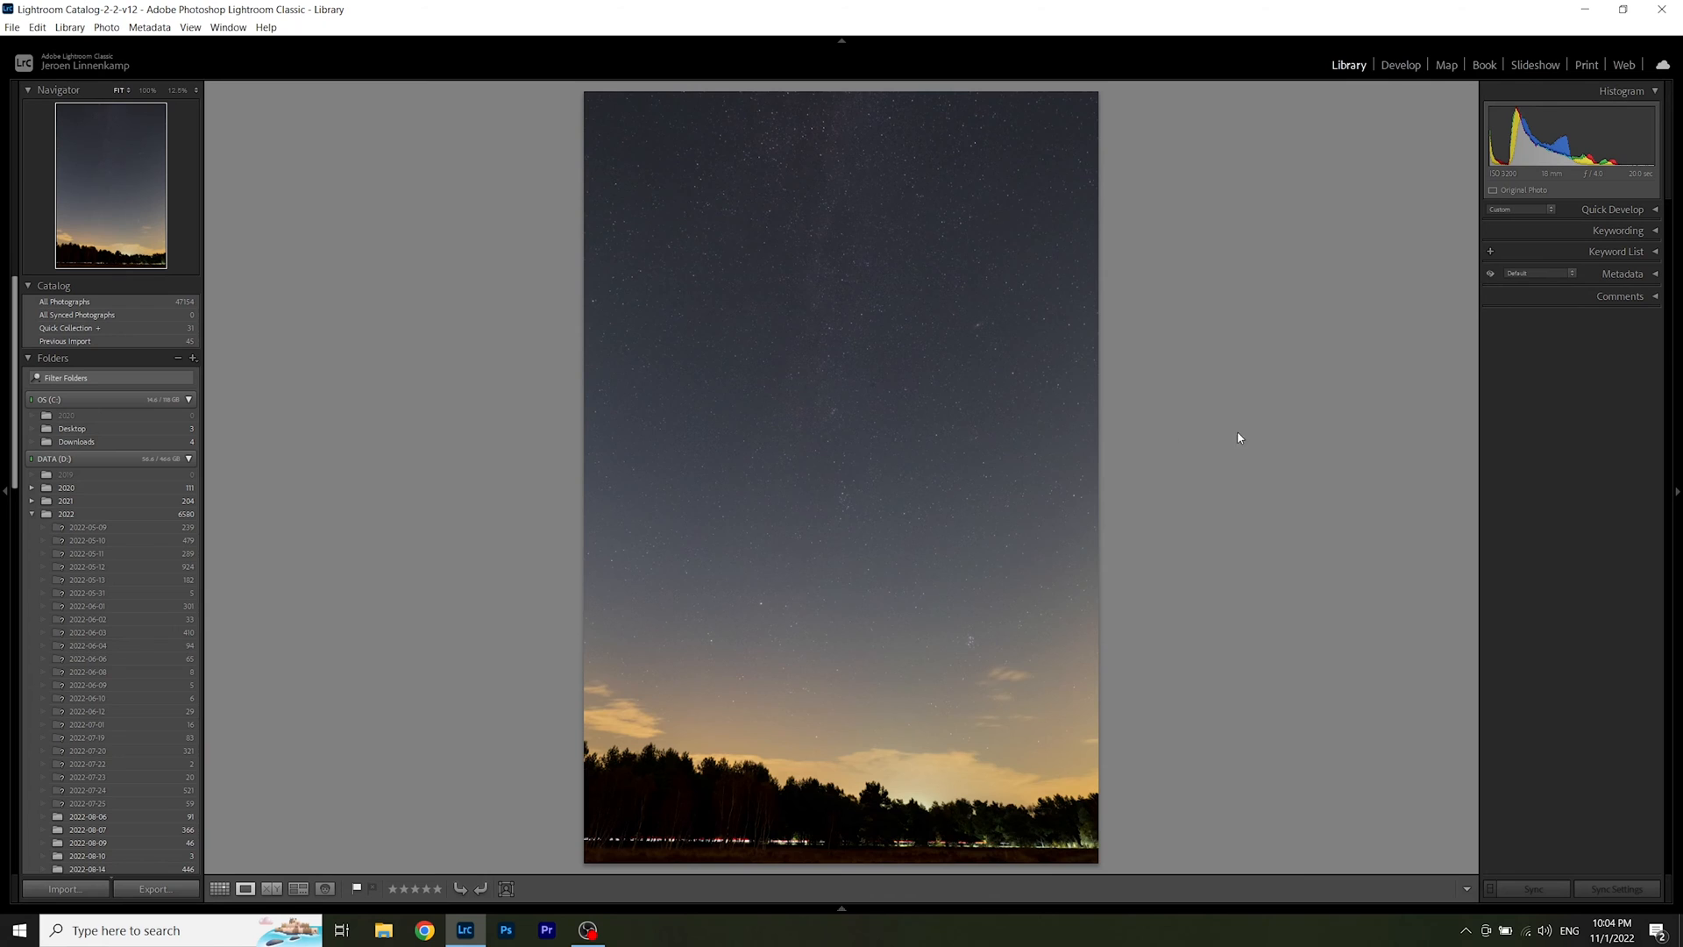
{"action": "mouse_move", "coordinate": [1111, 450]}
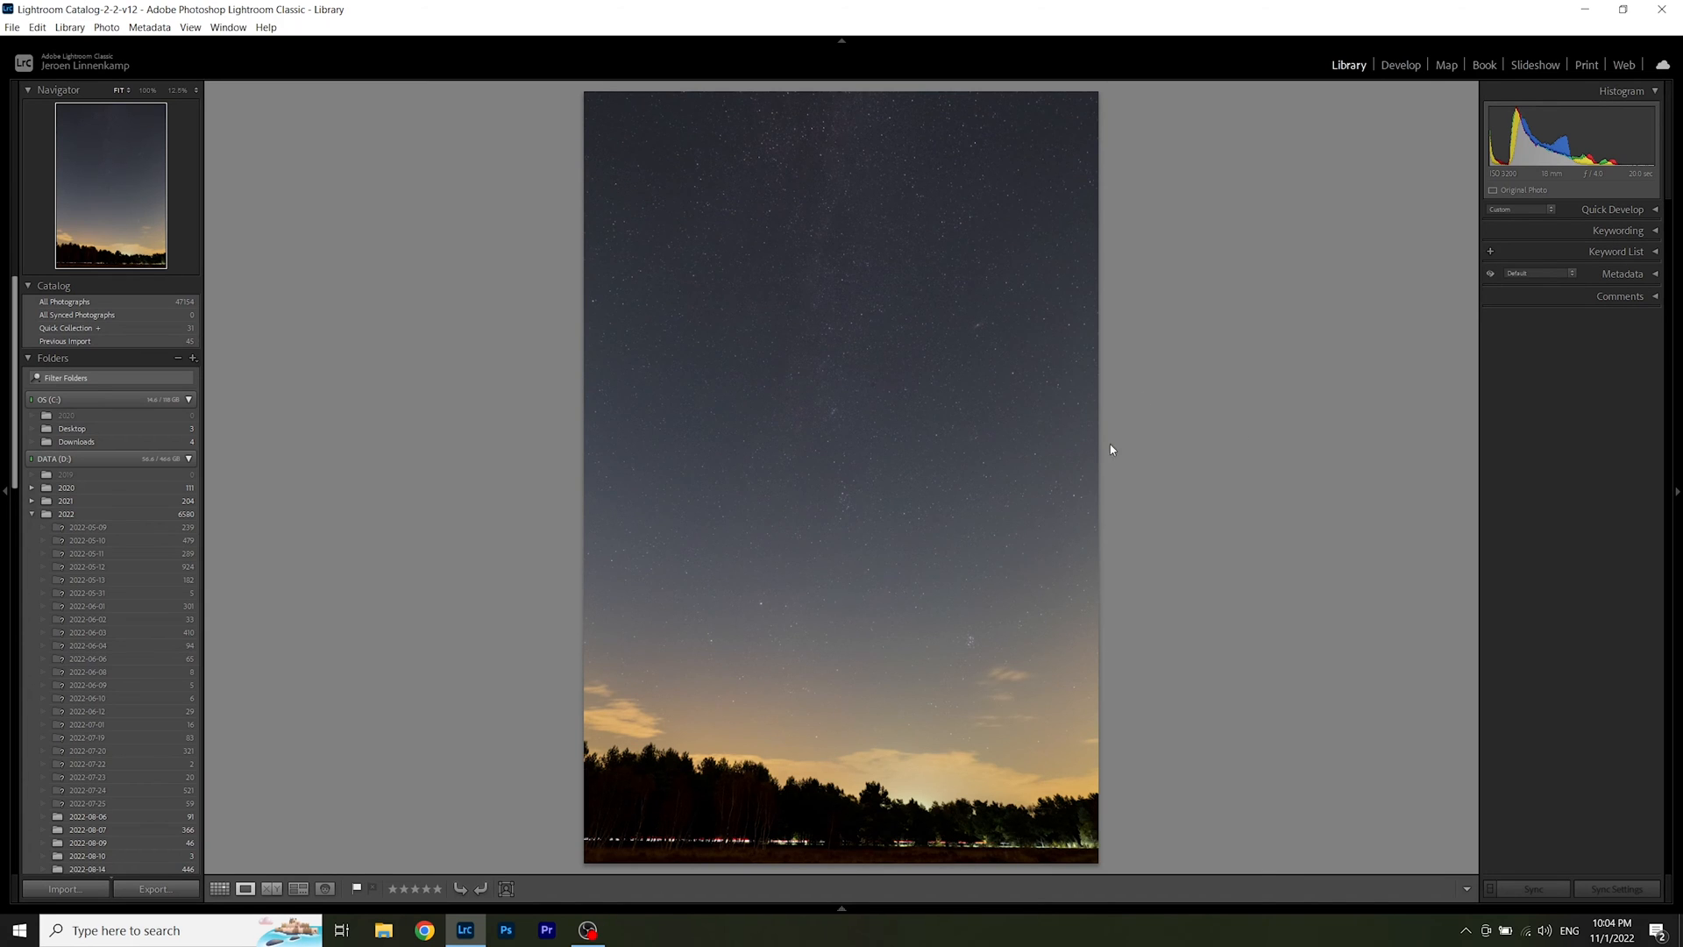
{"action": "mouse_move", "coordinate": [870, 319]}
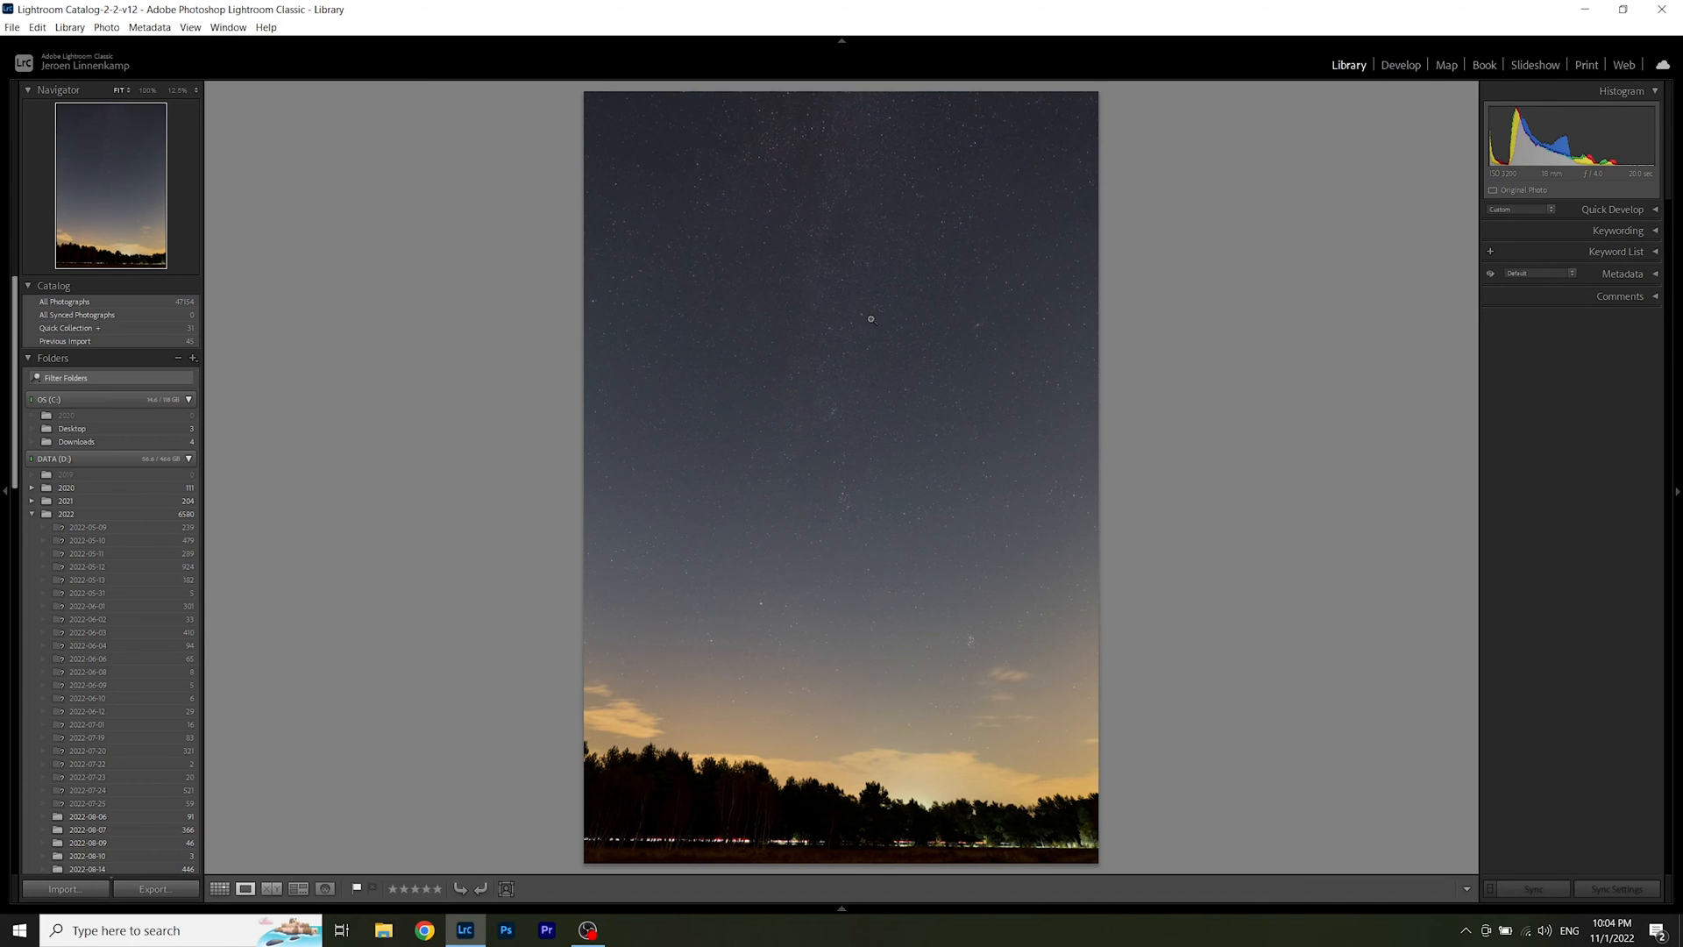
{"action": "mouse_move", "coordinate": [422, 664]}
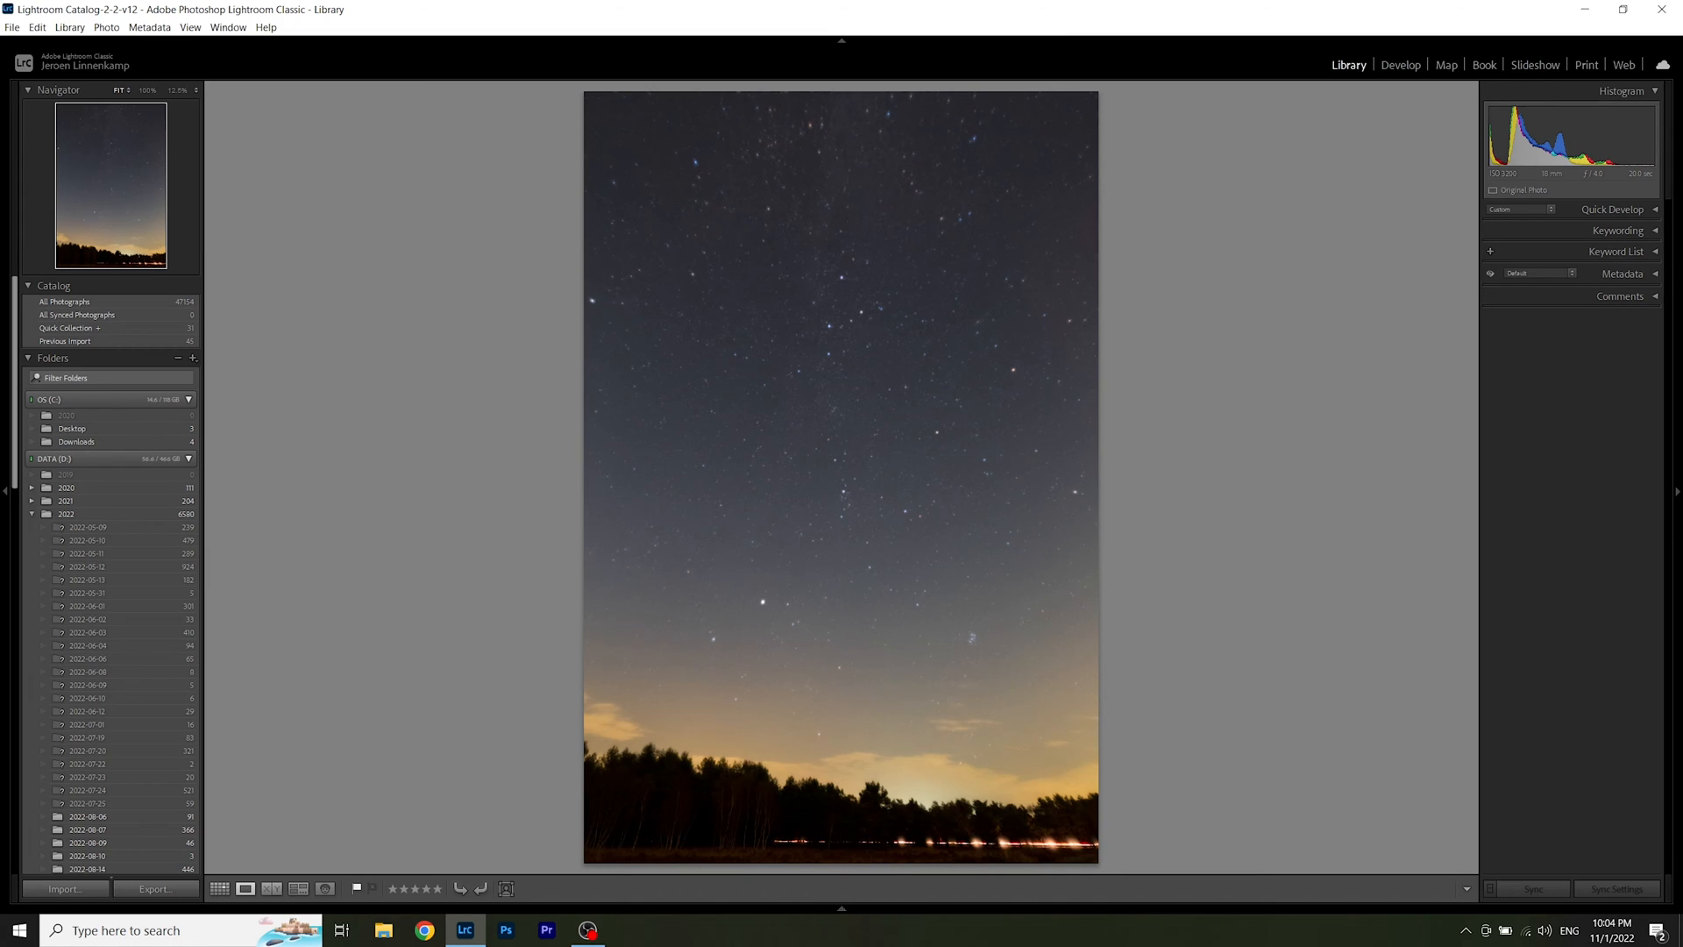
{"action": "mouse_move", "coordinate": [848, 360]}
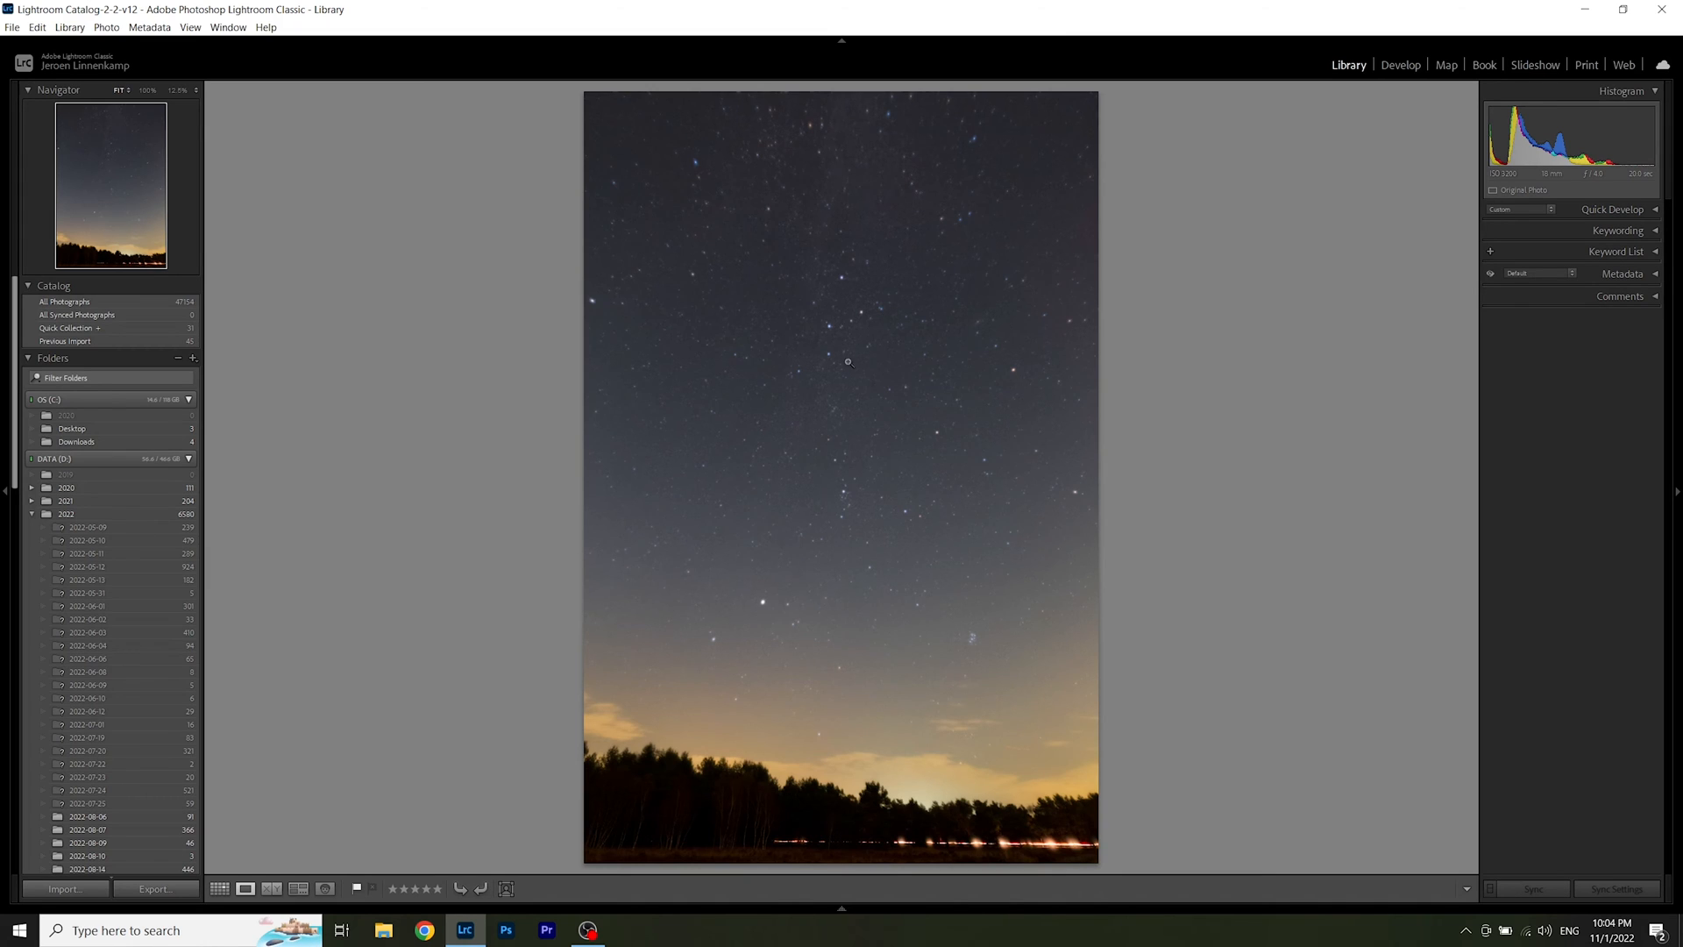
{"action": "mouse_move", "coordinate": [847, 287]}
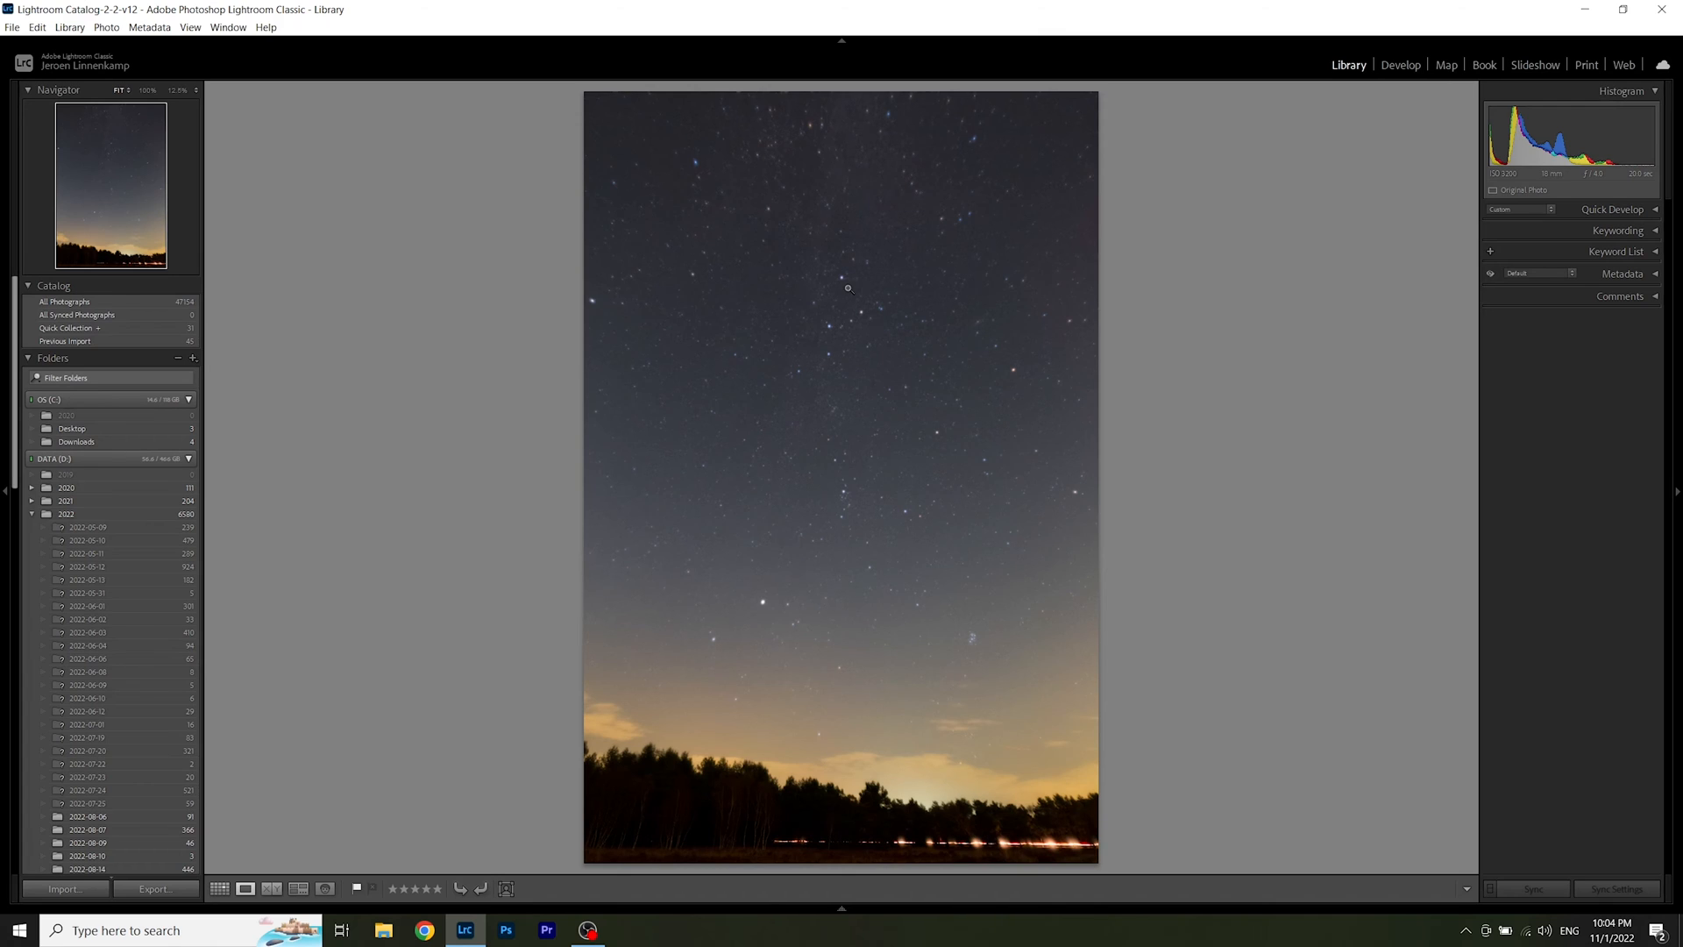
{"action": "mouse_move", "coordinate": [875, 345]}
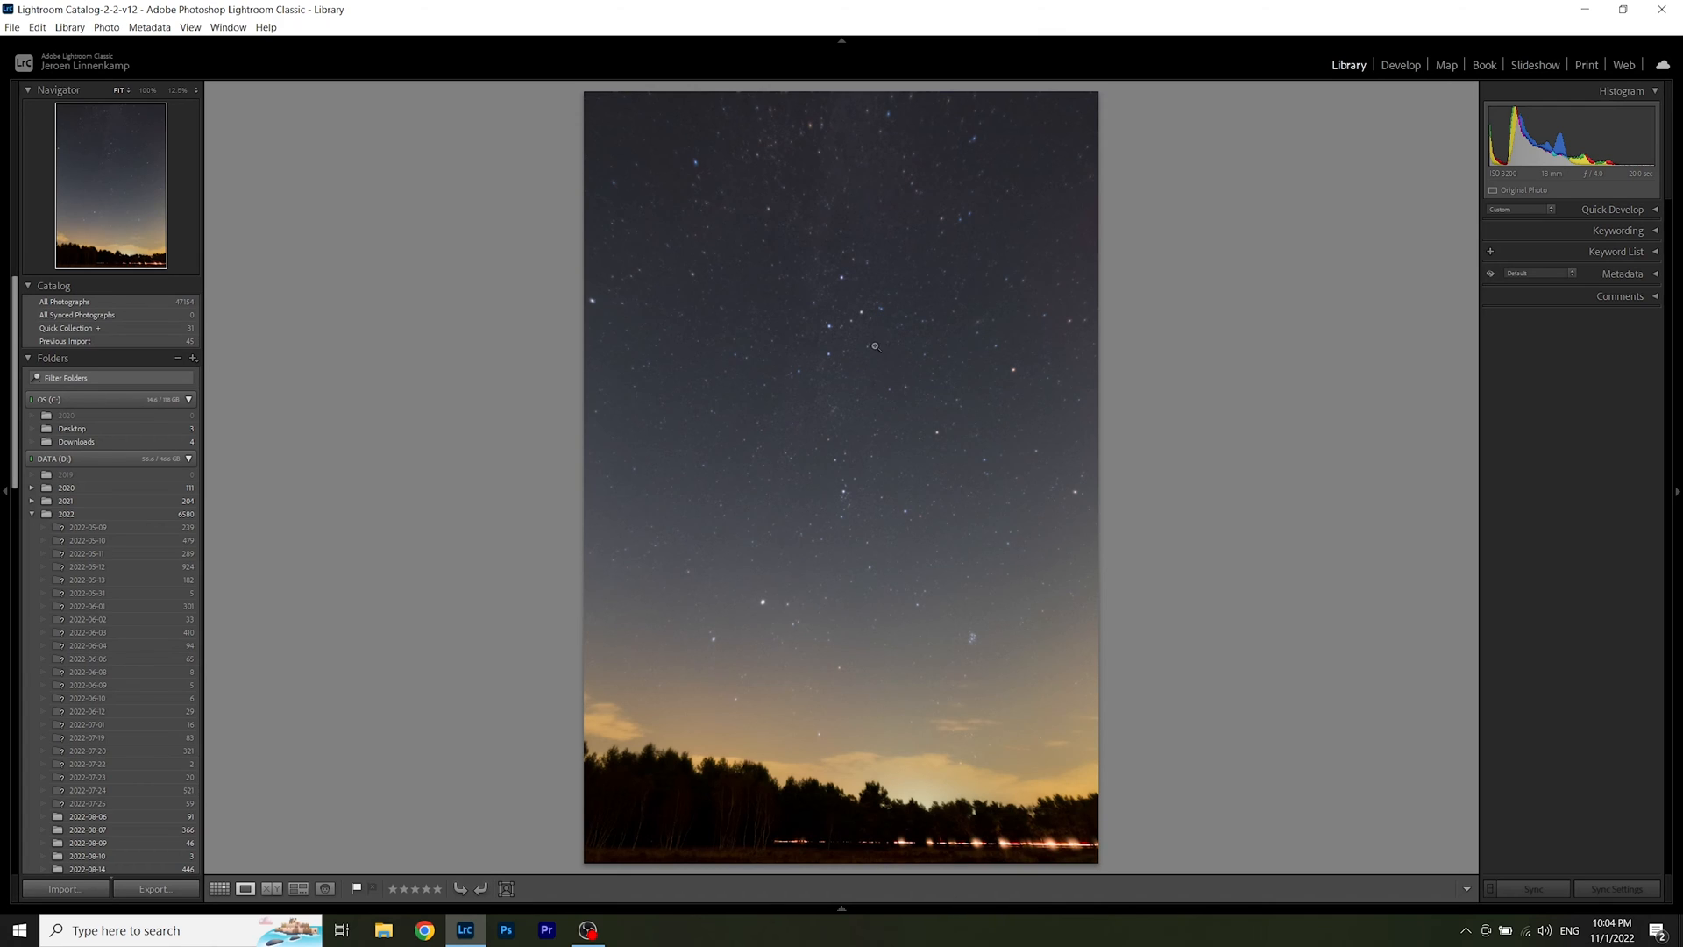
{"action": "mouse_move", "coordinate": [844, 367]}
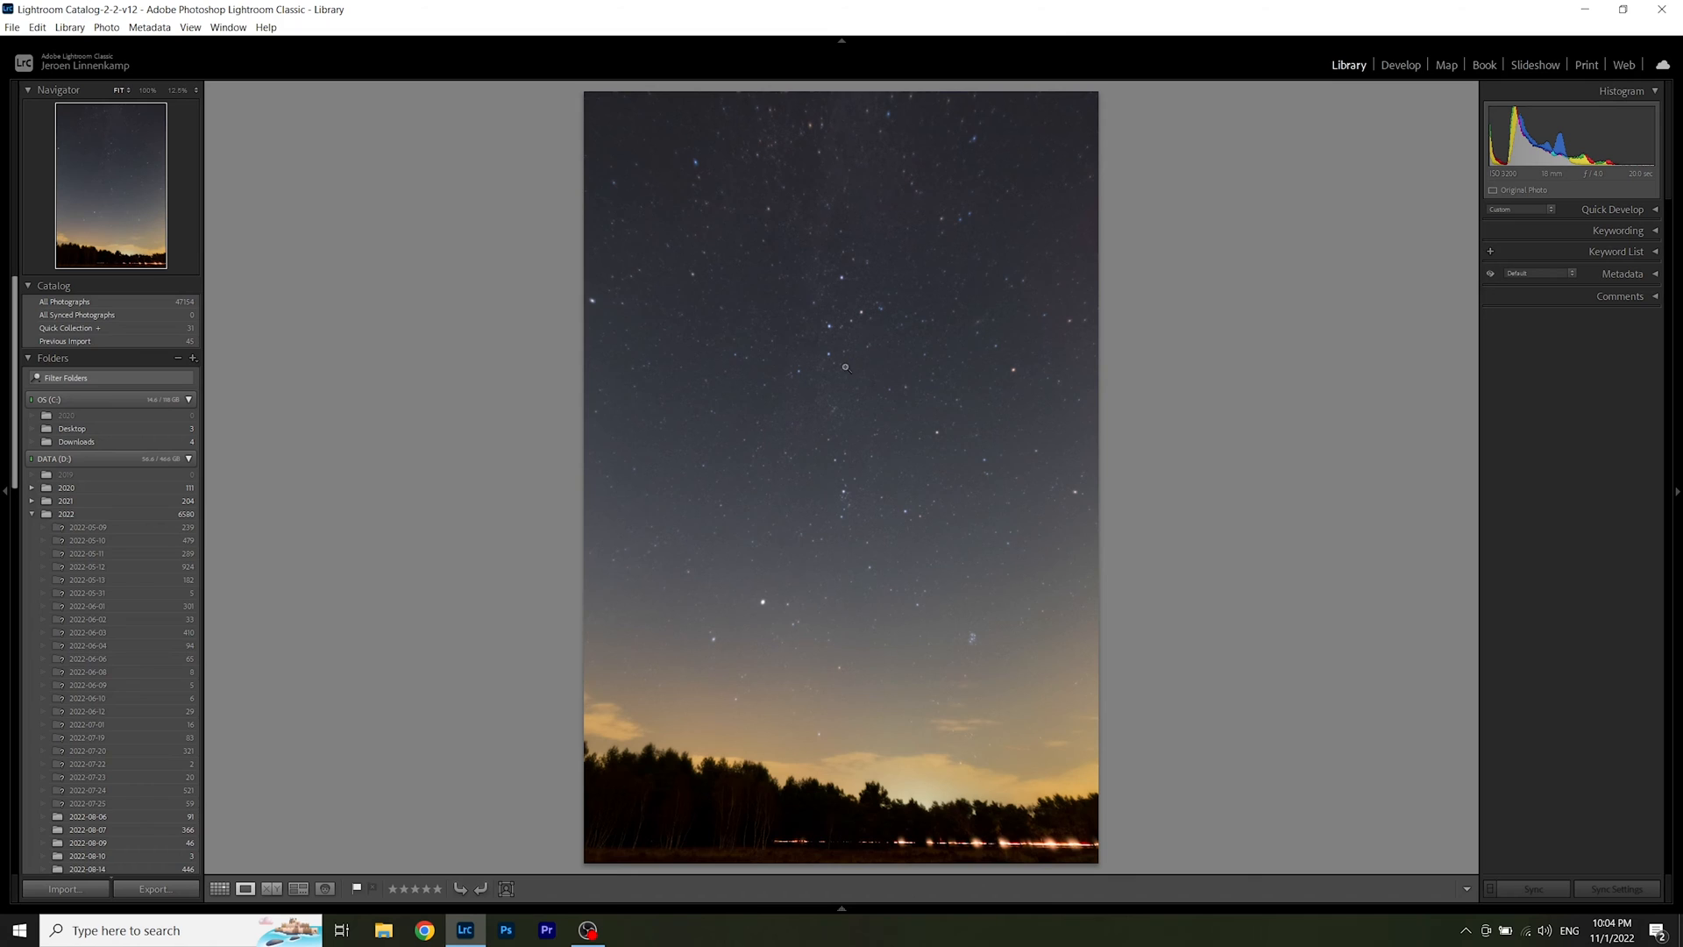
{"action": "mouse_move", "coordinate": [861, 359]}
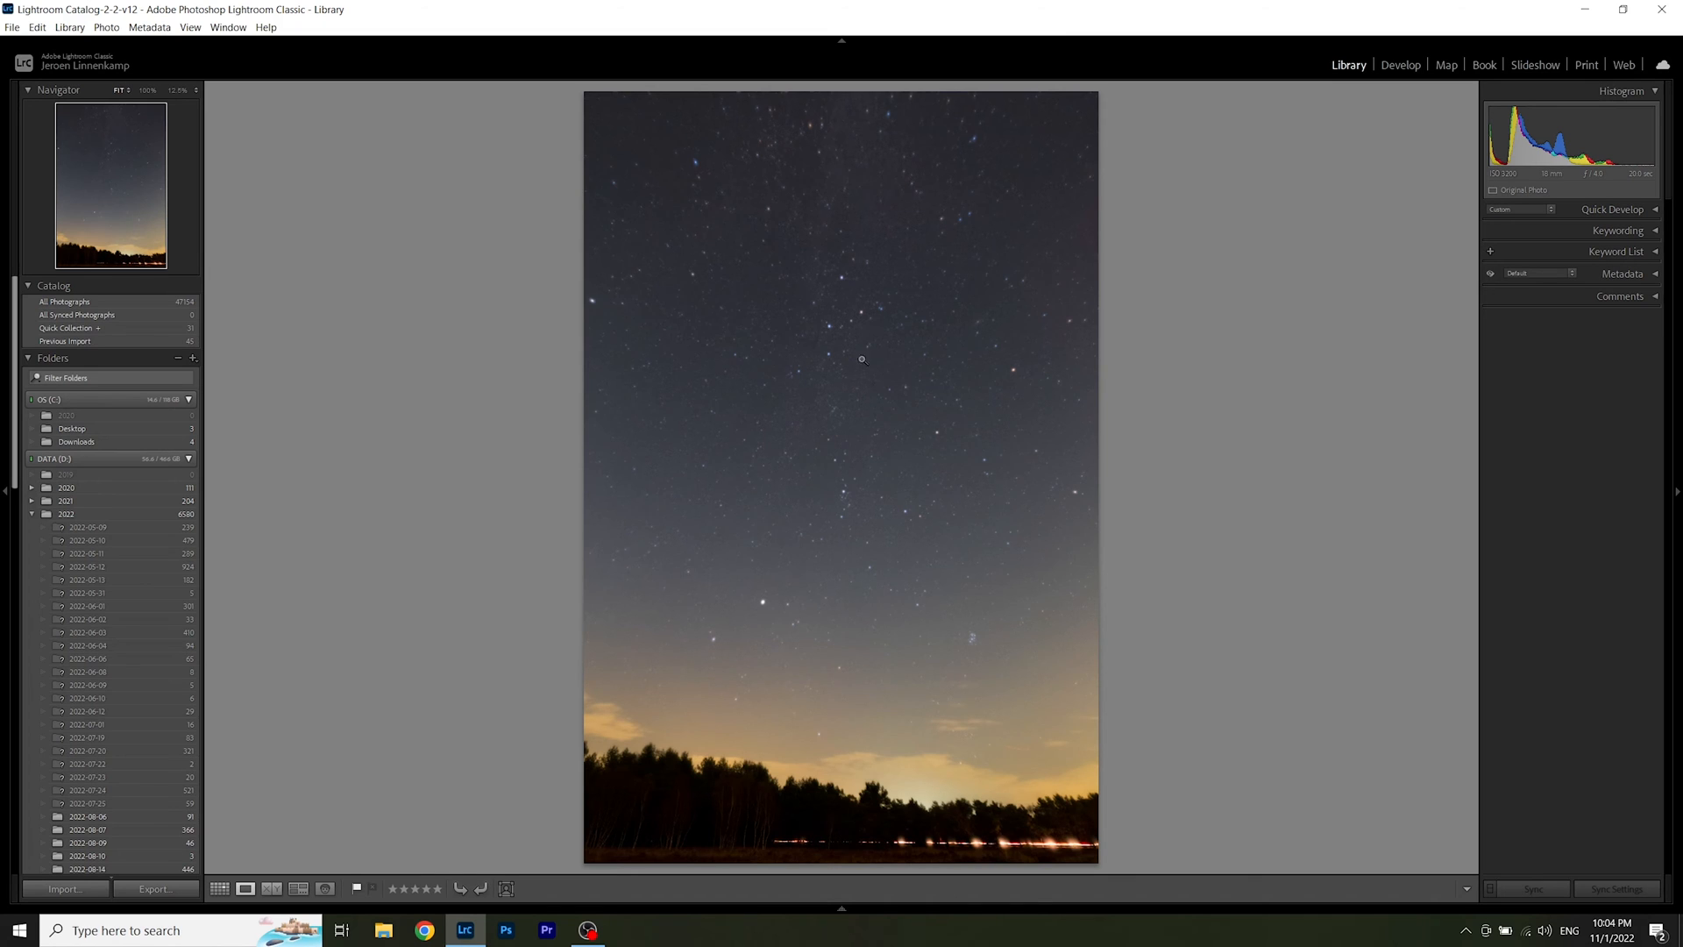
{"action": "mouse_move", "coordinate": [857, 324]}
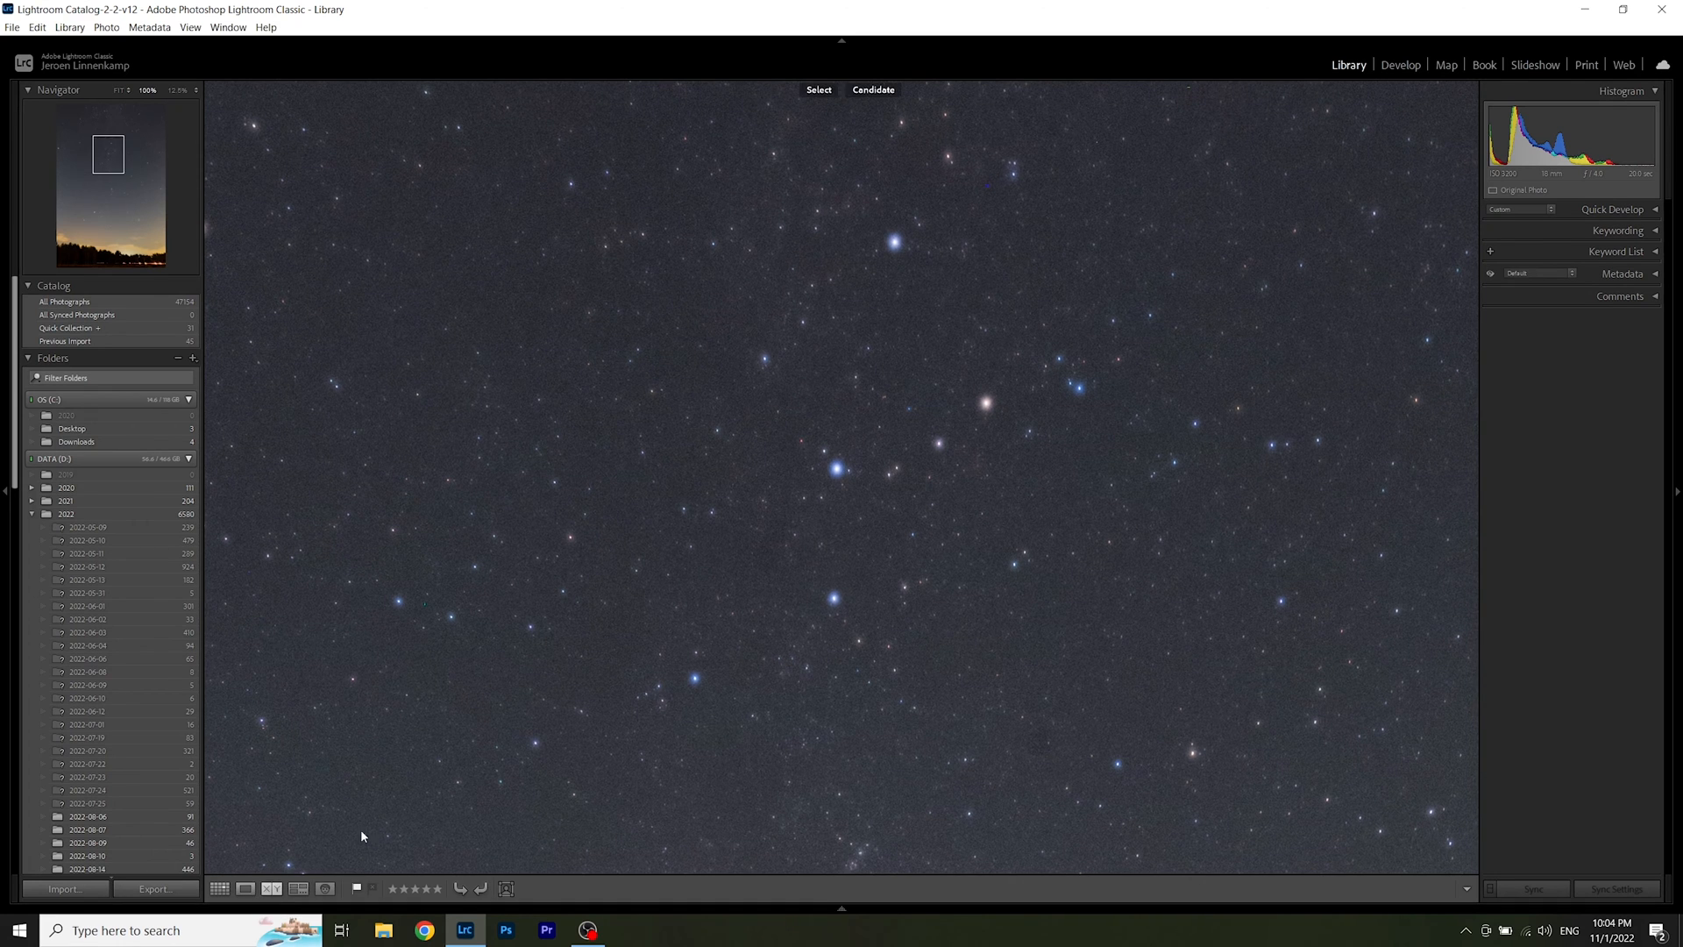
Step: Switch to Compare view so both night-sky photos sit side by side at full size
{"action": "left_click", "coordinate": [272, 887]}
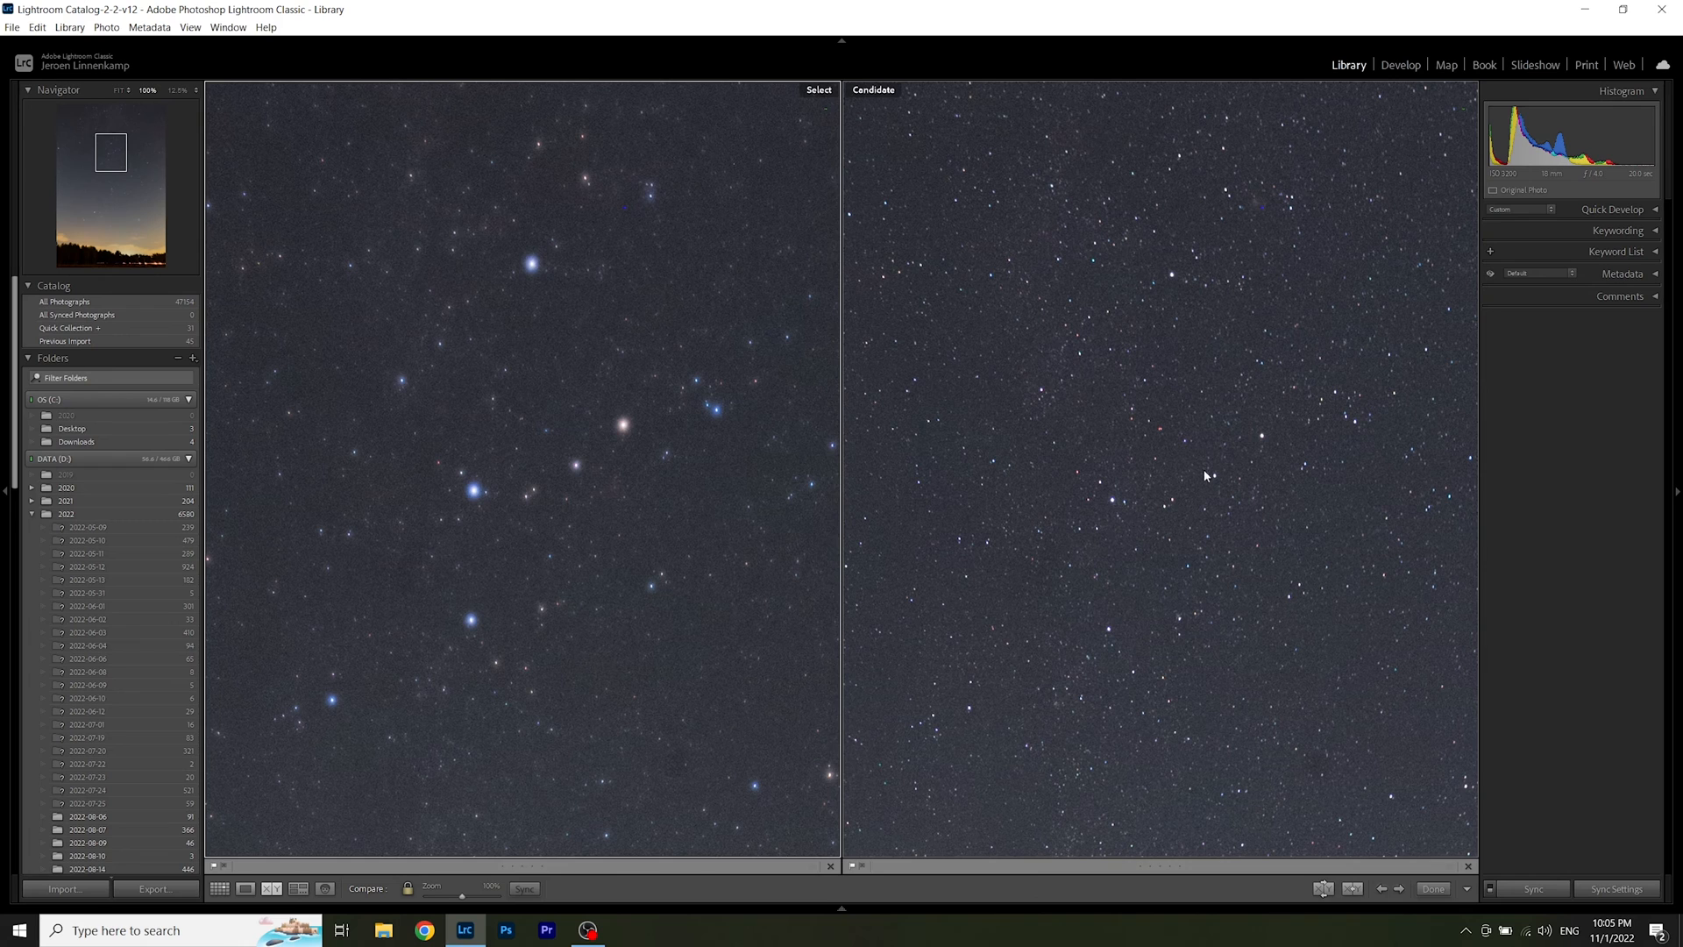
{"action": "mouse_move", "coordinate": [450, 469]}
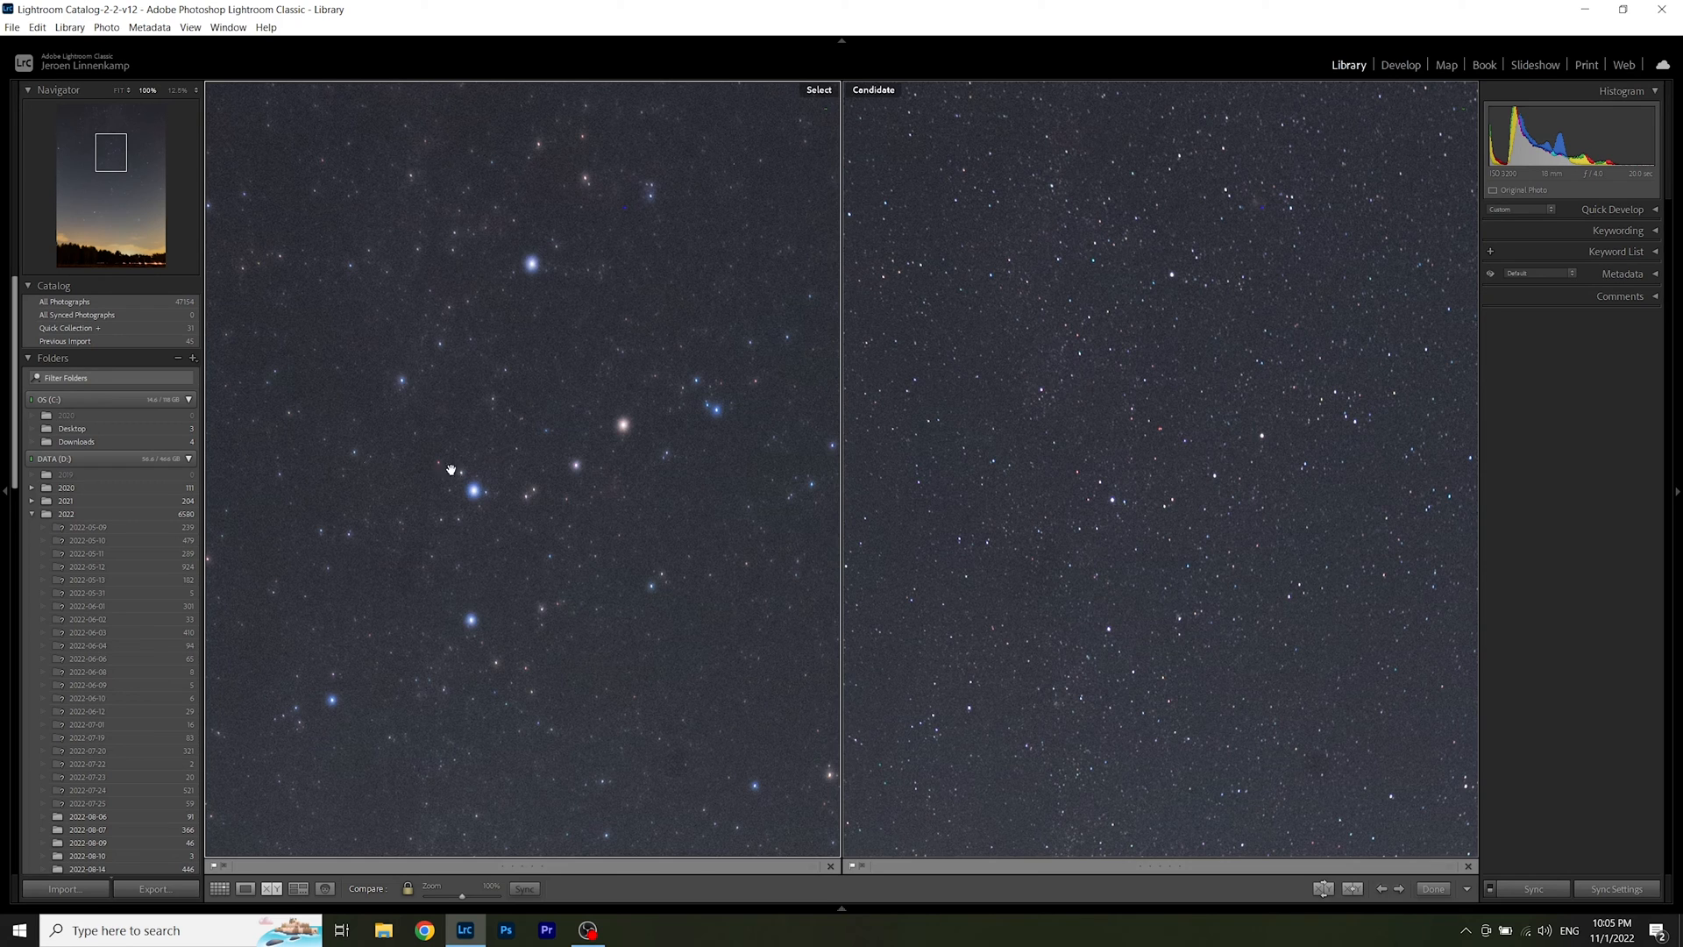
{"action": "mouse_move", "coordinate": [563, 322]}
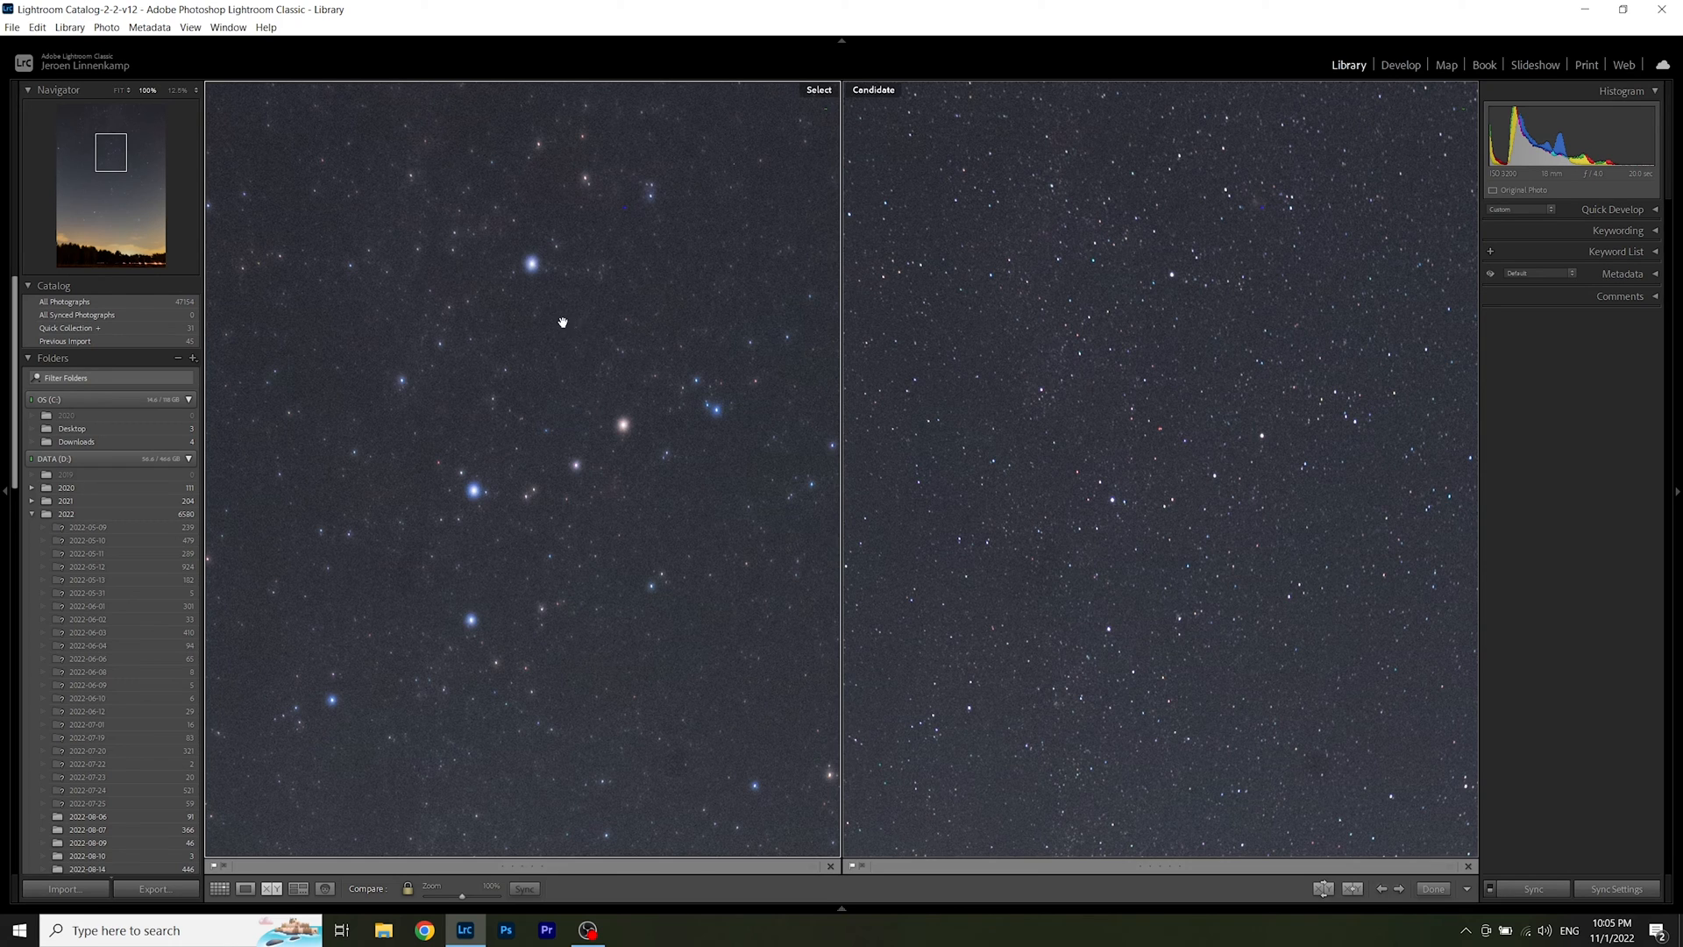
{"action": "mouse_move", "coordinate": [589, 317]}
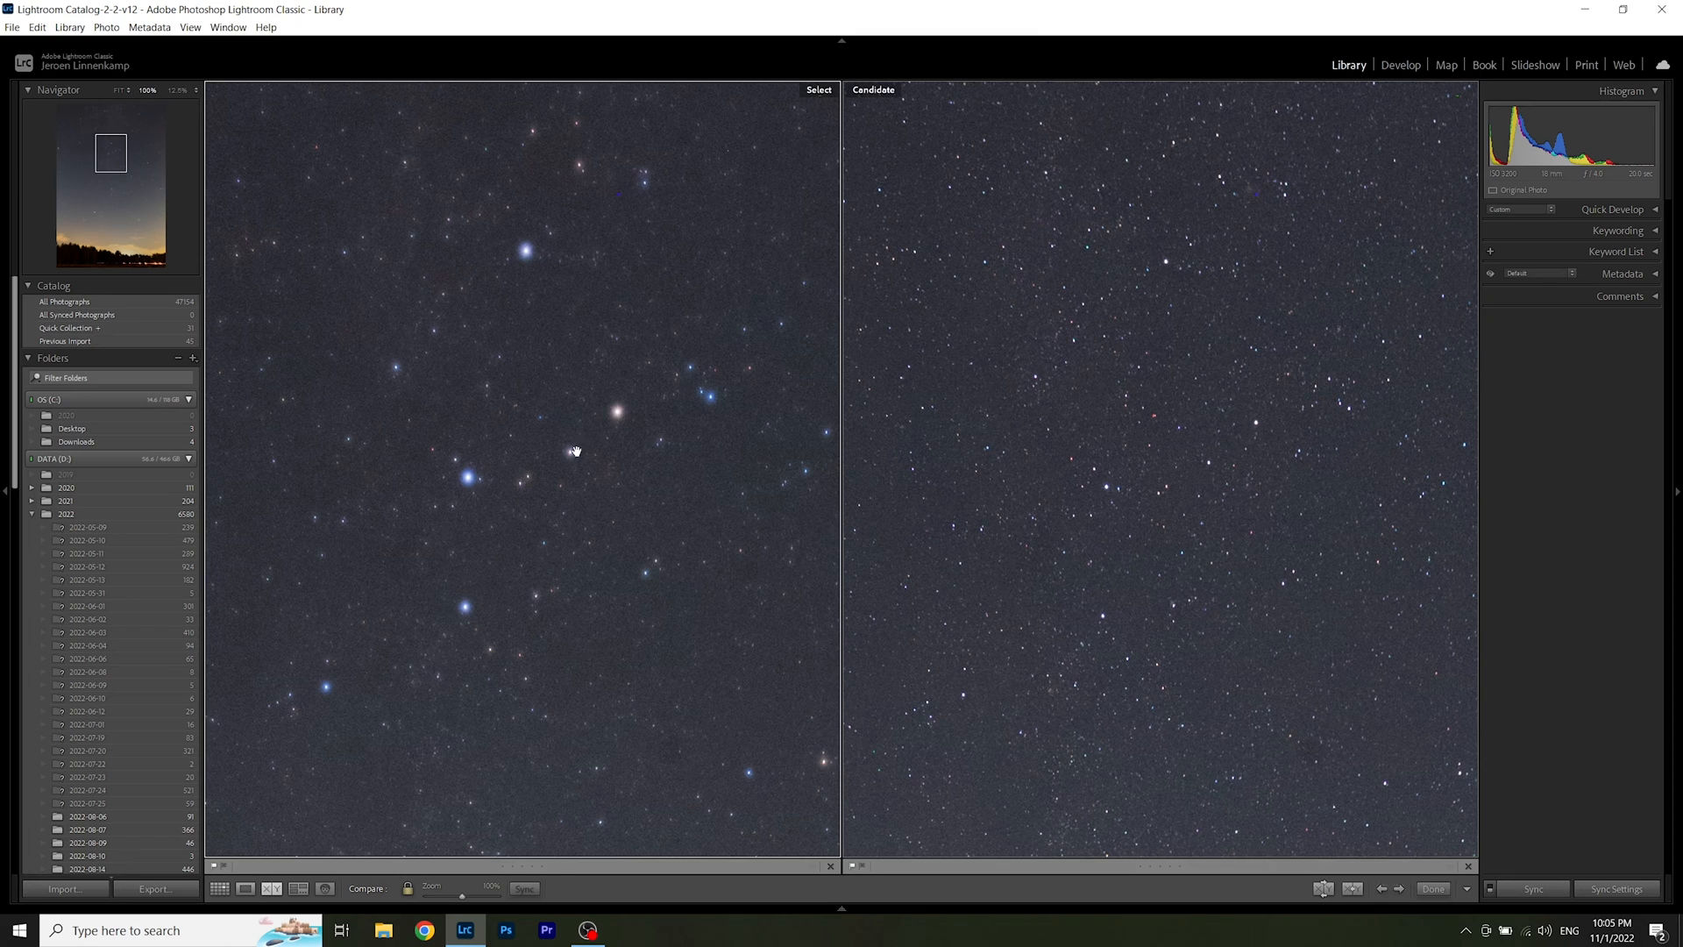
{"action": "mouse_move", "coordinate": [583, 398]}
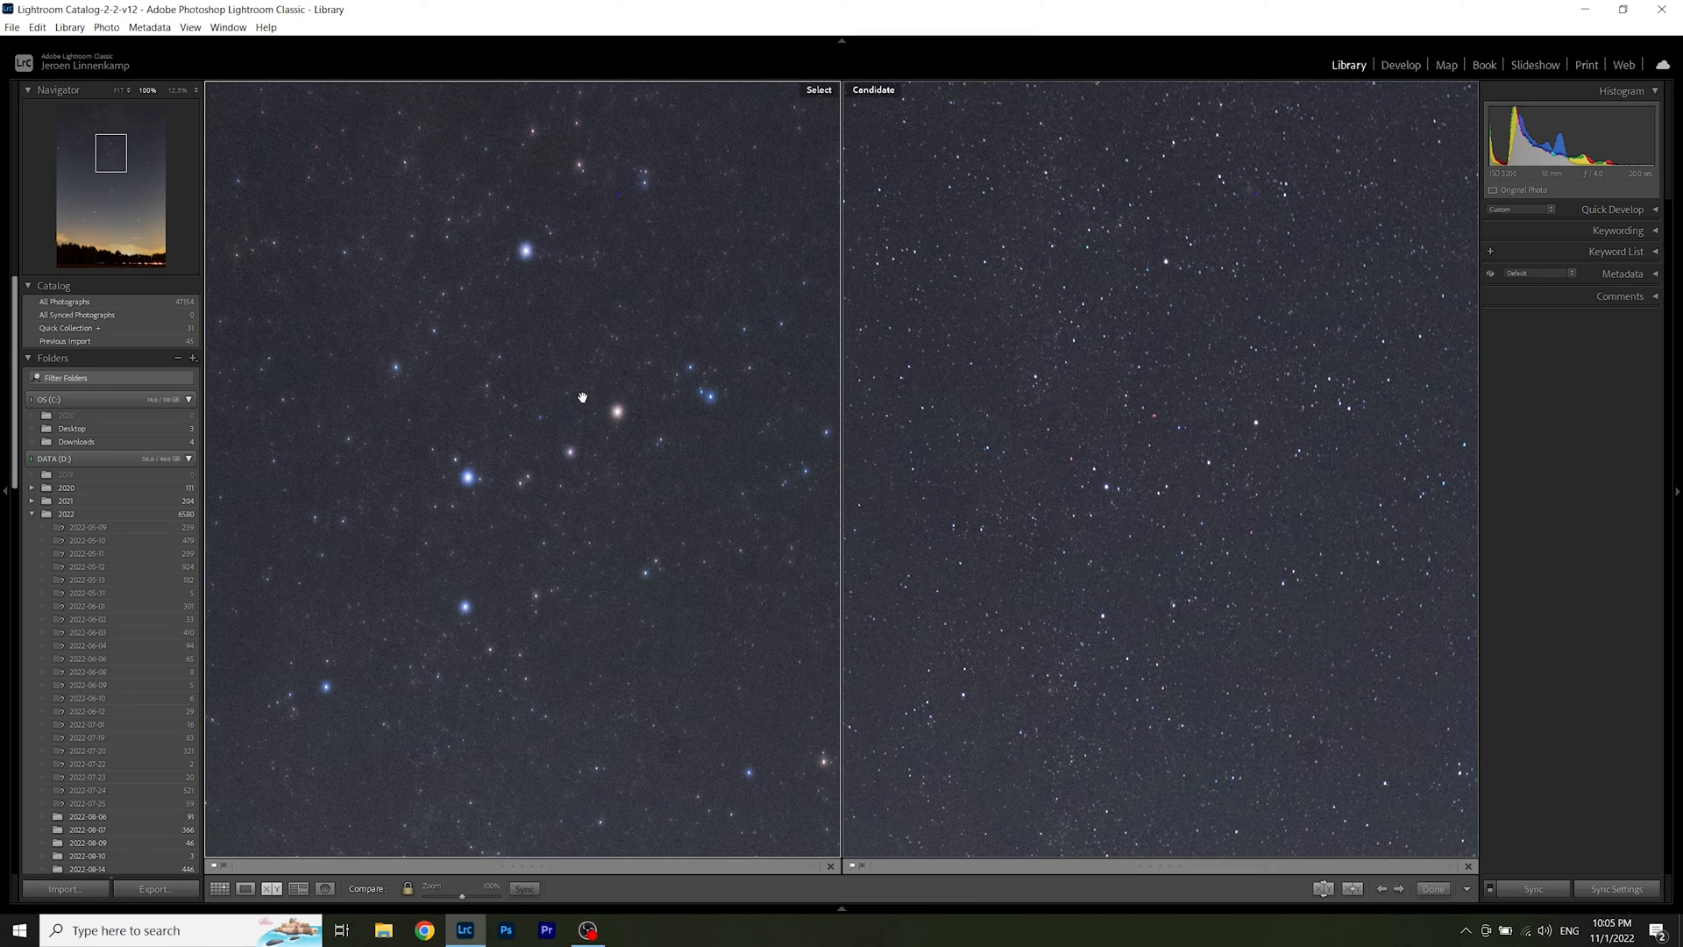
{"action": "mouse_move", "coordinate": [587, 320]}
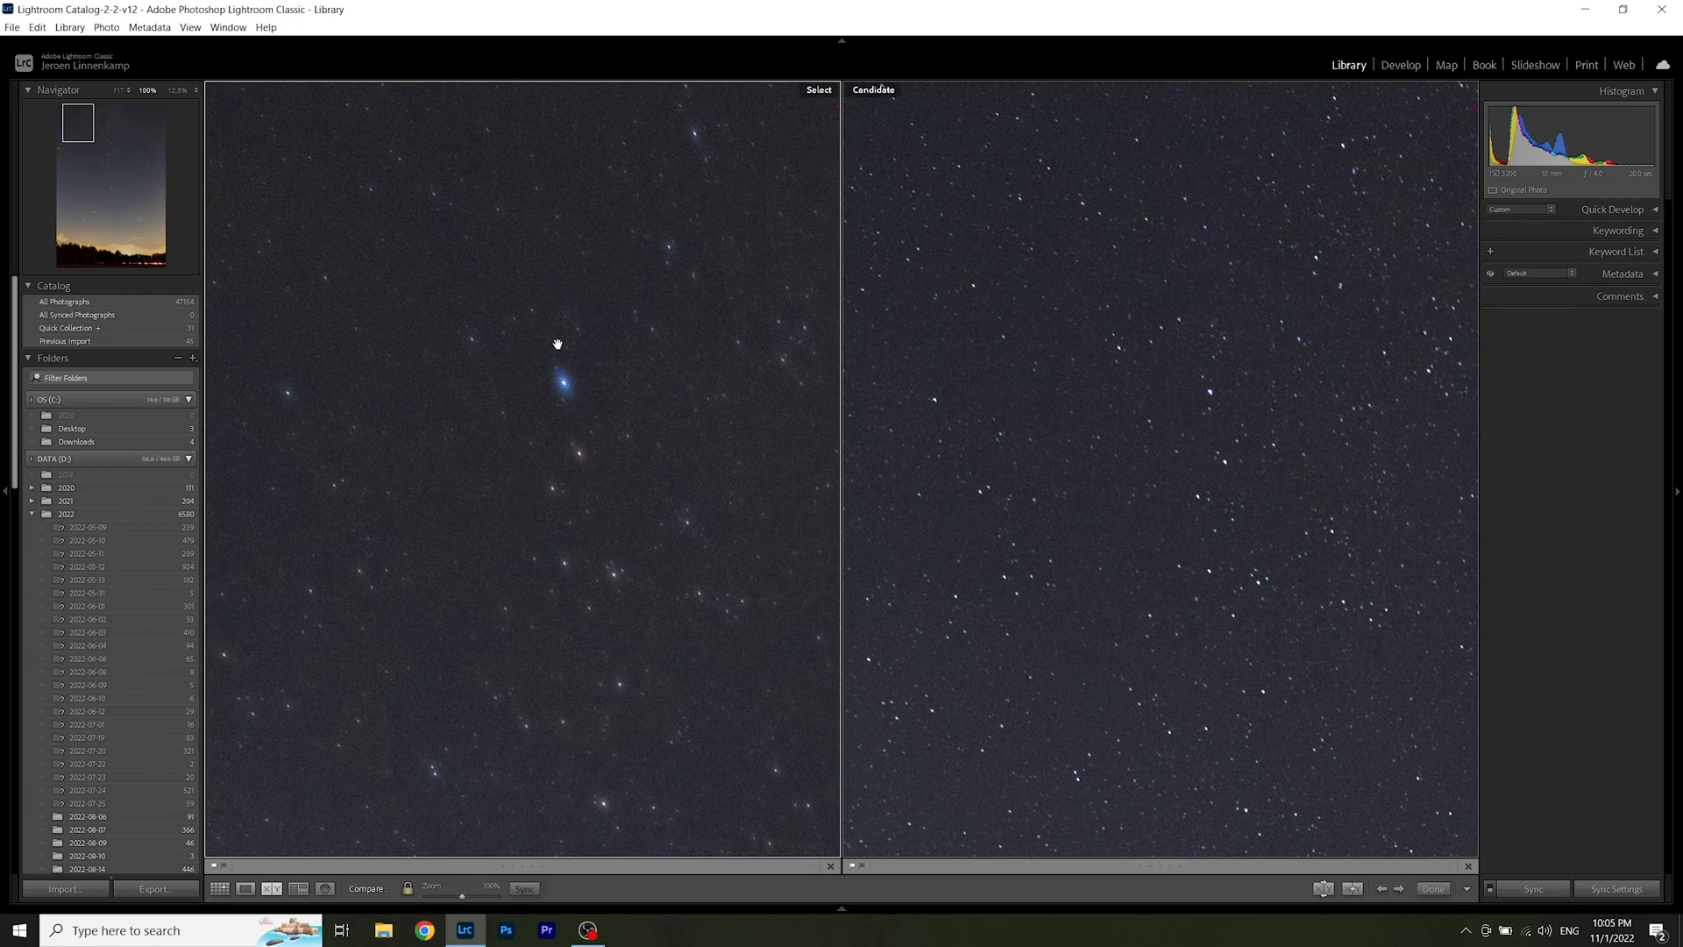
{"action": "mouse_move", "coordinate": [611, 373]}
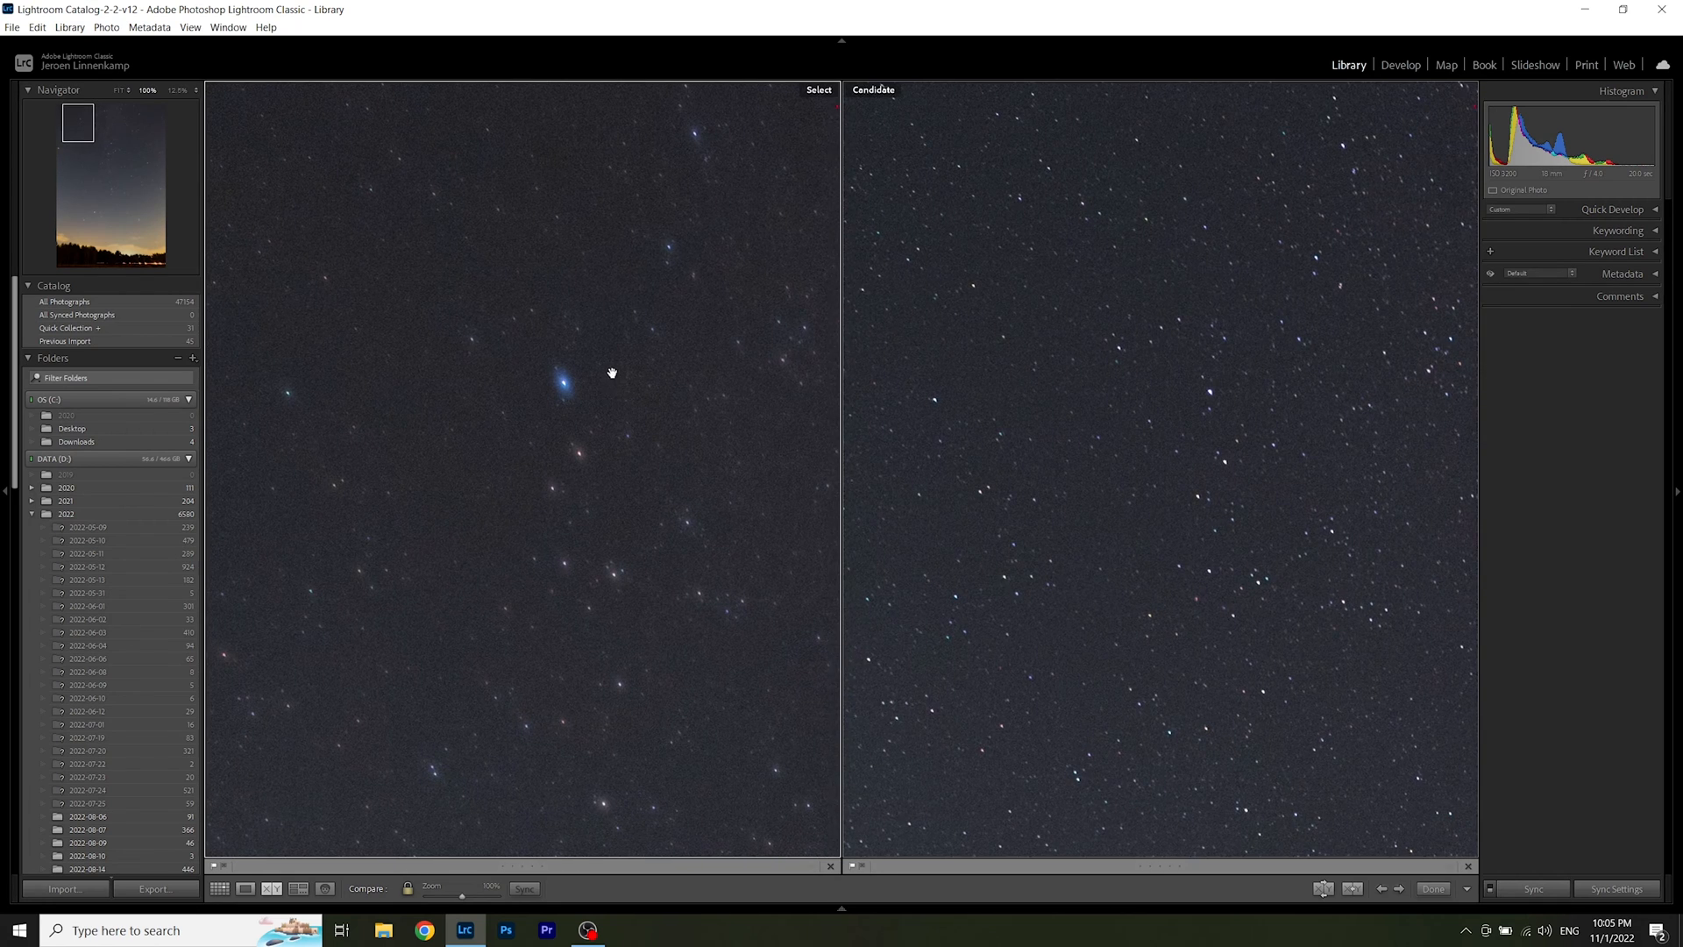
{"action": "mouse_move", "coordinate": [953, 411]}
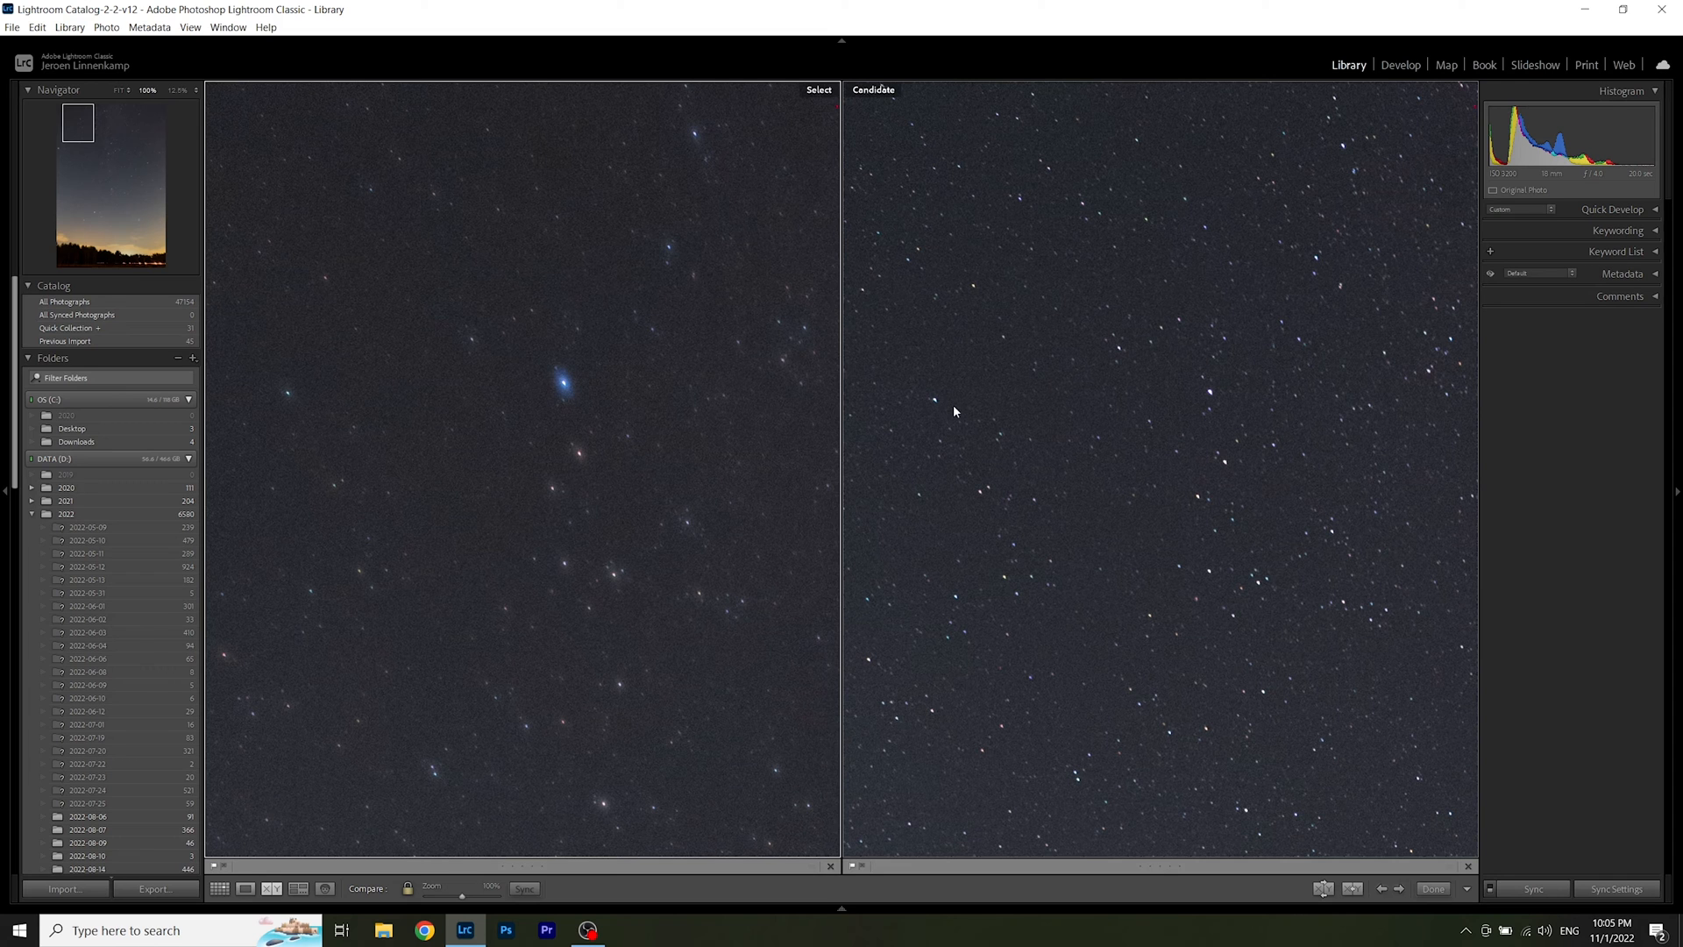
{"action": "mouse_move", "coordinate": [617, 469]}
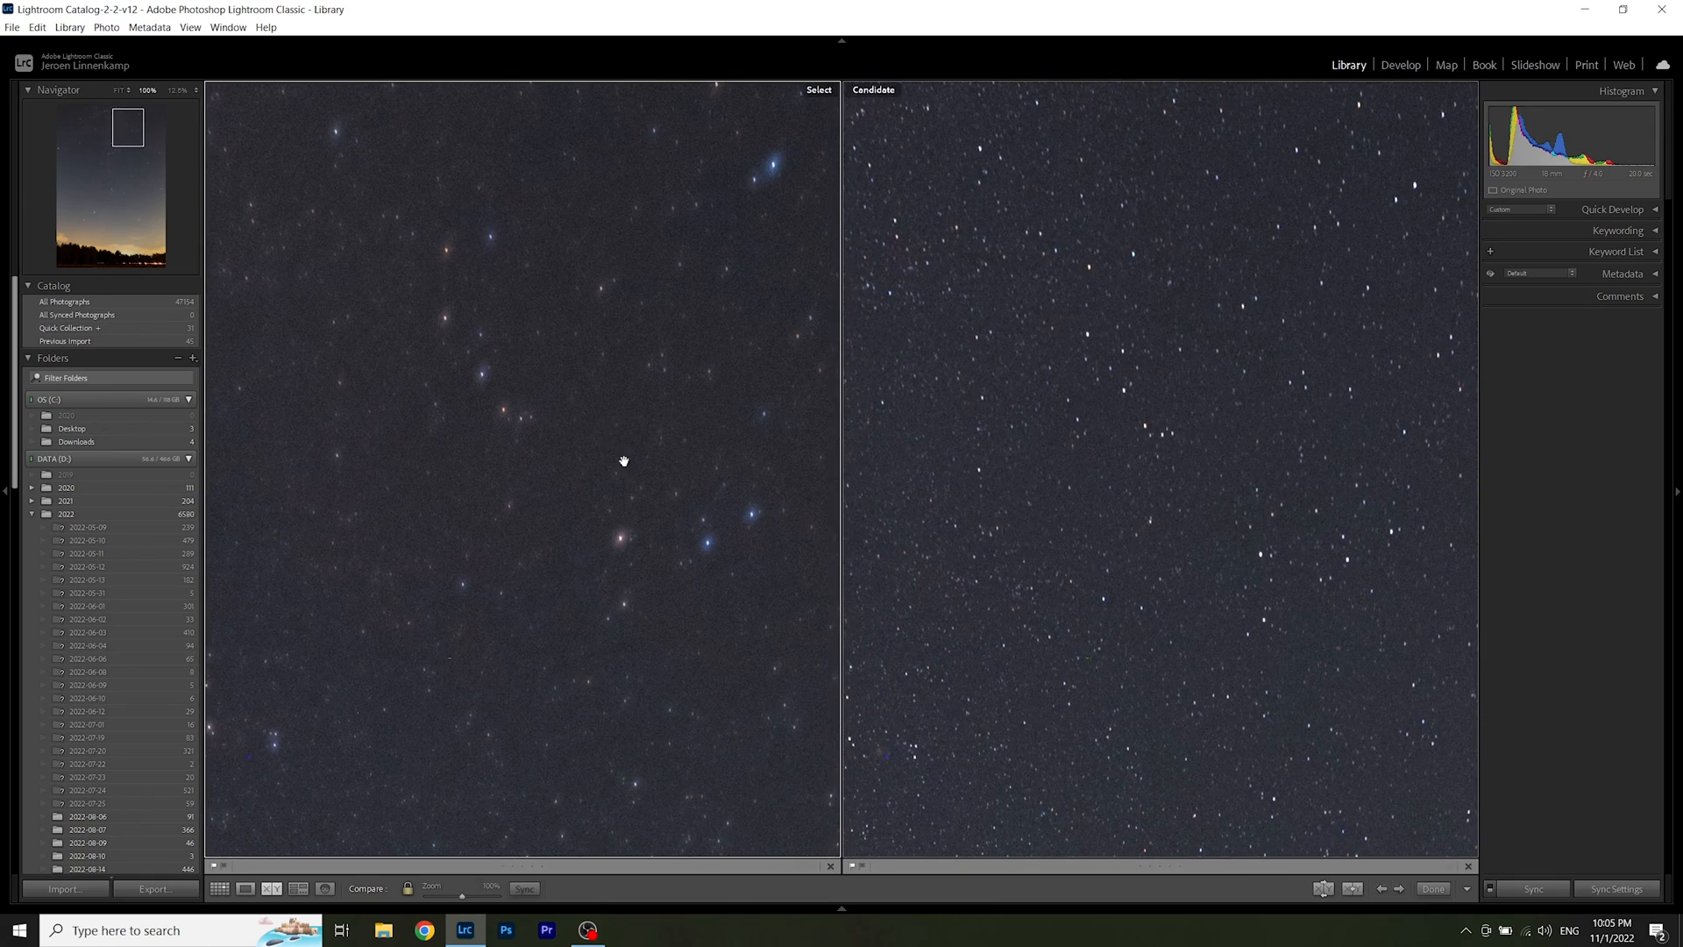
{"action": "mouse_move", "coordinate": [535, 379]}
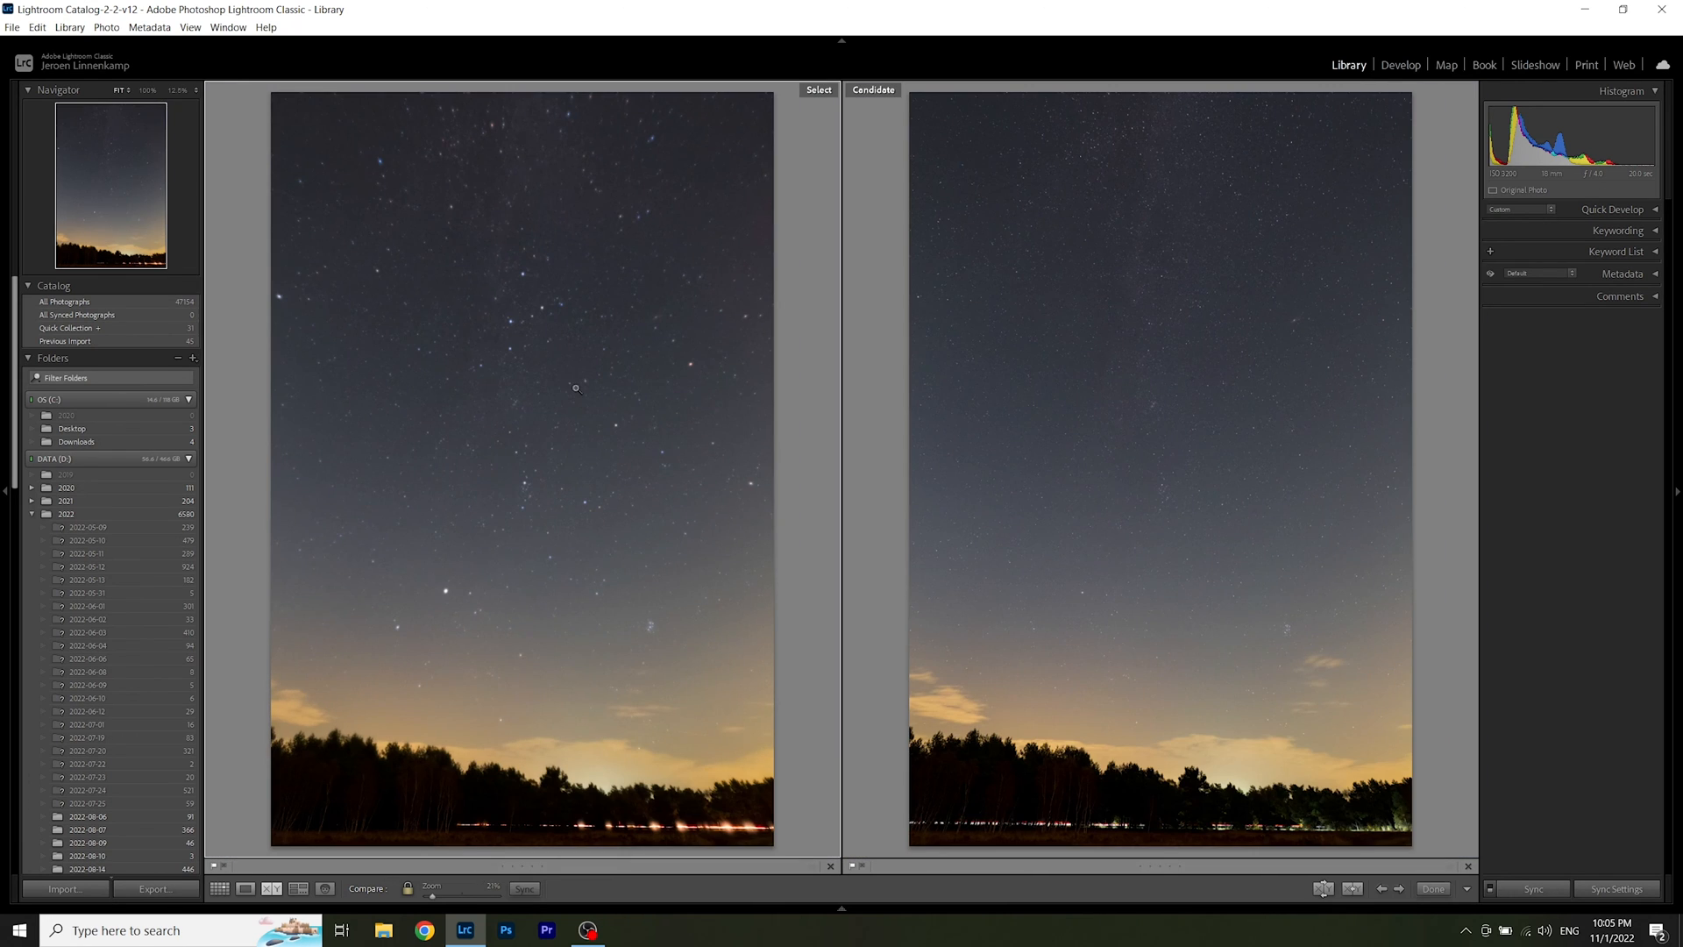
{"action": "mouse_move", "coordinate": [453, 489]}
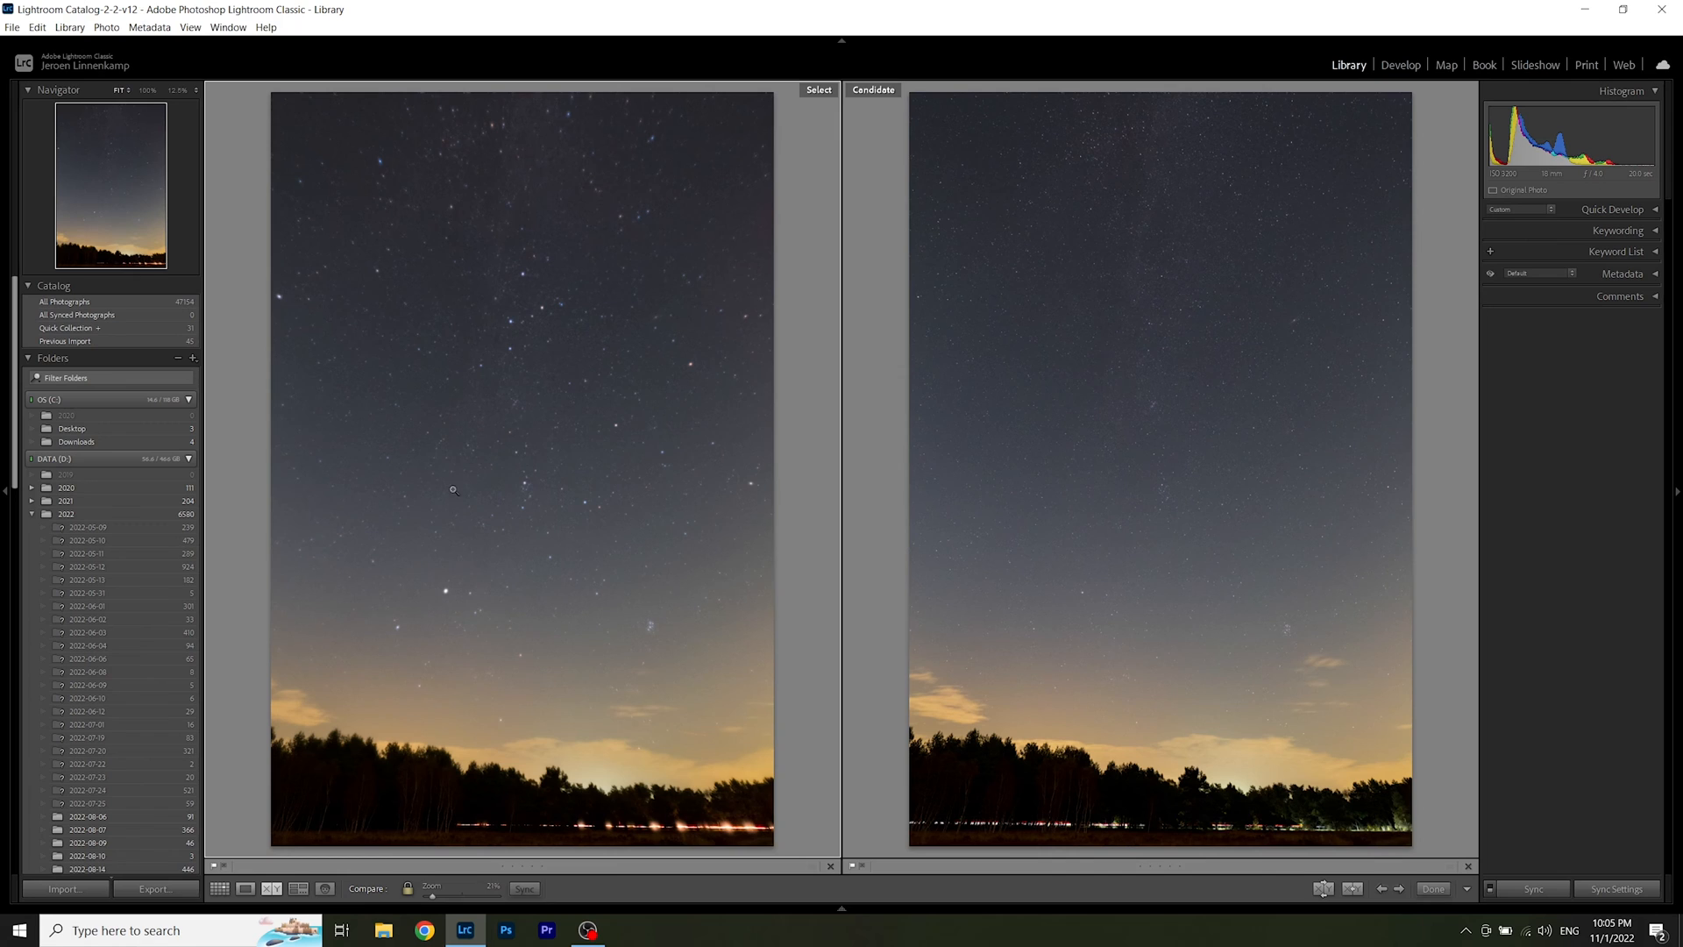
{"action": "mouse_move", "coordinate": [459, 507]}
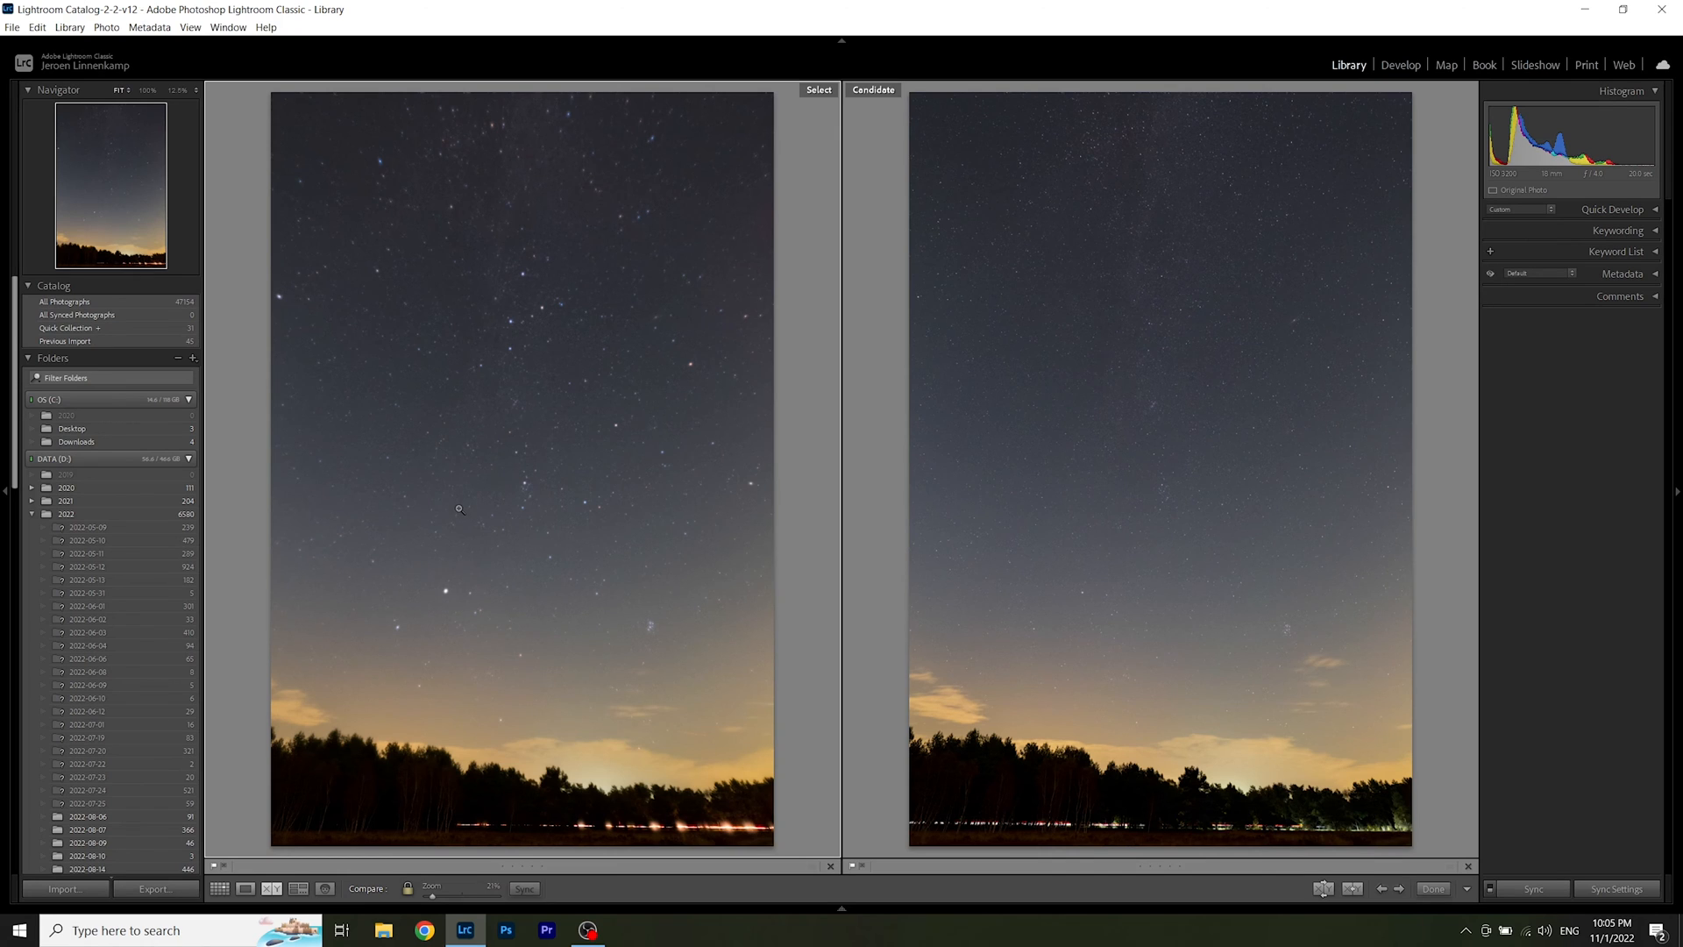
{"action": "mouse_move", "coordinate": [528, 442]}
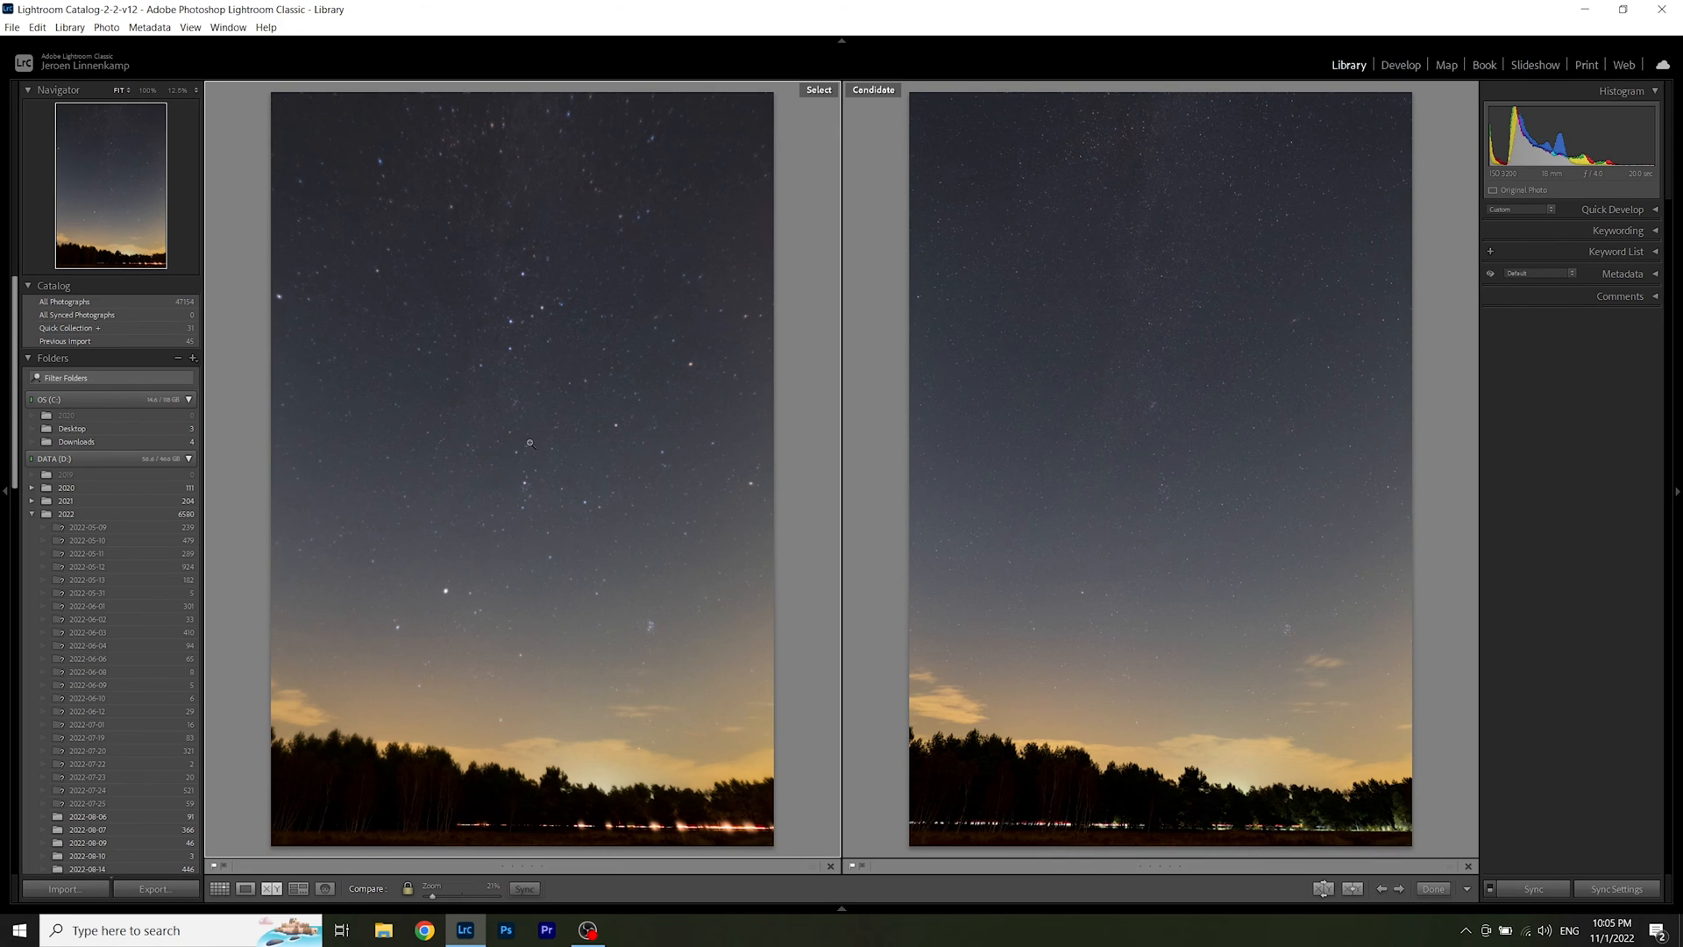
{"action": "mouse_move", "coordinate": [570, 516]}
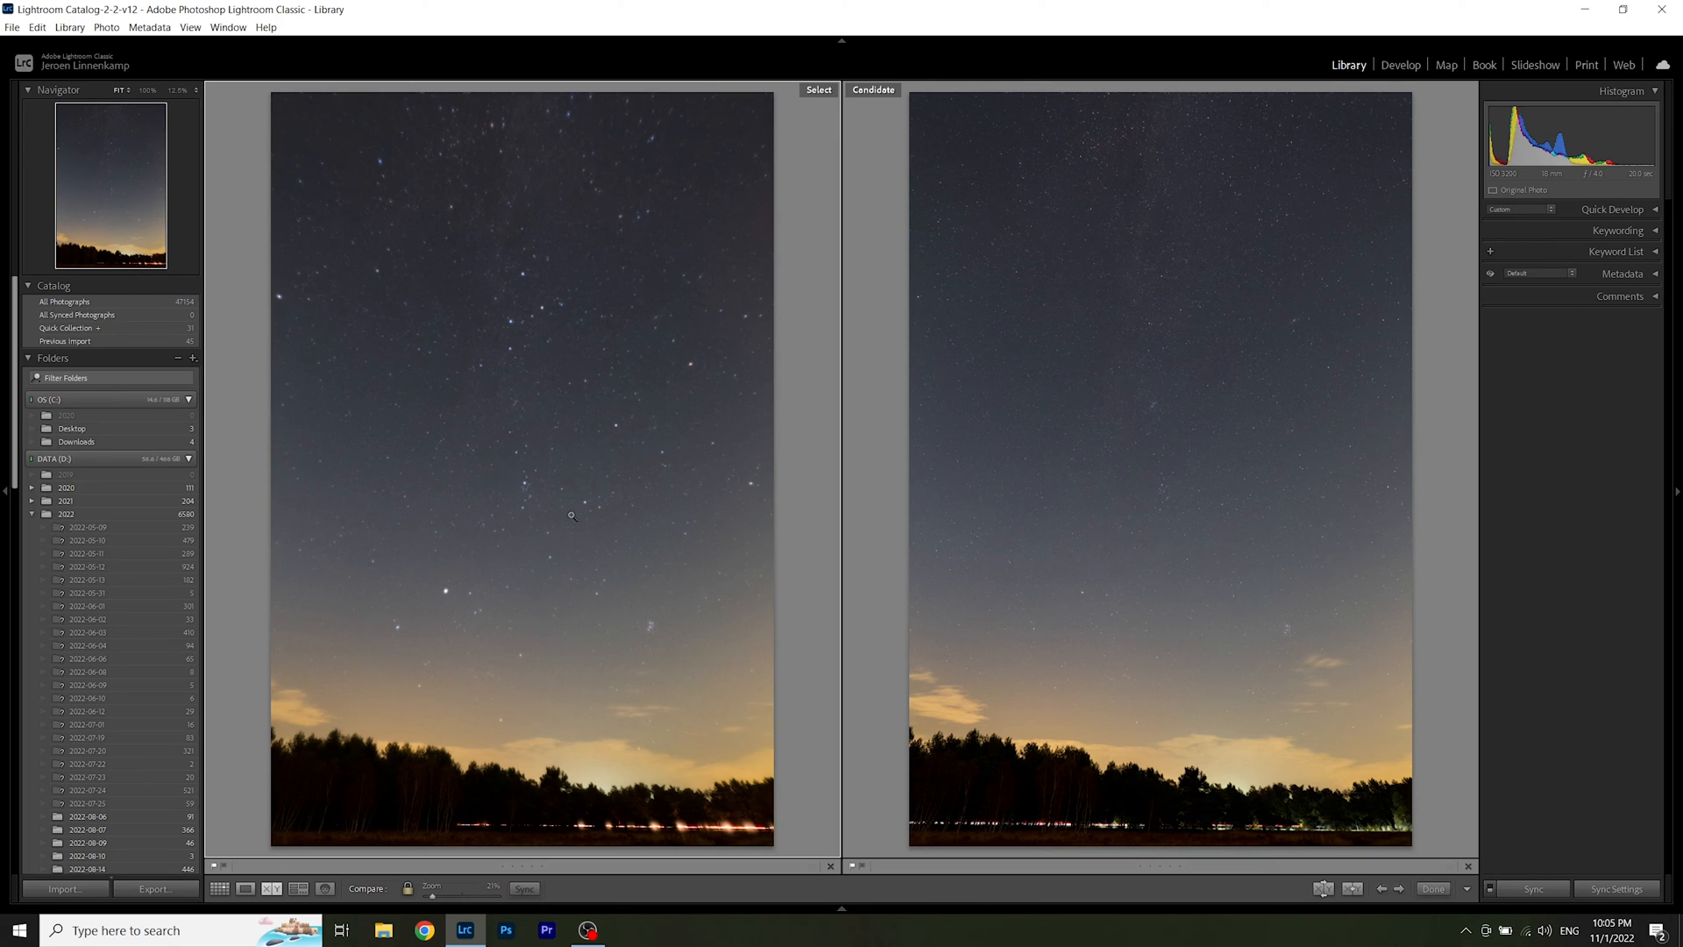
Step: Leave Compare view and show the satellite-trail photo alone in Loupe view
{"action": "left_click", "coordinate": [219, 888]}
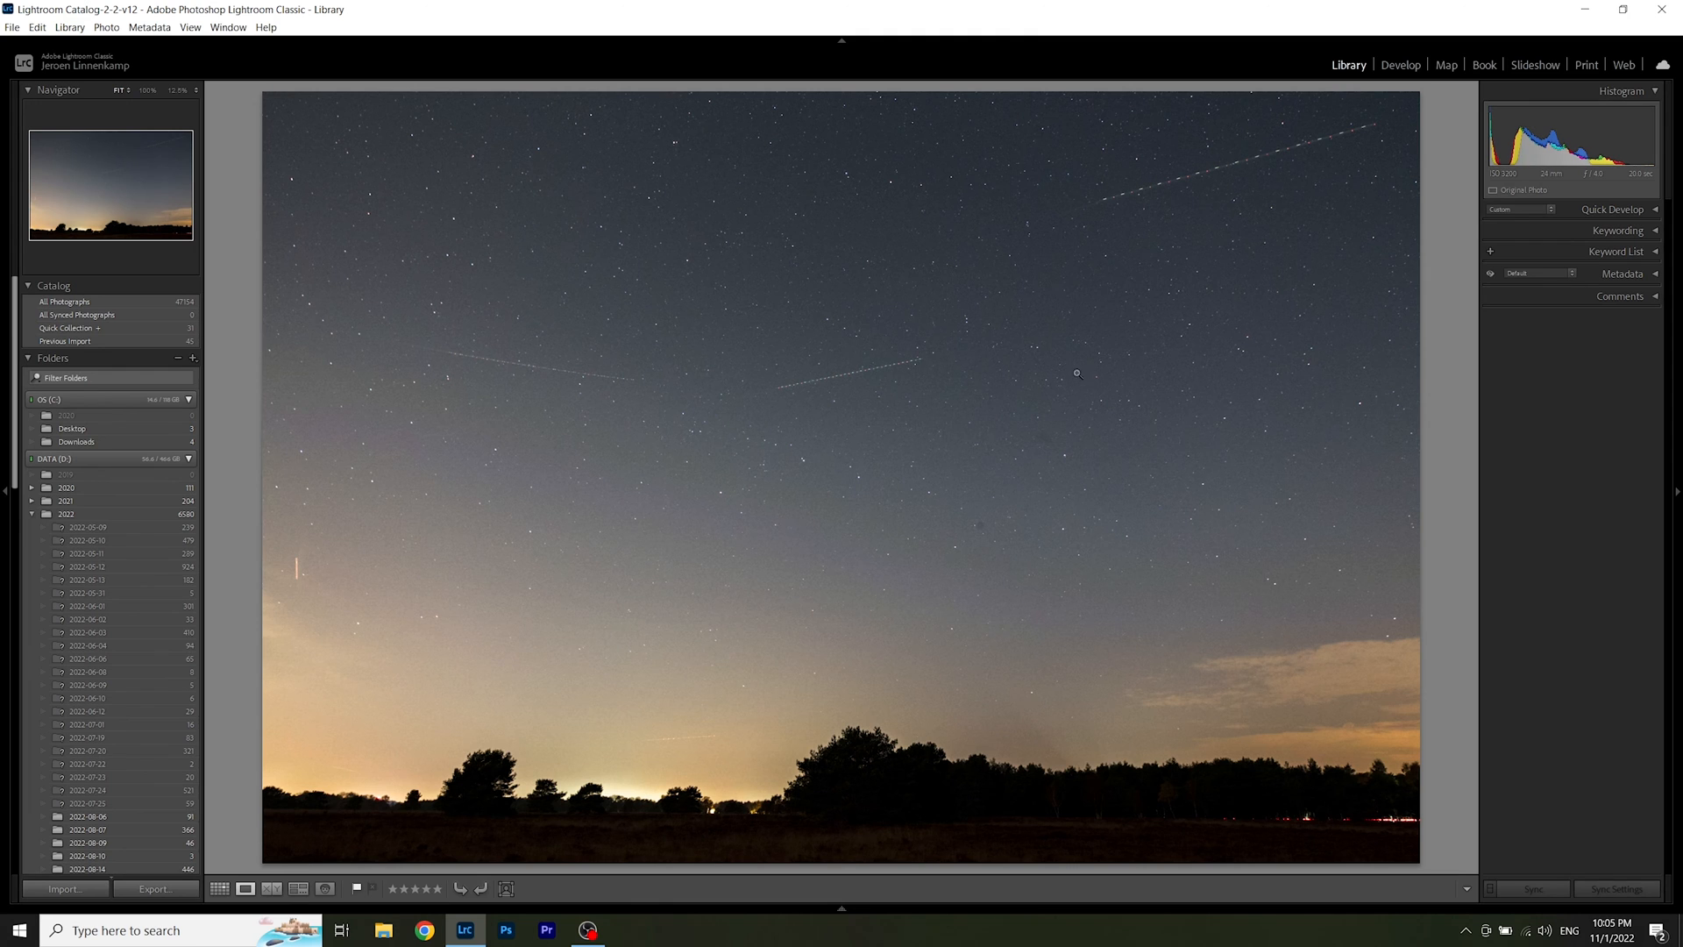
{"action": "mouse_move", "coordinate": [1058, 463]}
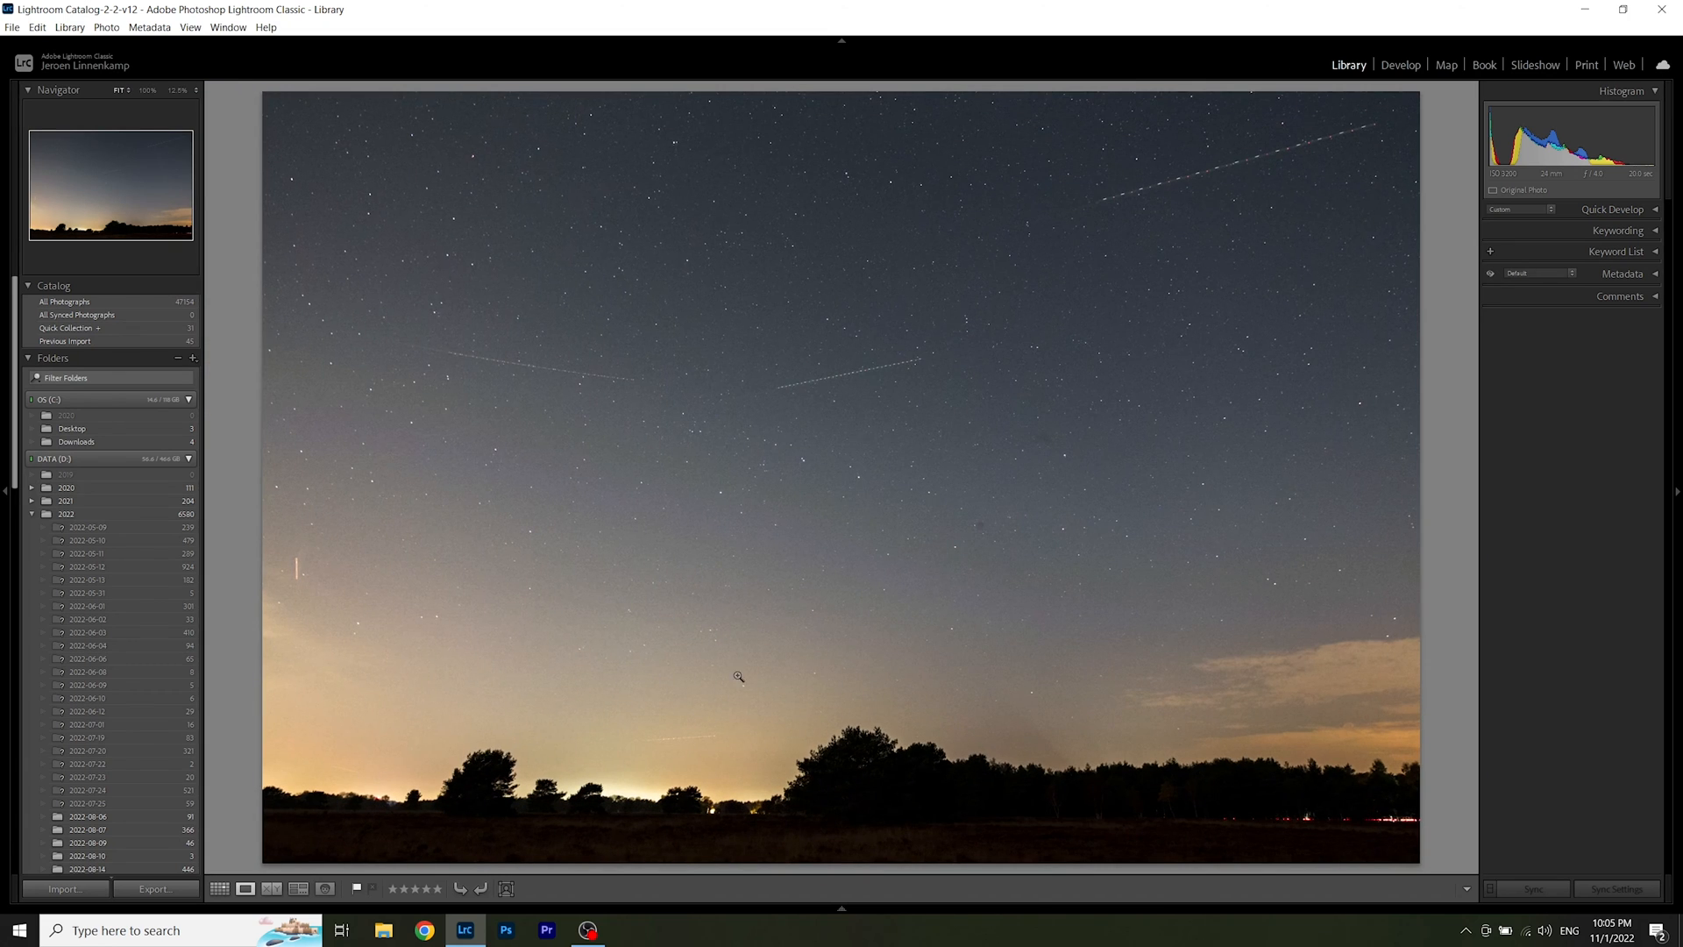
{"action": "mouse_move", "coordinate": [247, 526]}
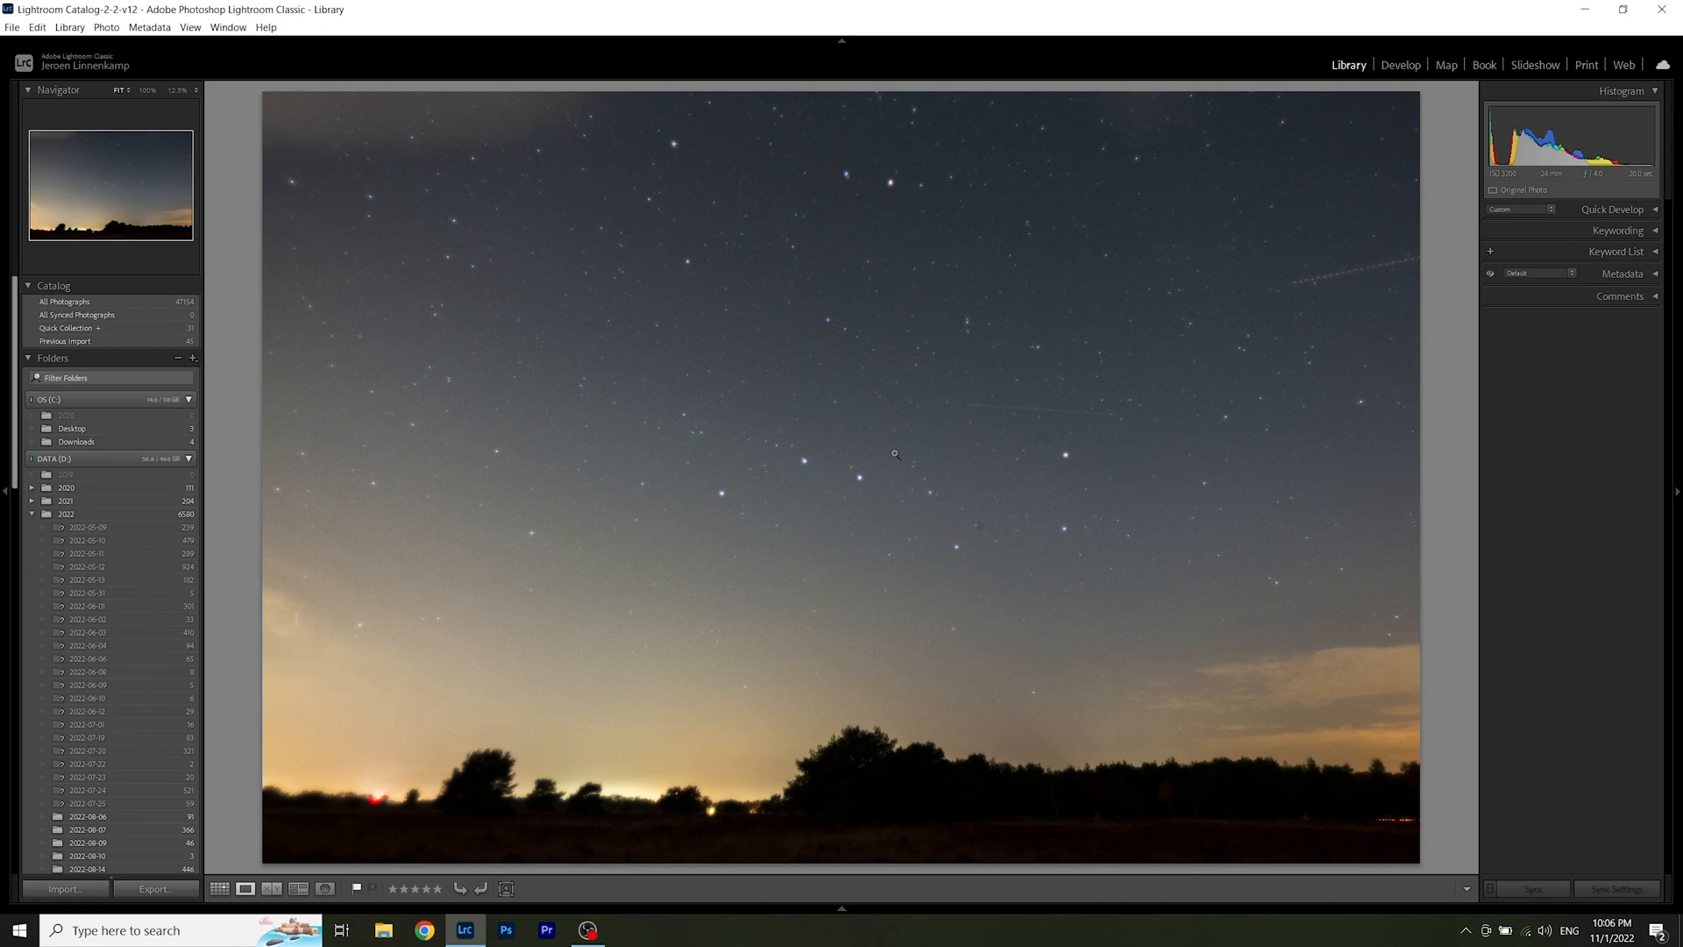
{"action": "mouse_move", "coordinate": [988, 403]}
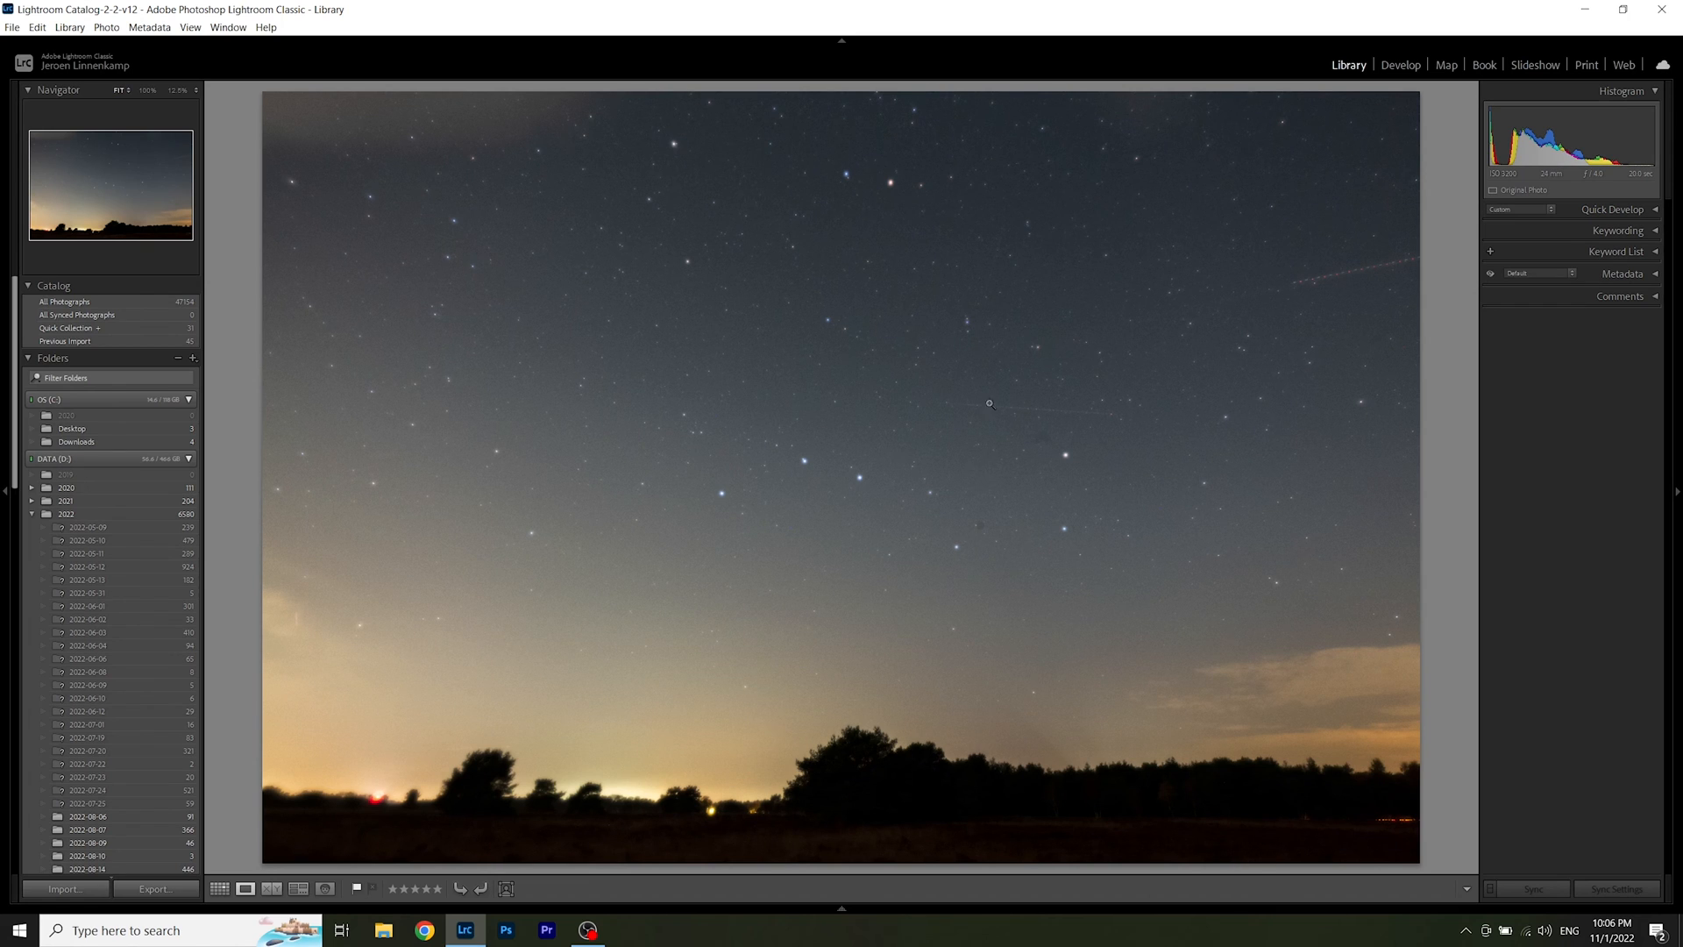
{"action": "mouse_move", "coordinate": [760, 157]}
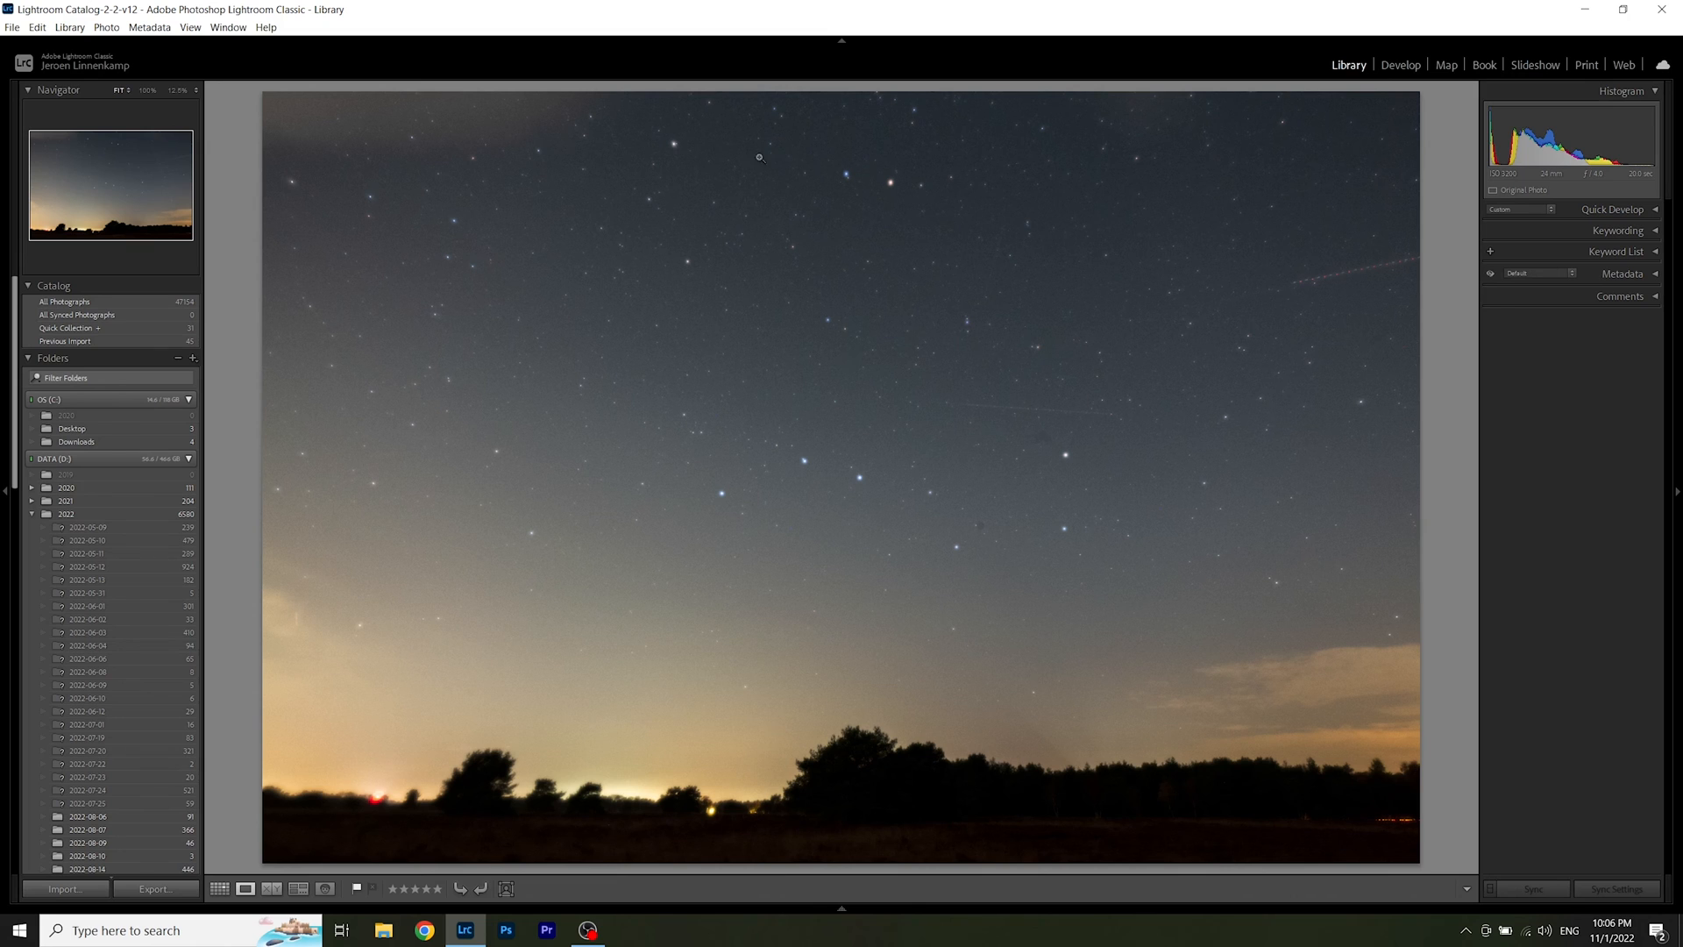
{"action": "mouse_move", "coordinate": [899, 190]}
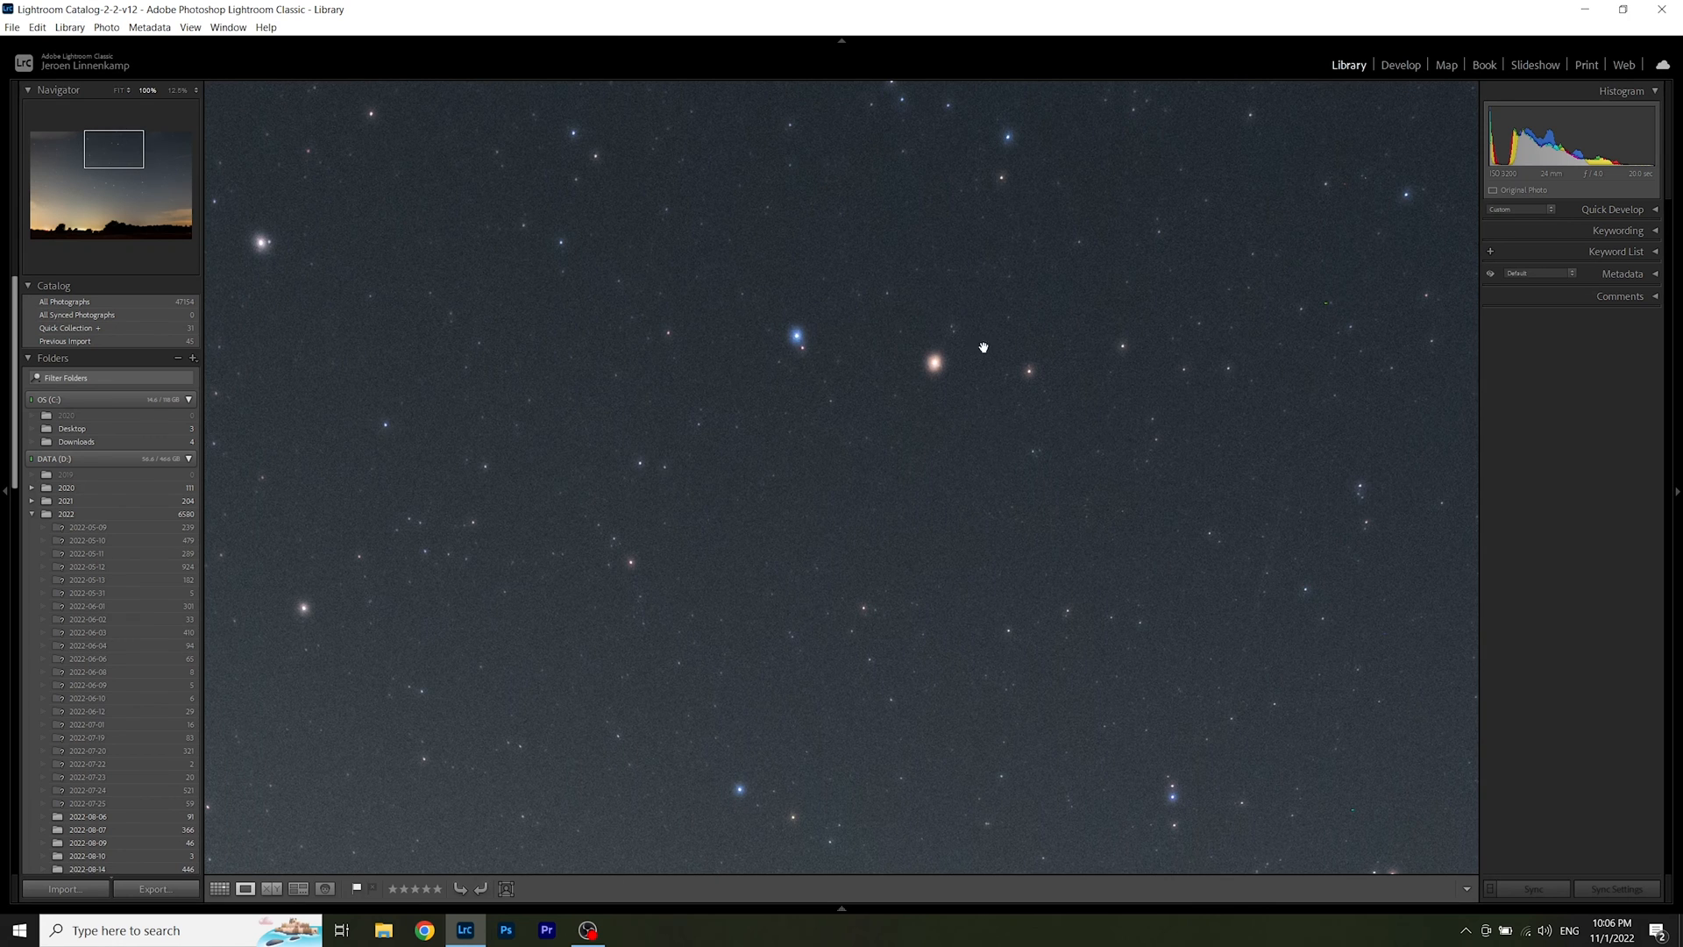
{"action": "mouse_move", "coordinate": [953, 402]}
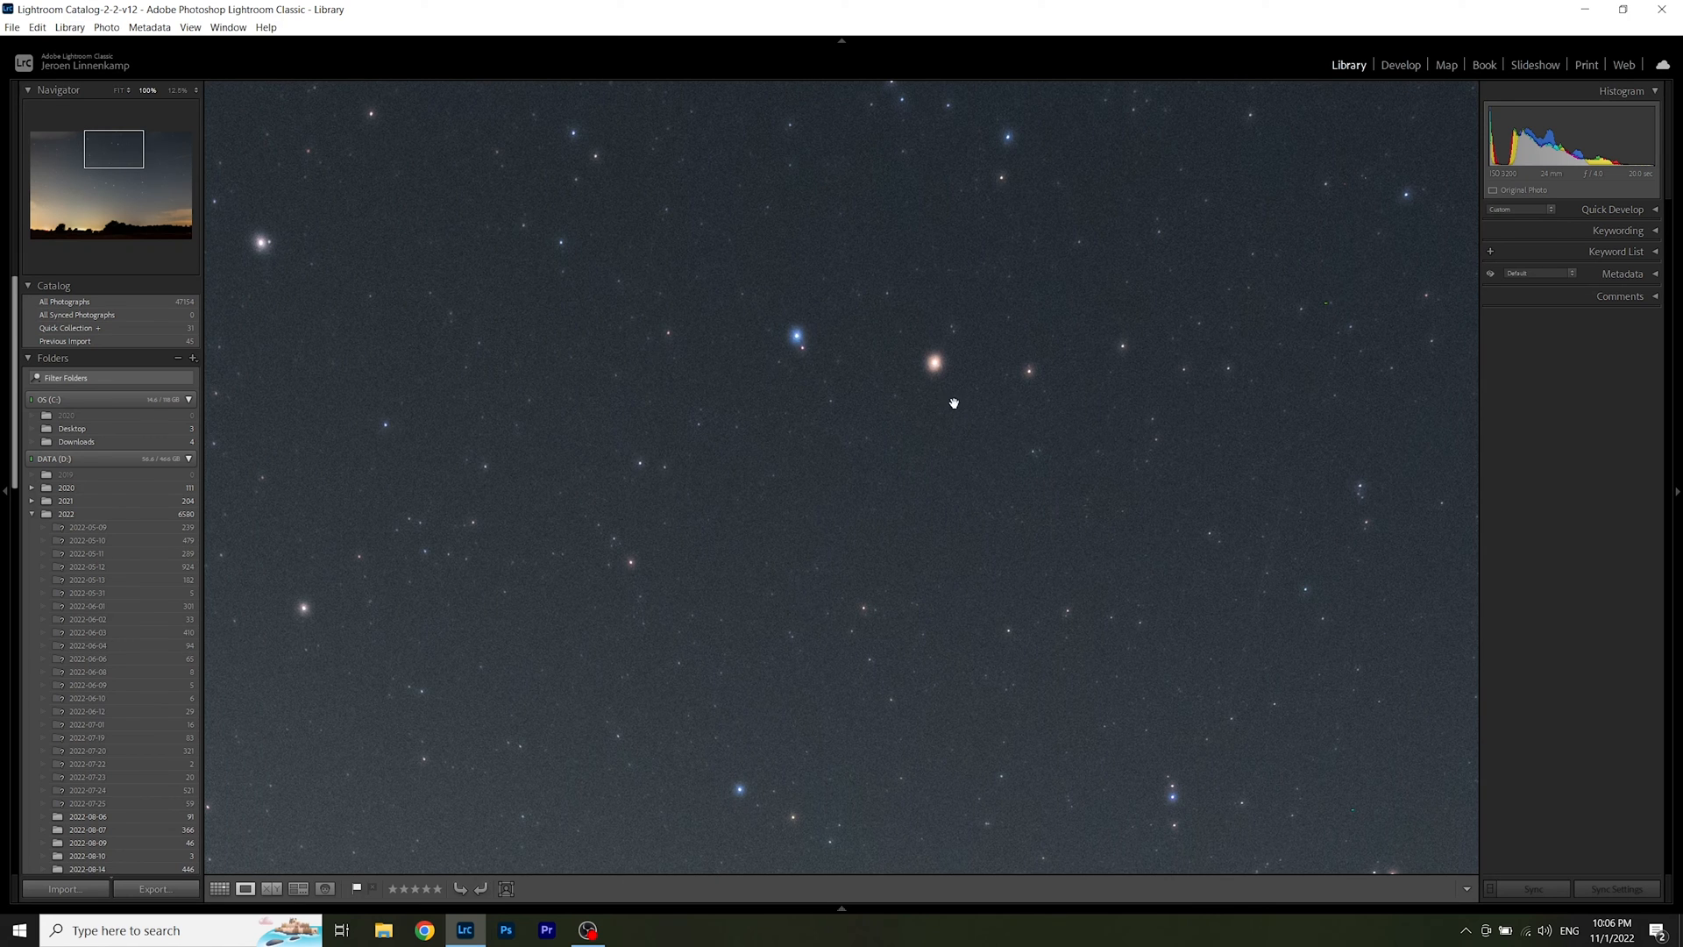
{"action": "mouse_move", "coordinate": [917, 396]}
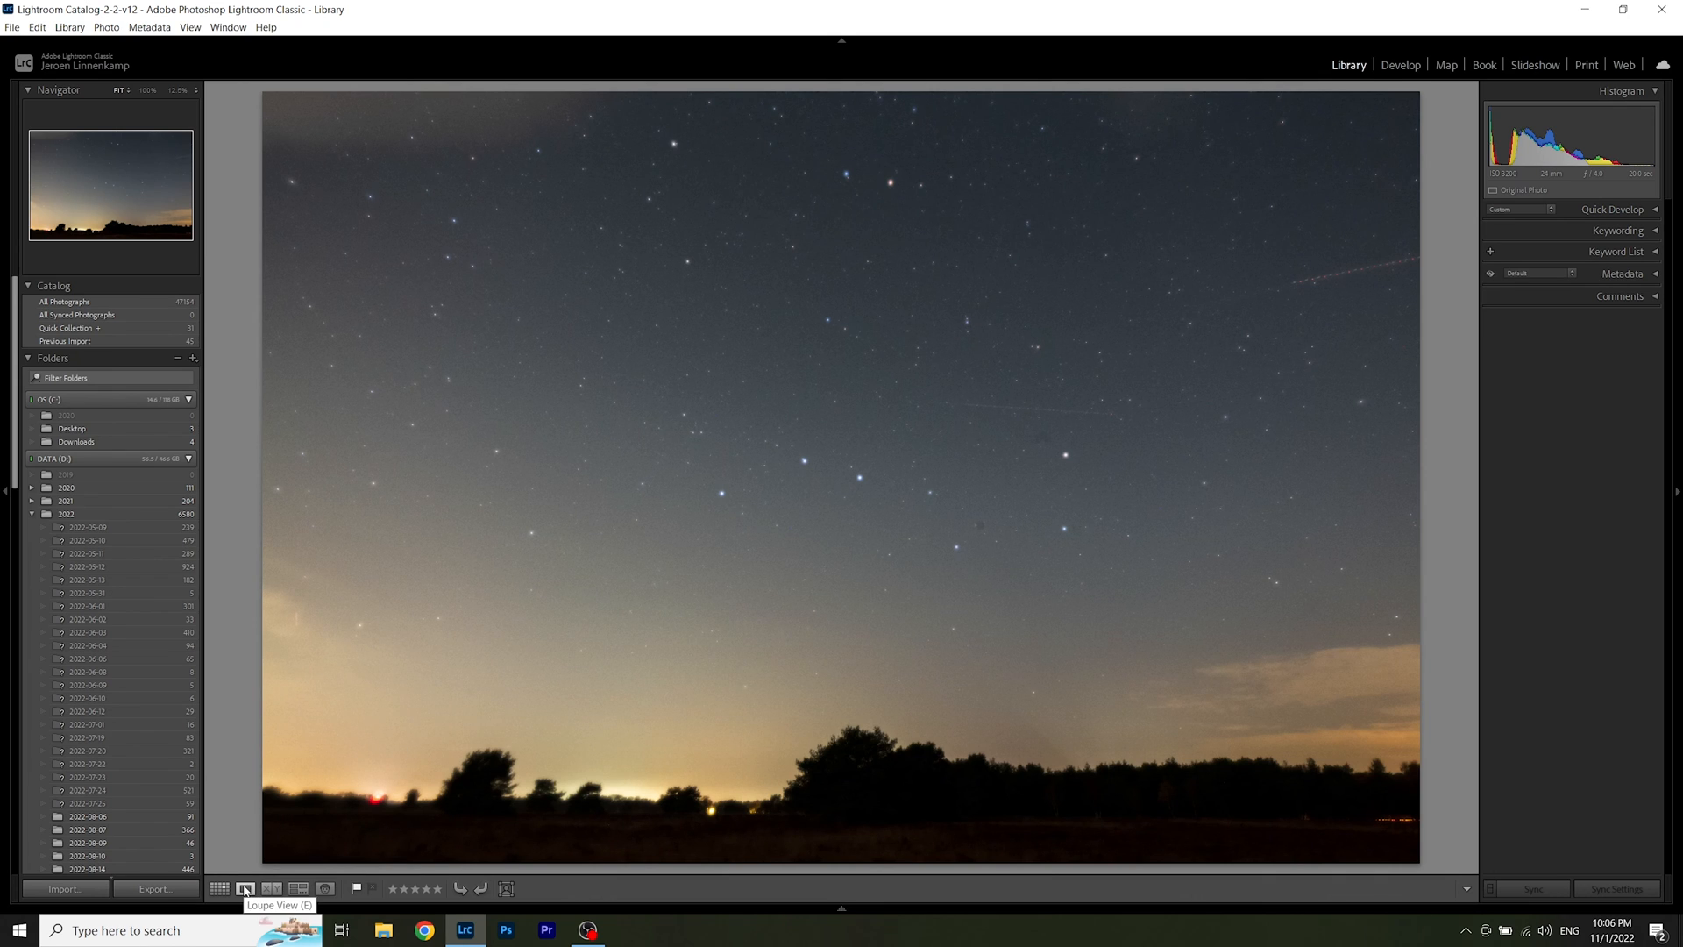
{"action": "mouse_move", "coordinate": [247, 730]}
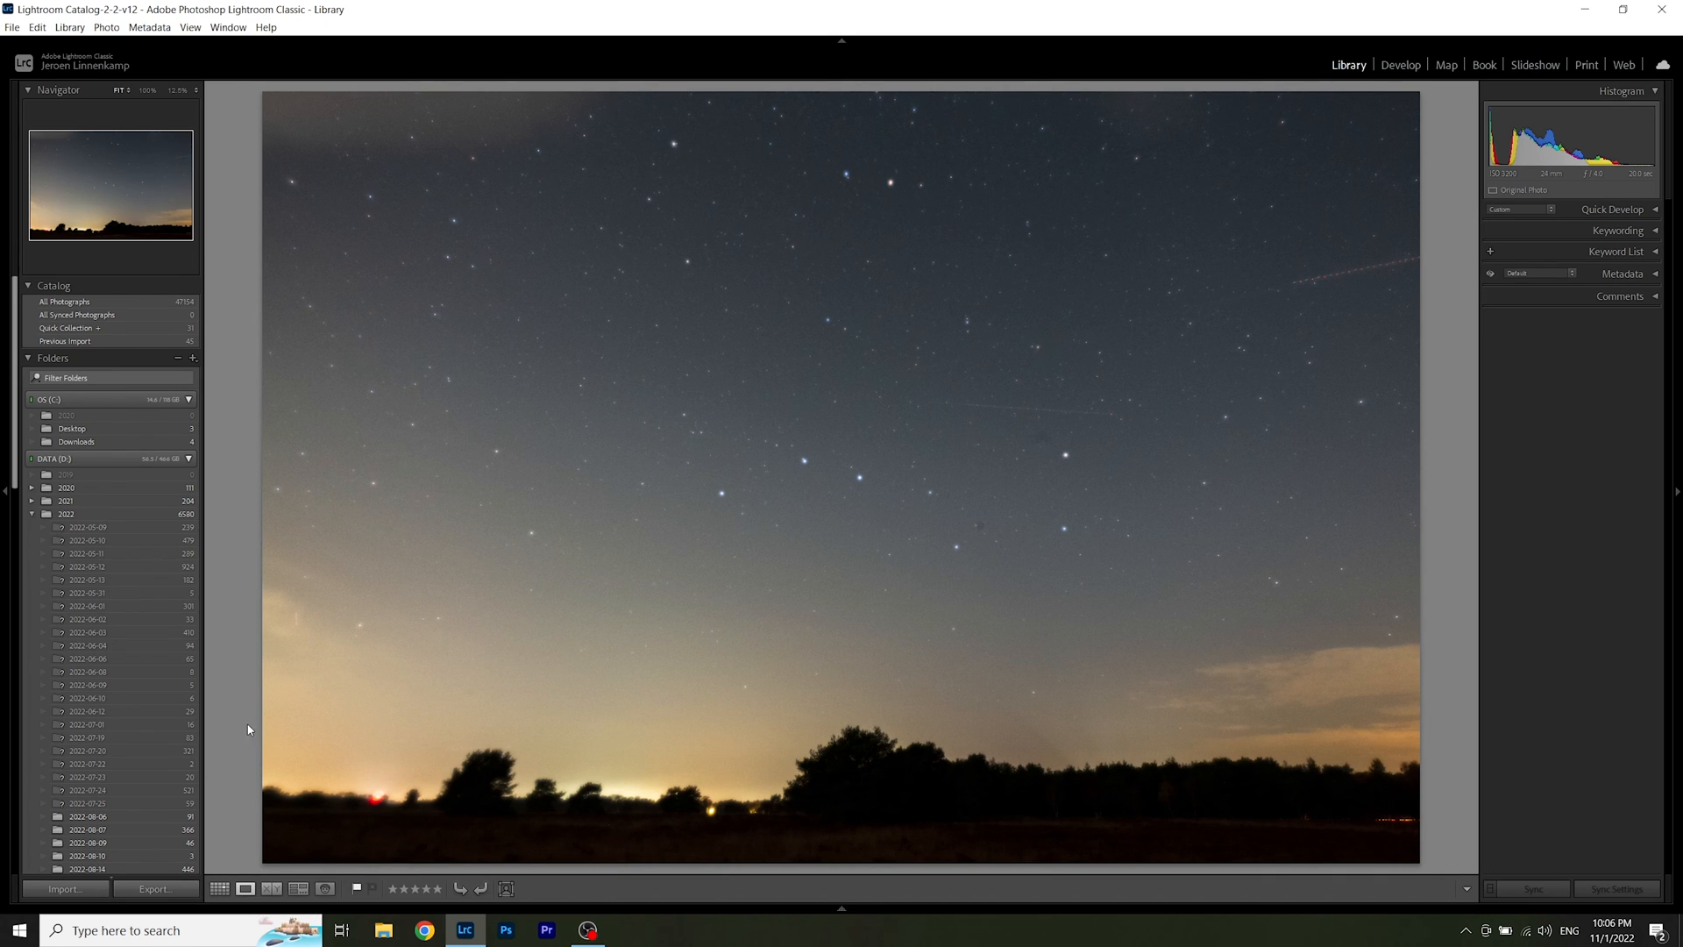
{"action": "mouse_move", "coordinate": [238, 636]}
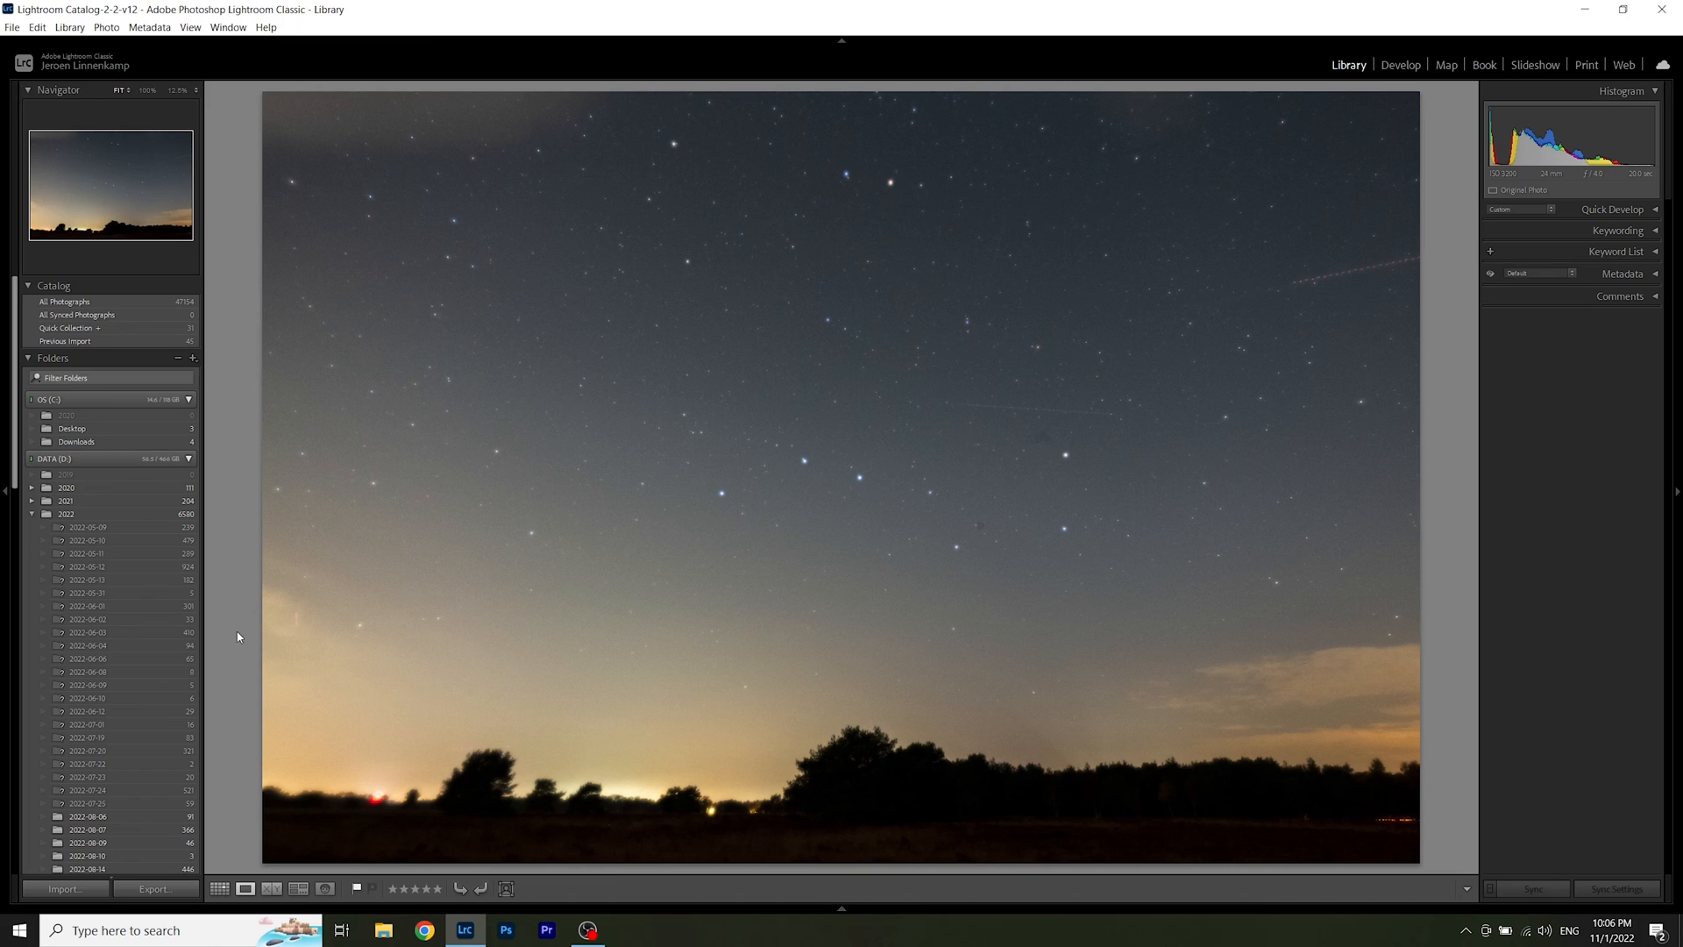
{"action": "mouse_move", "coordinate": [622, 650]}
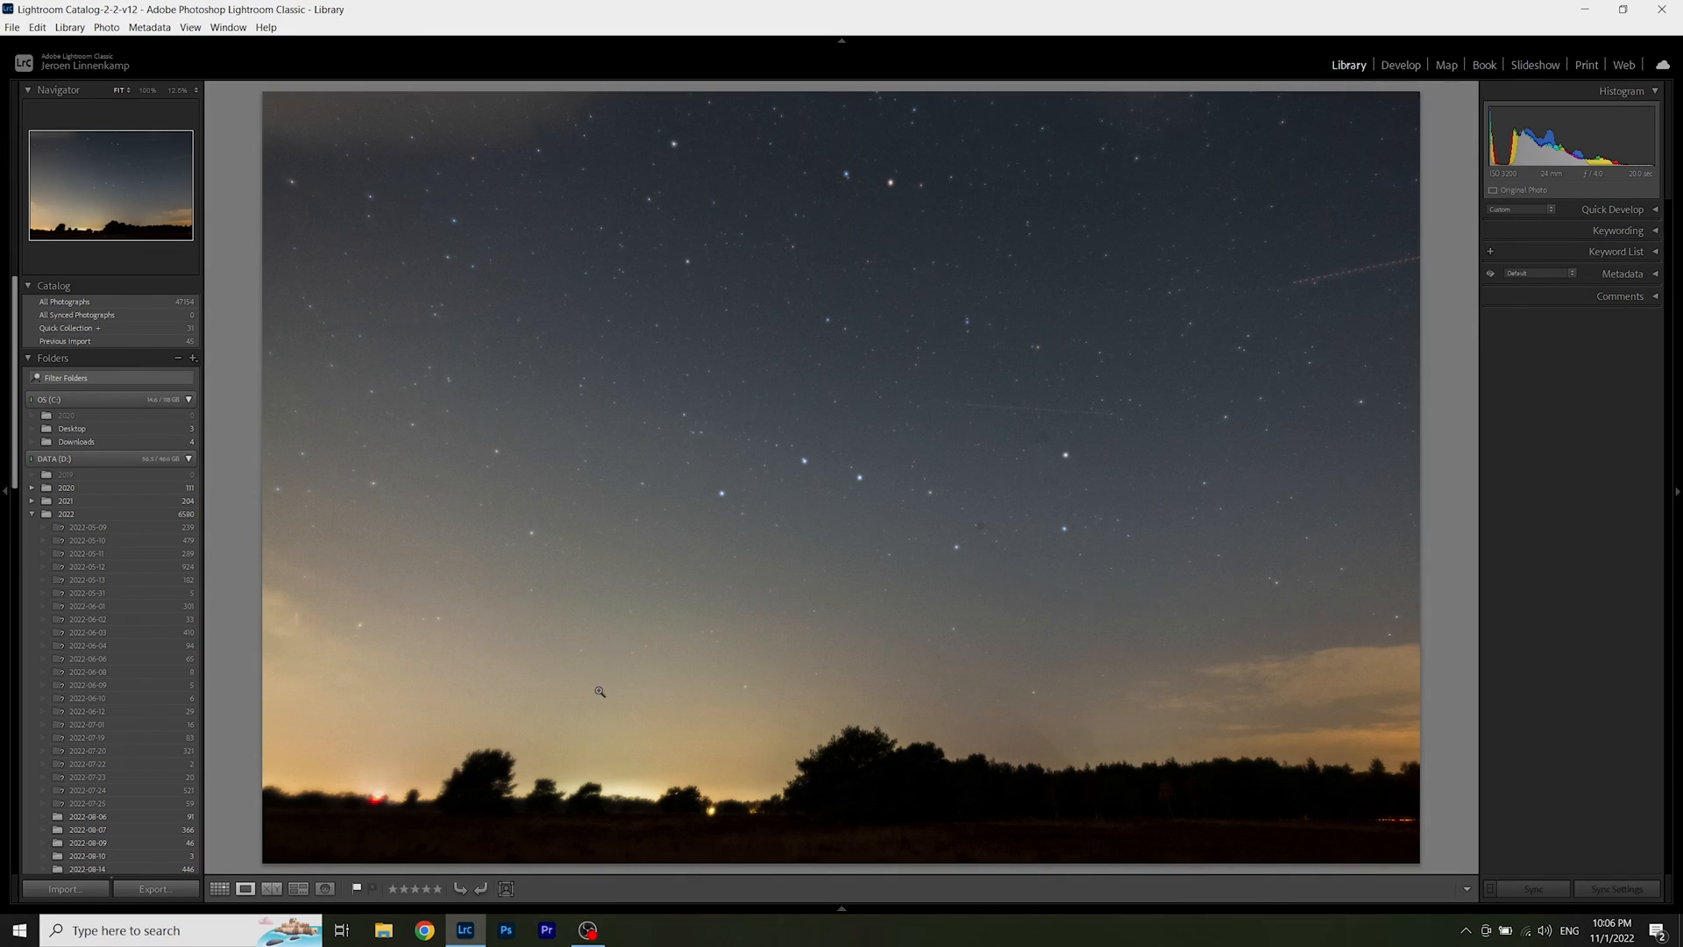
Step: Toggle Lights Out mode while reviewing the satellite-trail night-sky photo
{"action": "key", "text": "L"}
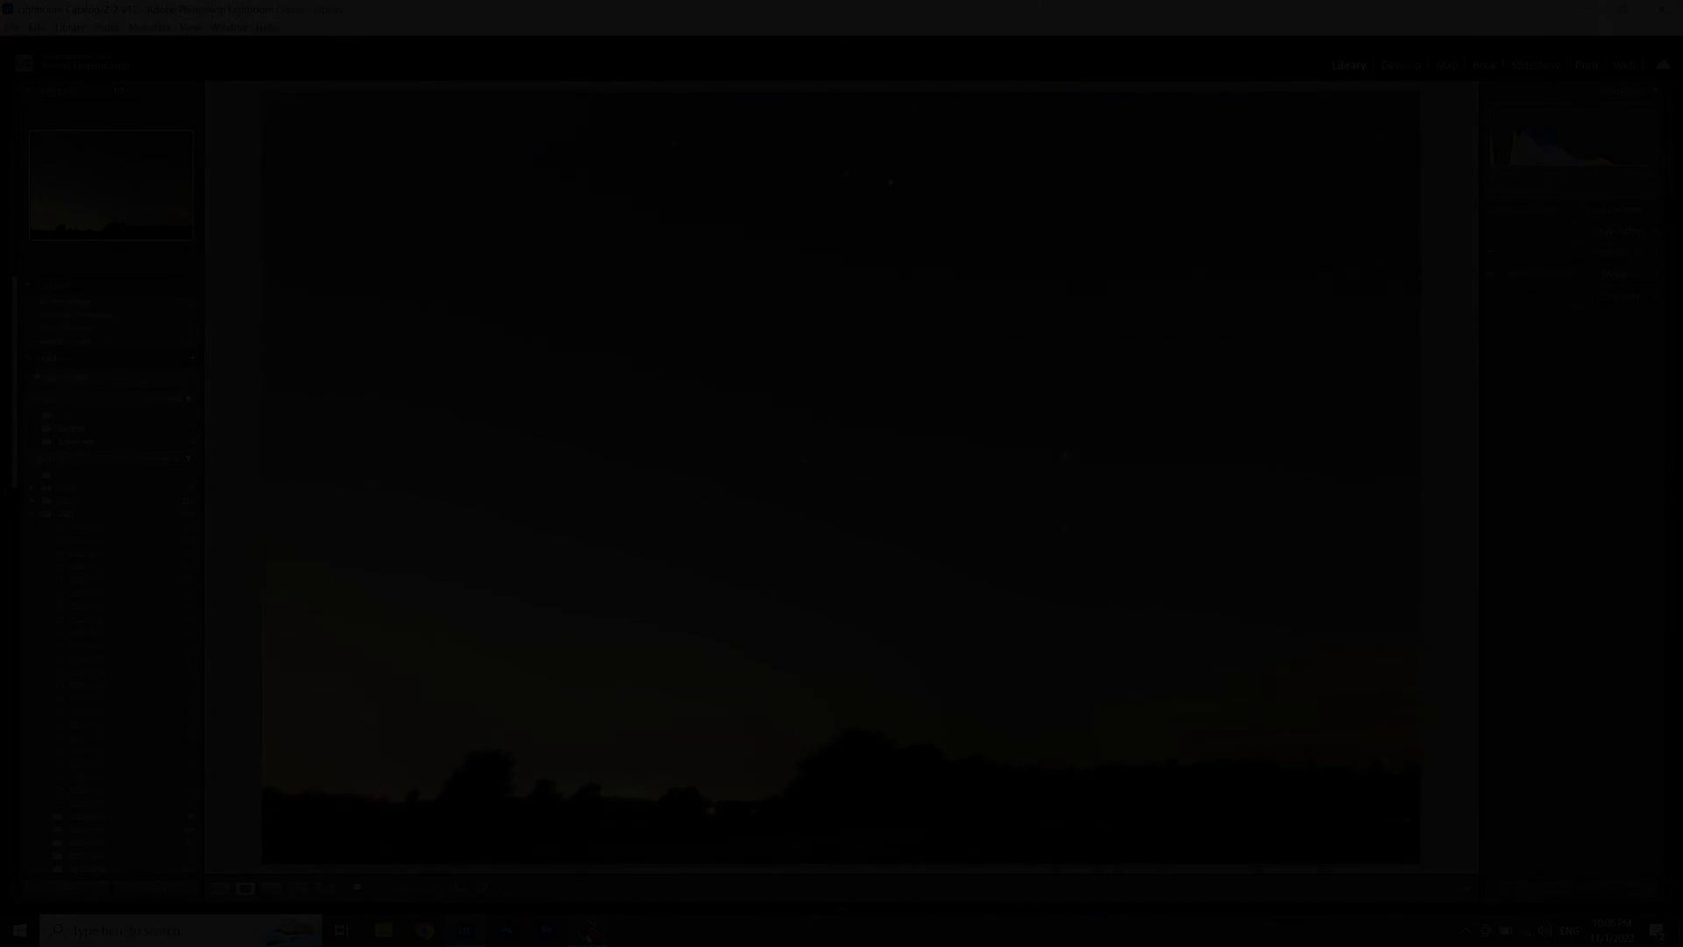